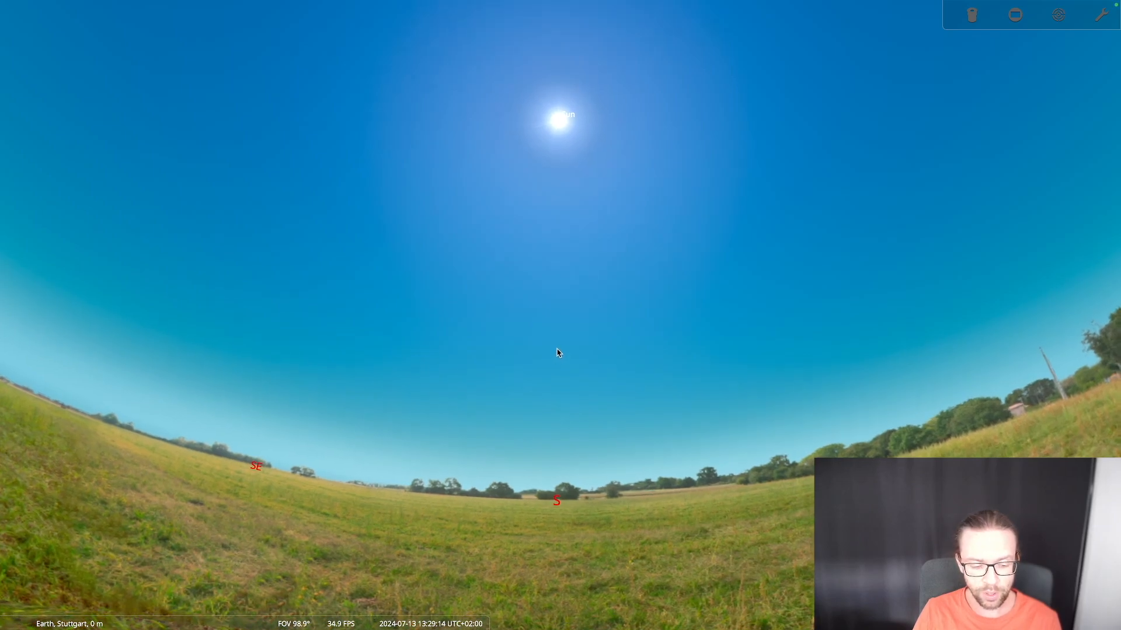
{"action": "mouse_move", "coordinate": [234, 375]}
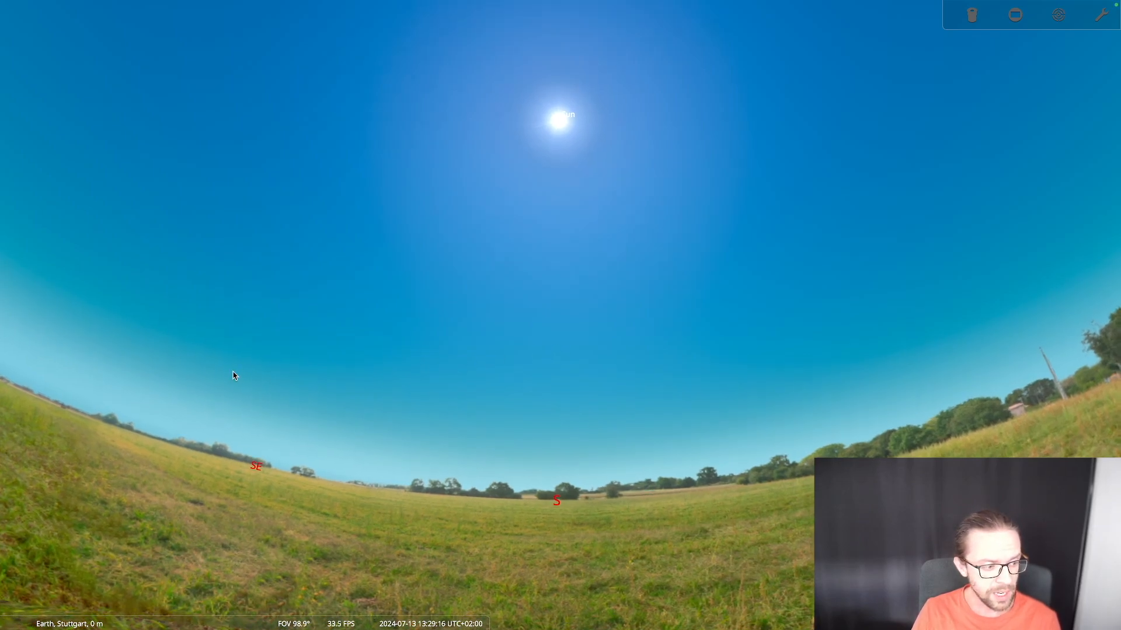
{"action": "mouse_move", "coordinate": [98, 450]}
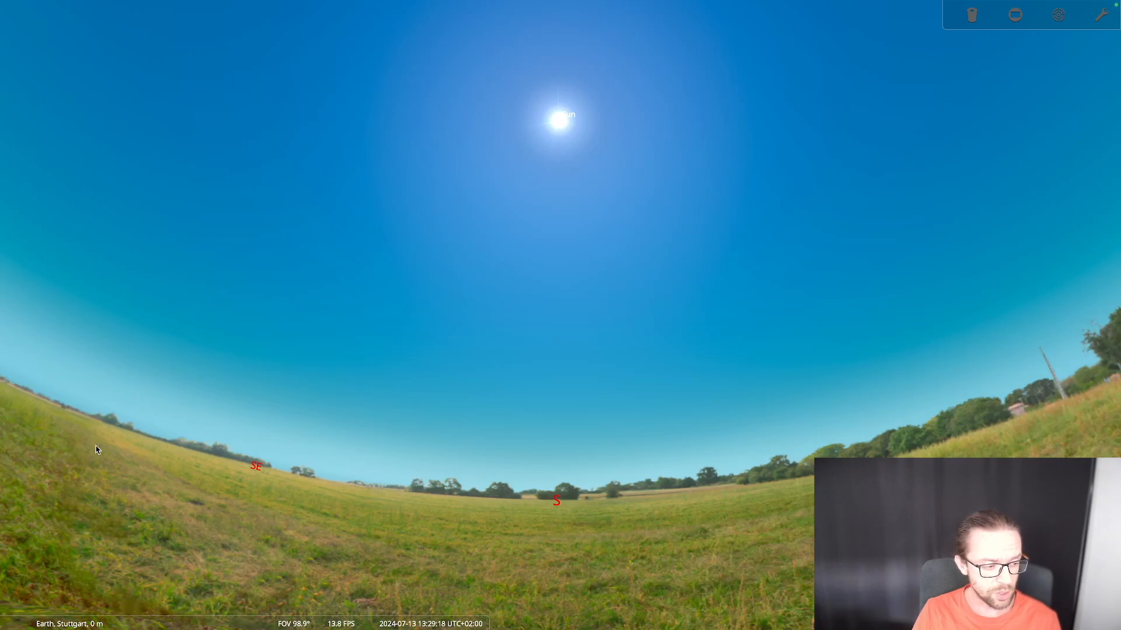
{"action": "mouse_move", "coordinate": [19, 462]}
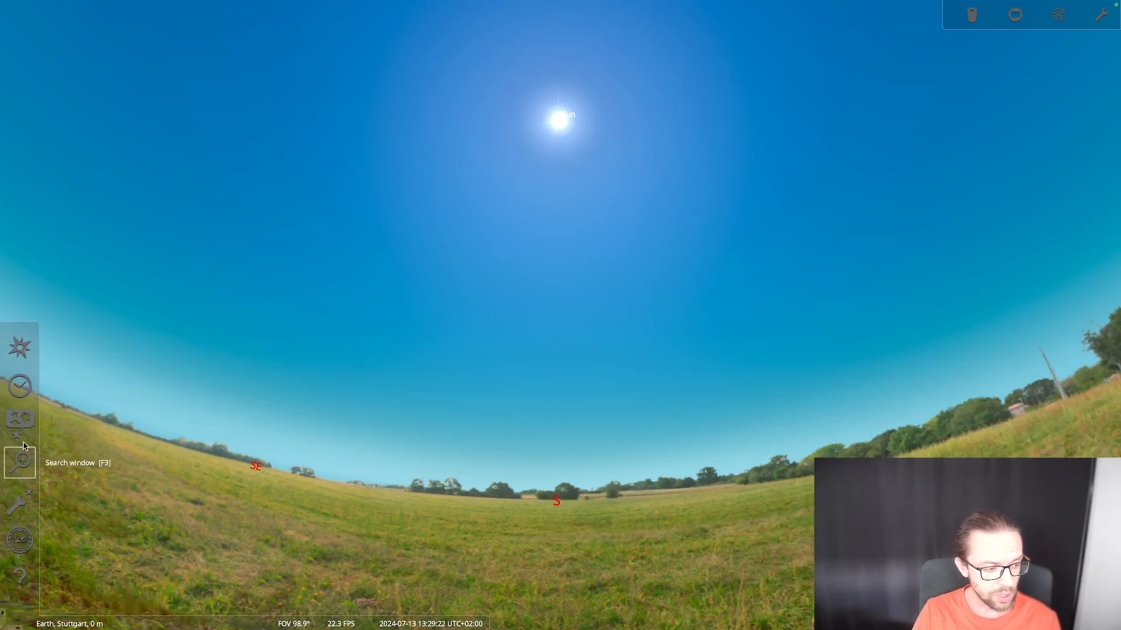
{"action": "mouse_move", "coordinate": [20, 420]}
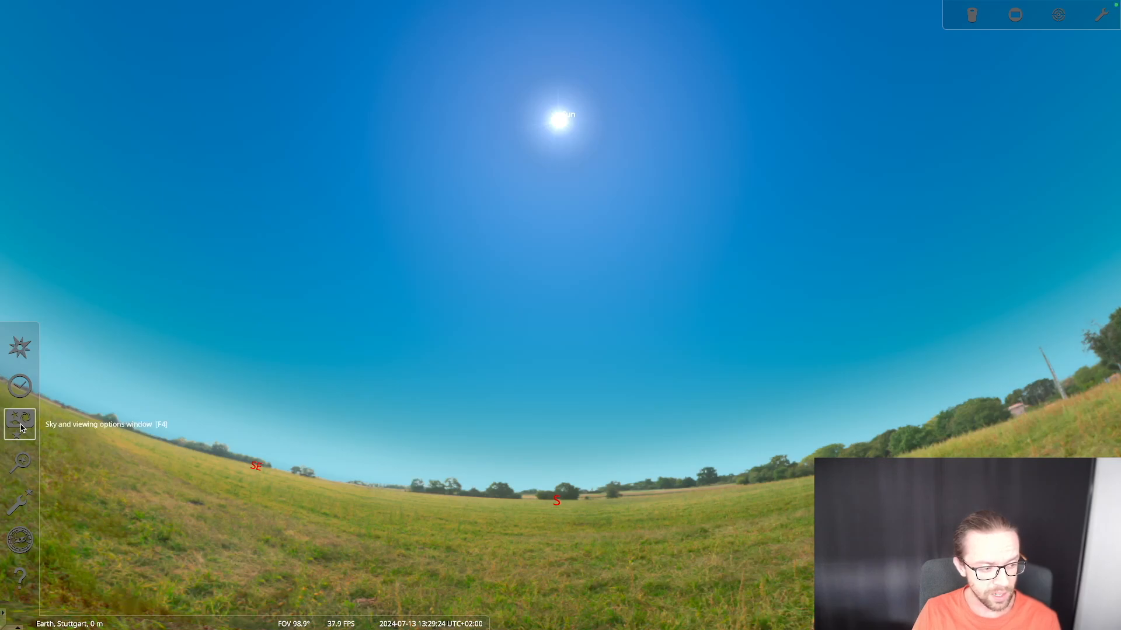
{"action": "mouse_move", "coordinate": [20, 501]}
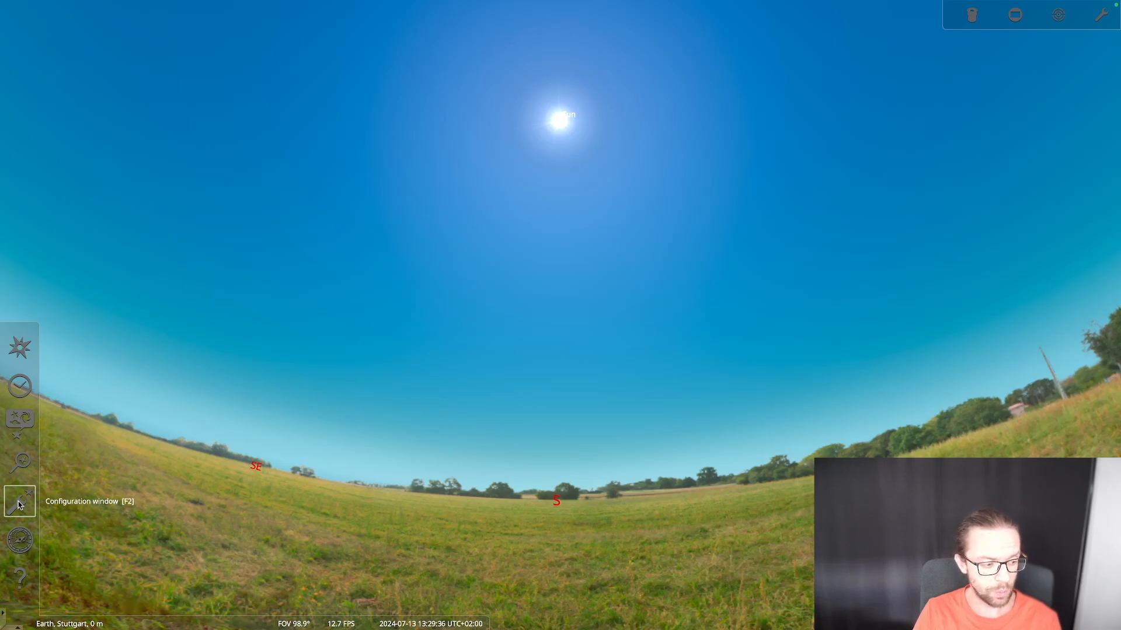
- Review the configuration and extra options, then dismiss the configuration and View windows
{"action": "left_click", "coordinate": [20, 501]}
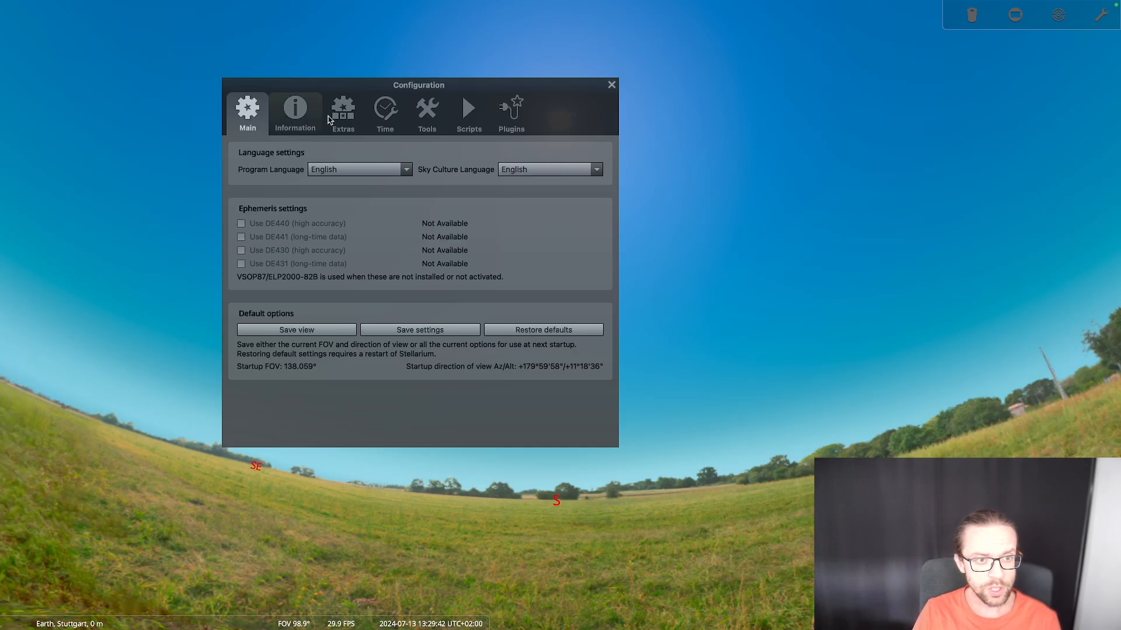
{"action": "left_click", "coordinate": [342, 111]}
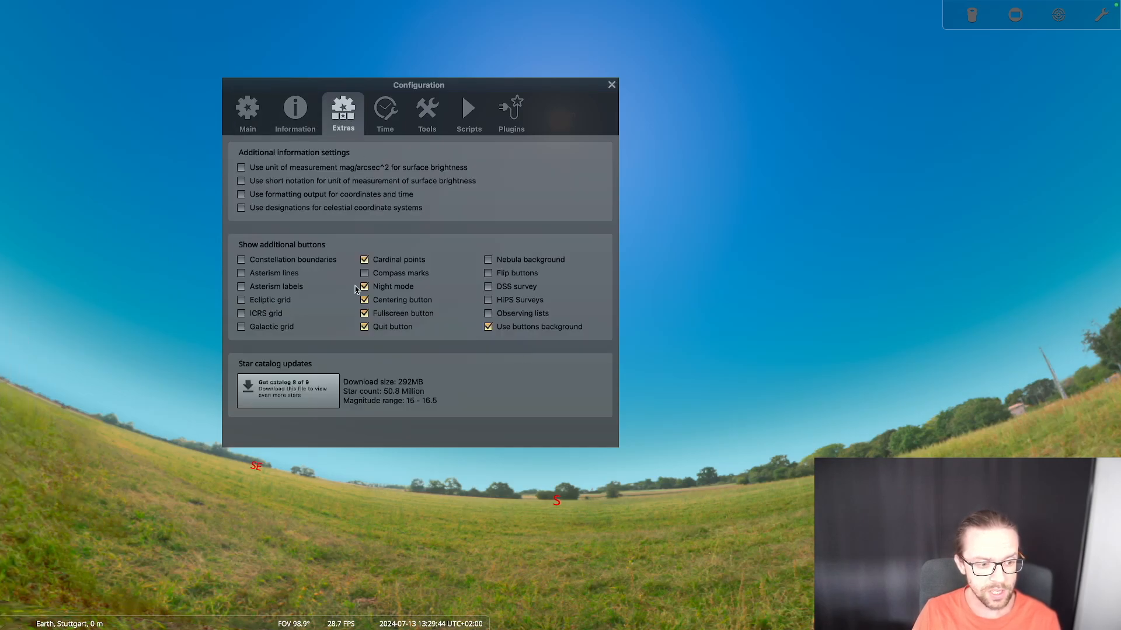
{"action": "mouse_move", "coordinate": [299, 366]}
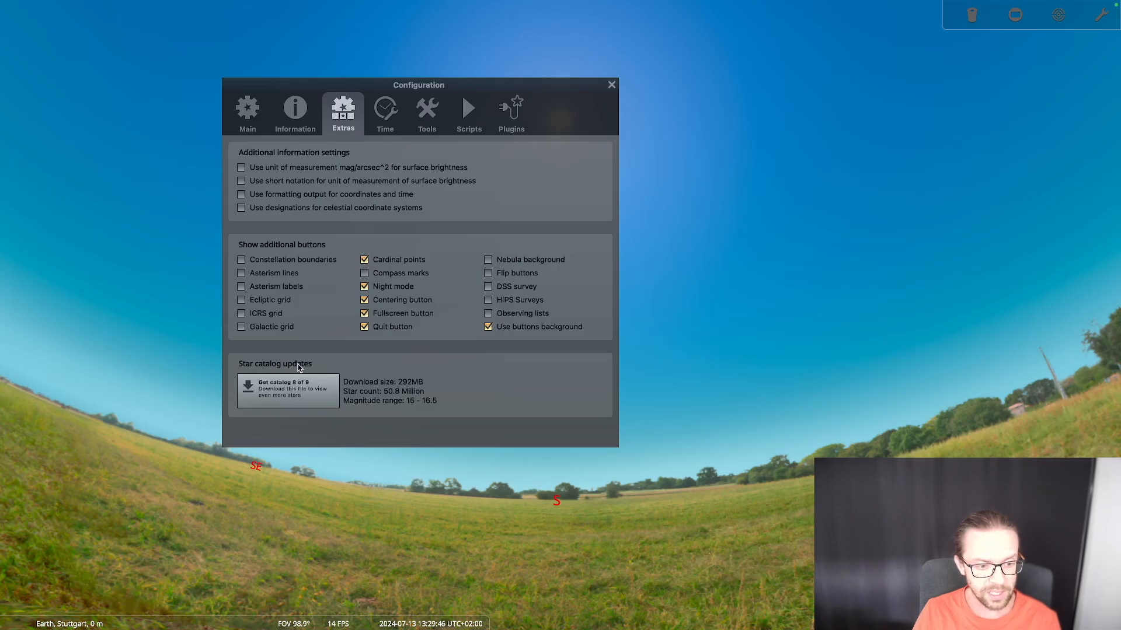
{"action": "mouse_move", "coordinate": [413, 382]}
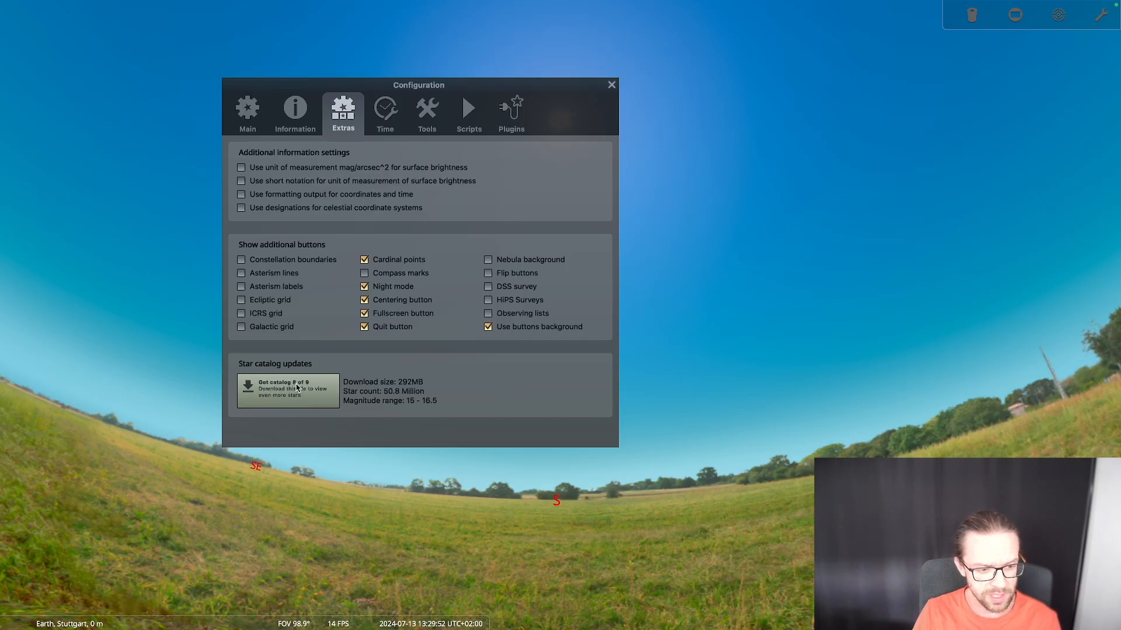
{"action": "mouse_move", "coordinate": [326, 389]}
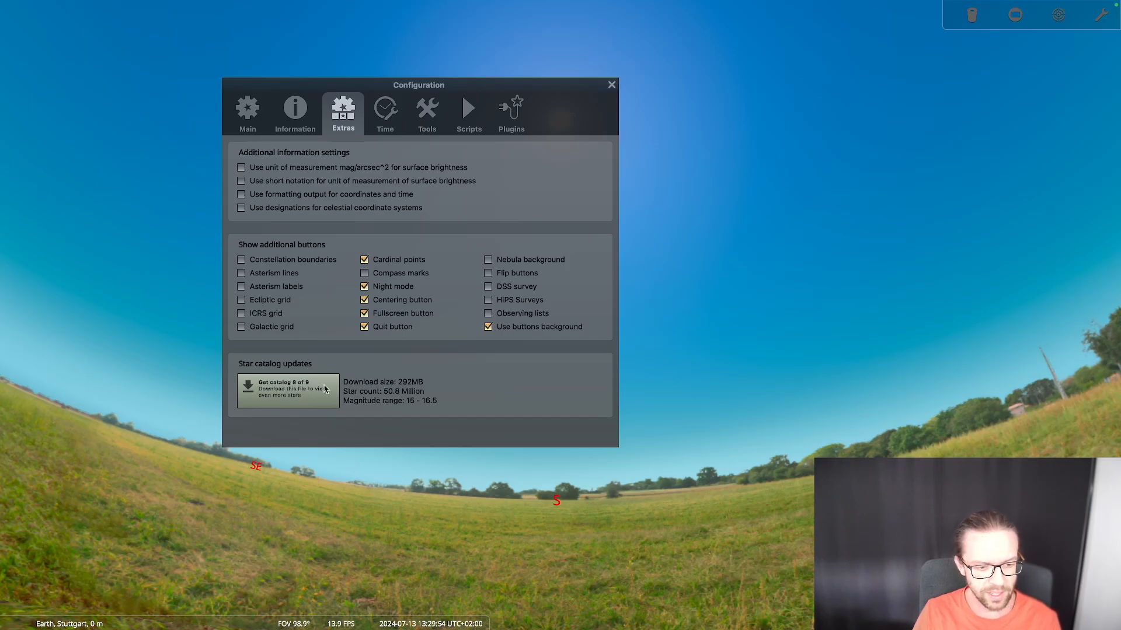
{"action": "mouse_move", "coordinate": [404, 404]}
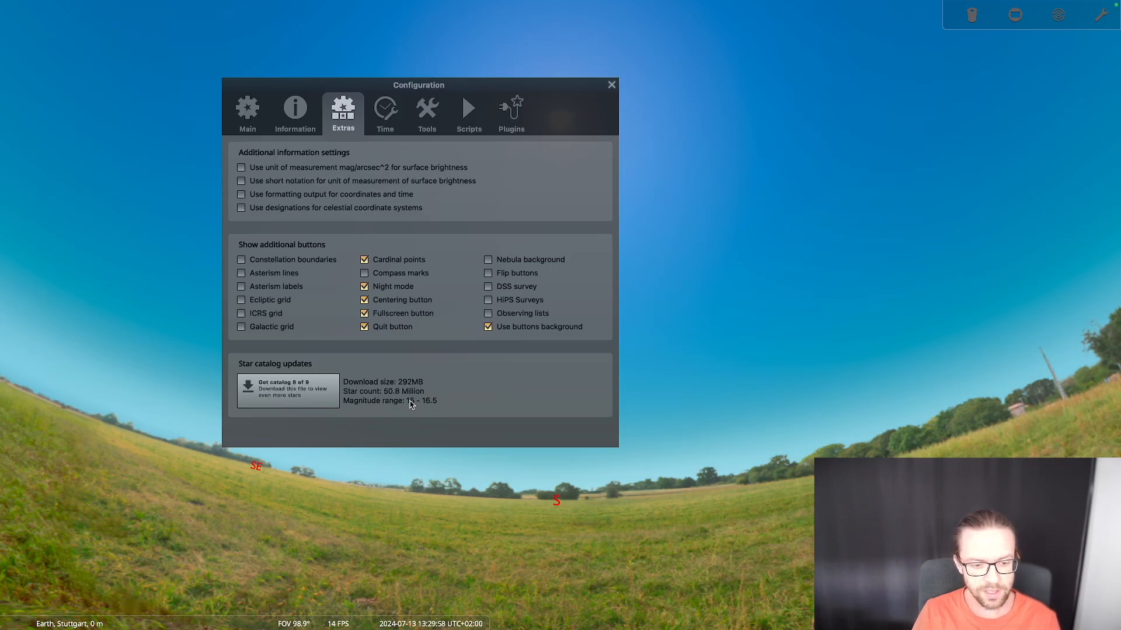
{"action": "mouse_move", "coordinate": [438, 396]}
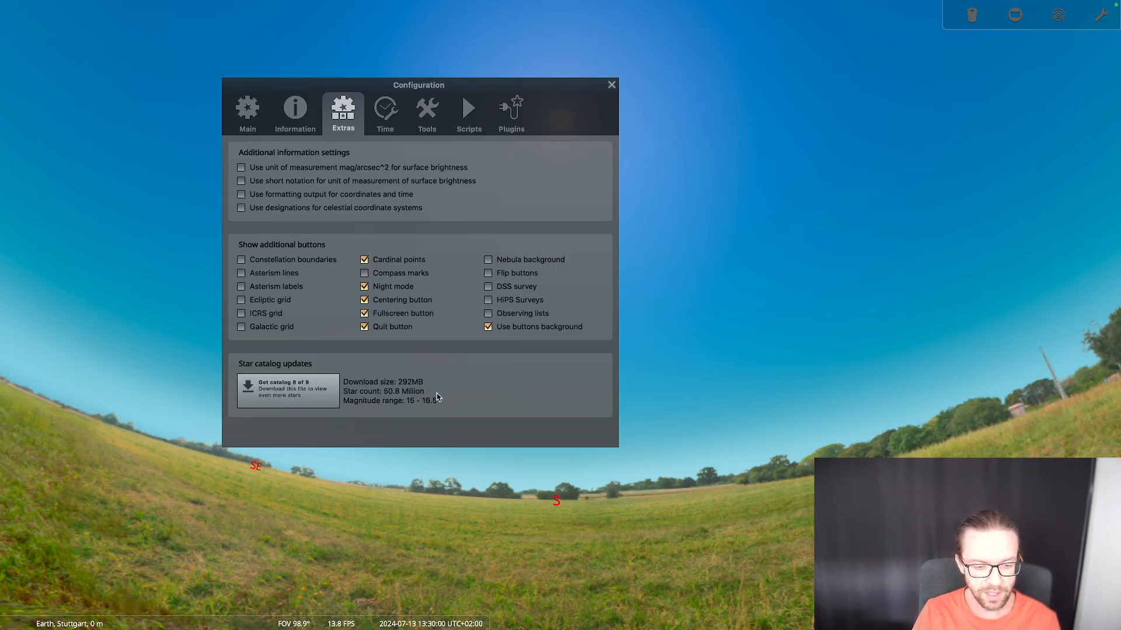
{"action": "mouse_move", "coordinate": [512, 222]}
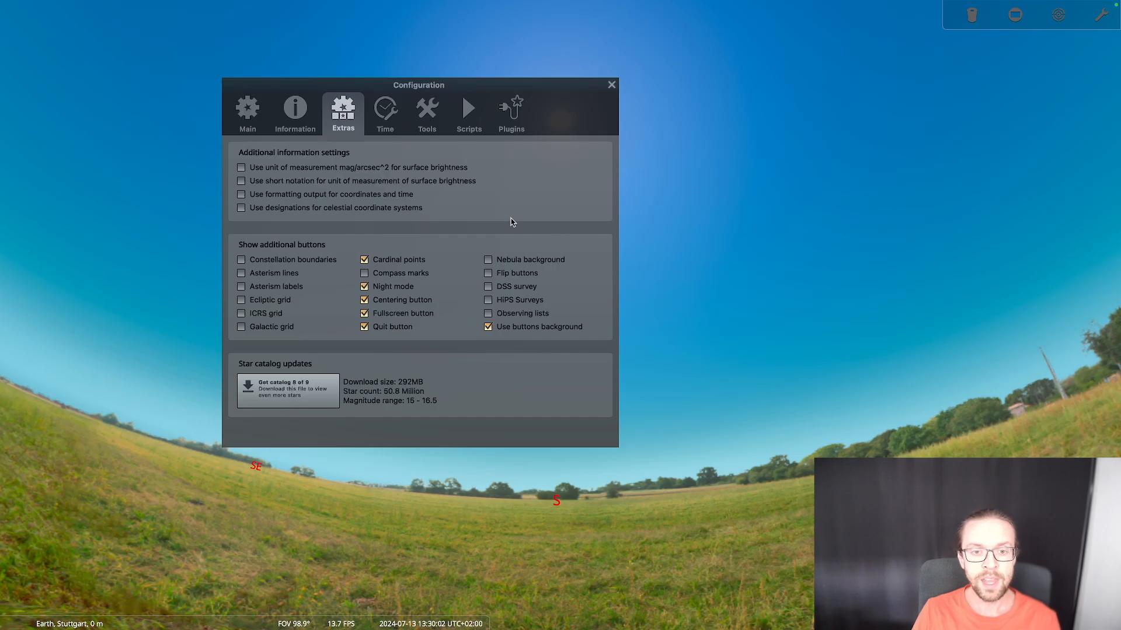
{"action": "mouse_move", "coordinate": [352, 336]}
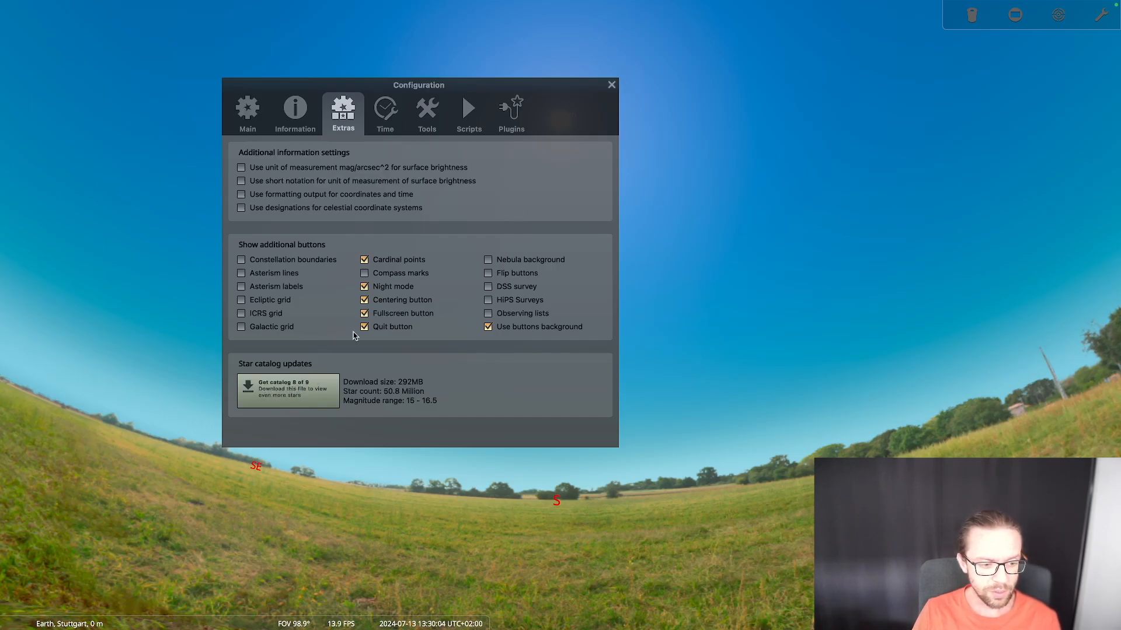
{"action": "left_click", "coordinate": [610, 84]}
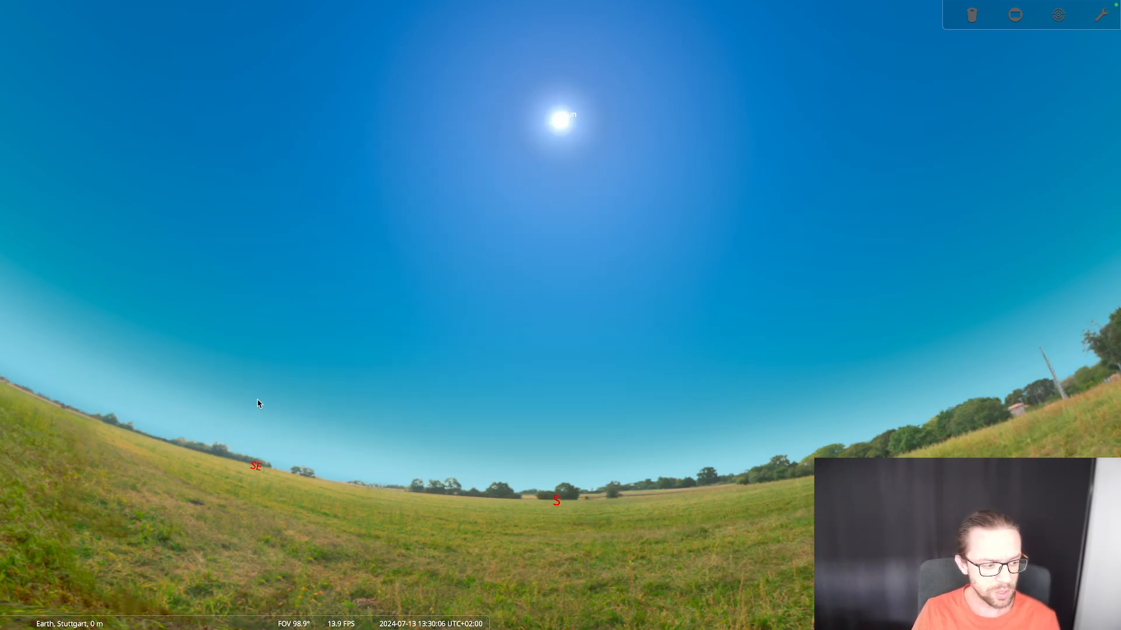
{"action": "mouse_move", "coordinate": [43, 460]}
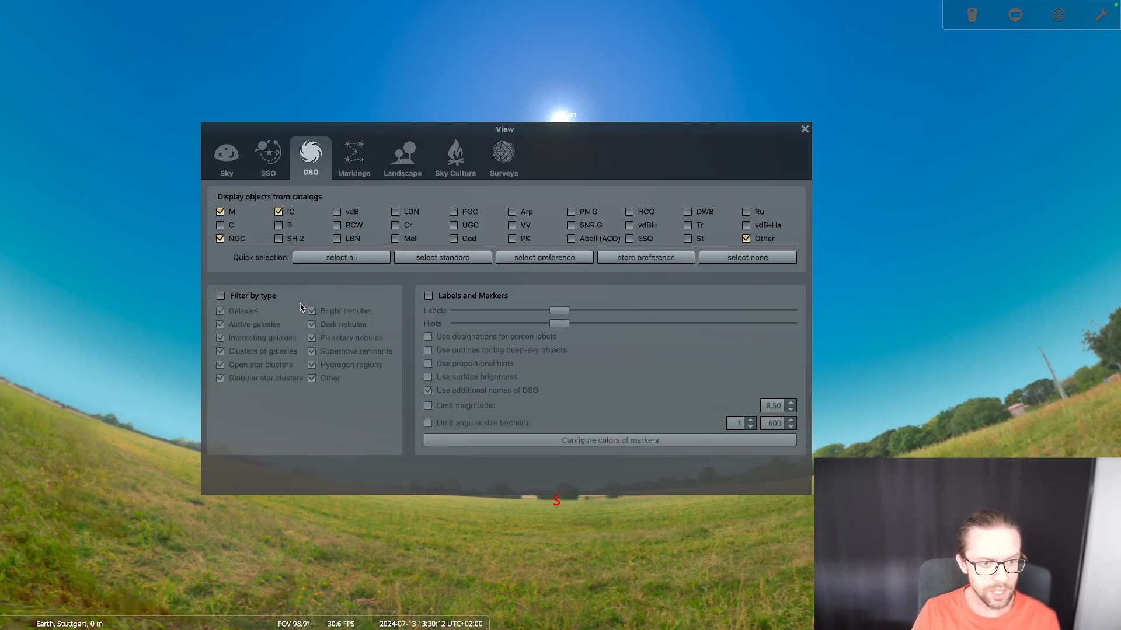
{"action": "left_click", "coordinate": [804, 130]}
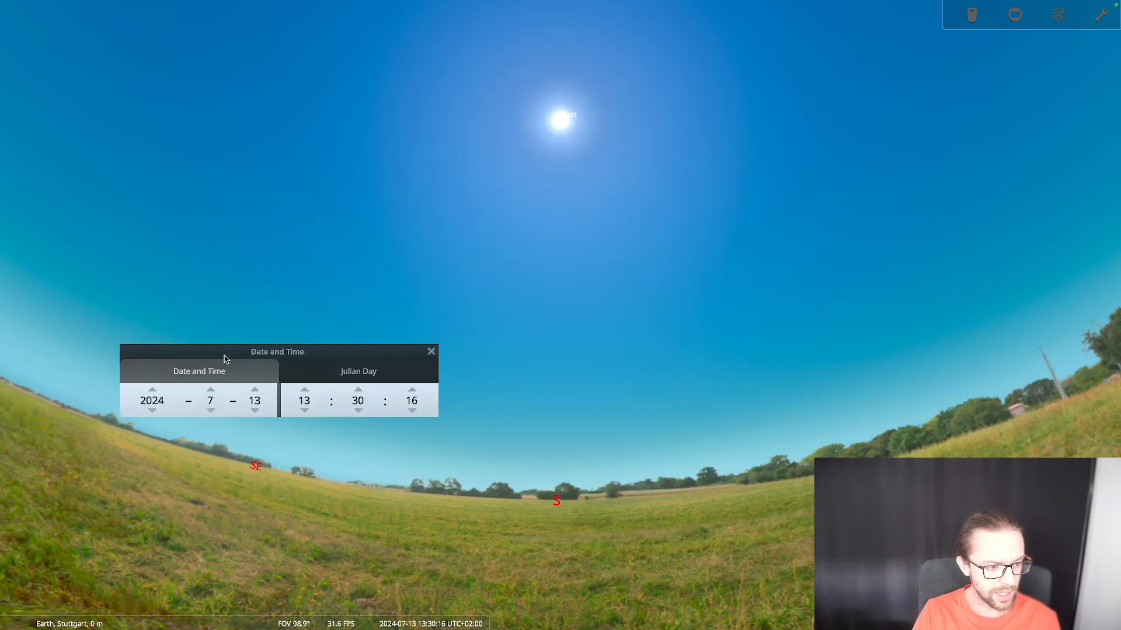
- Set the time to 01:30 on 14 July 2024 and show constellation lines (C) and names (V)
{"action": "left_click", "coordinate": [304, 390]}
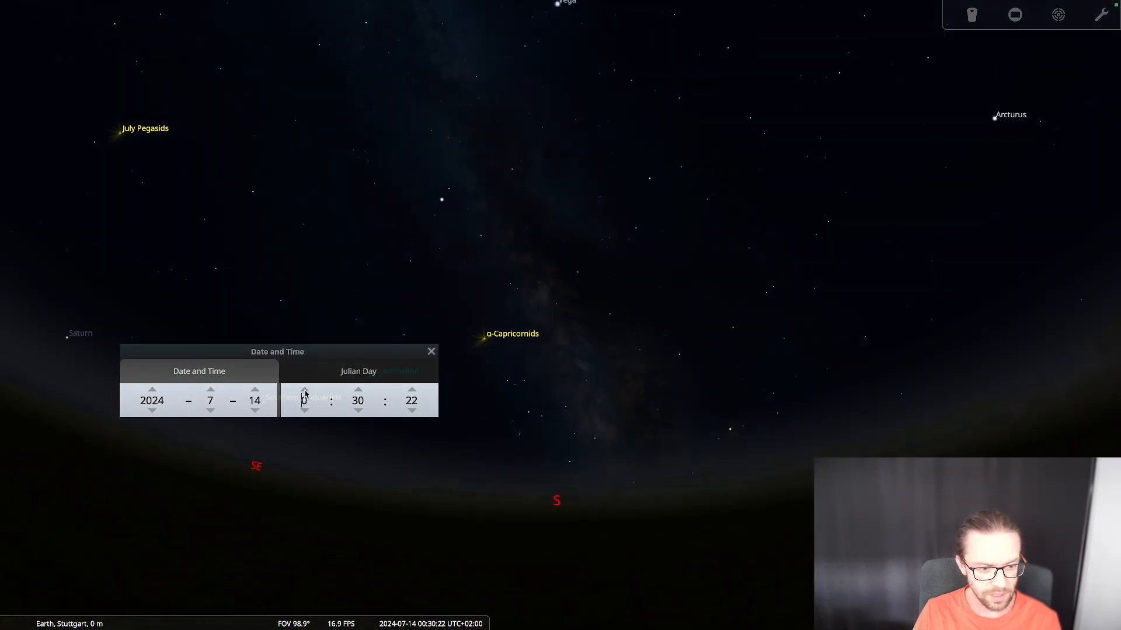
{"action": "left_click", "coordinate": [302, 391]}
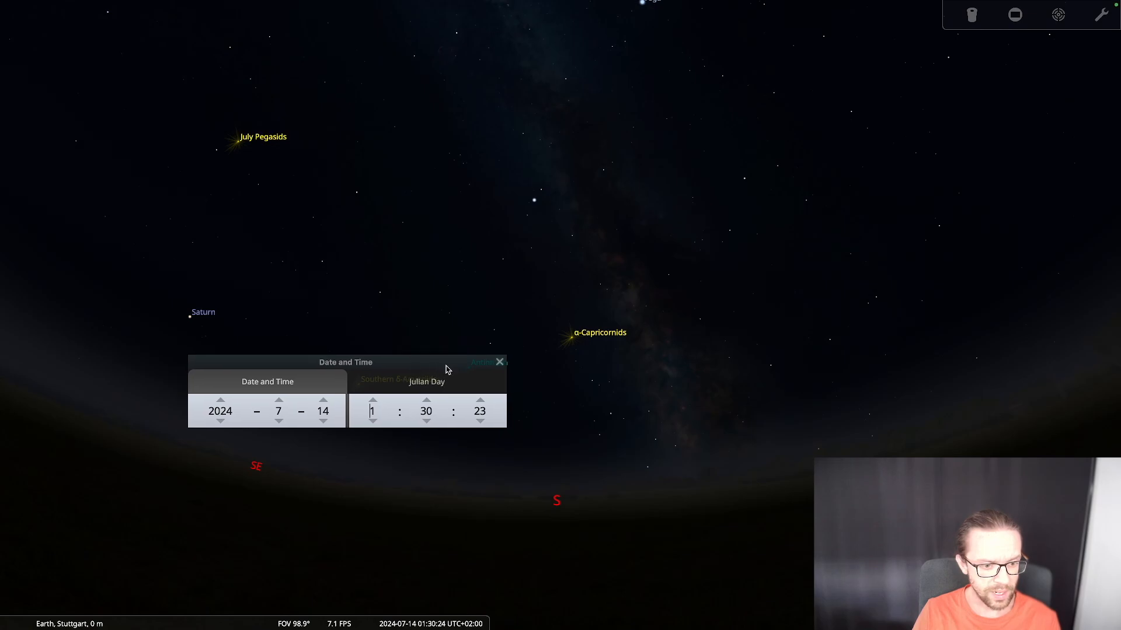
{"action": "left_click", "coordinate": [500, 362]}
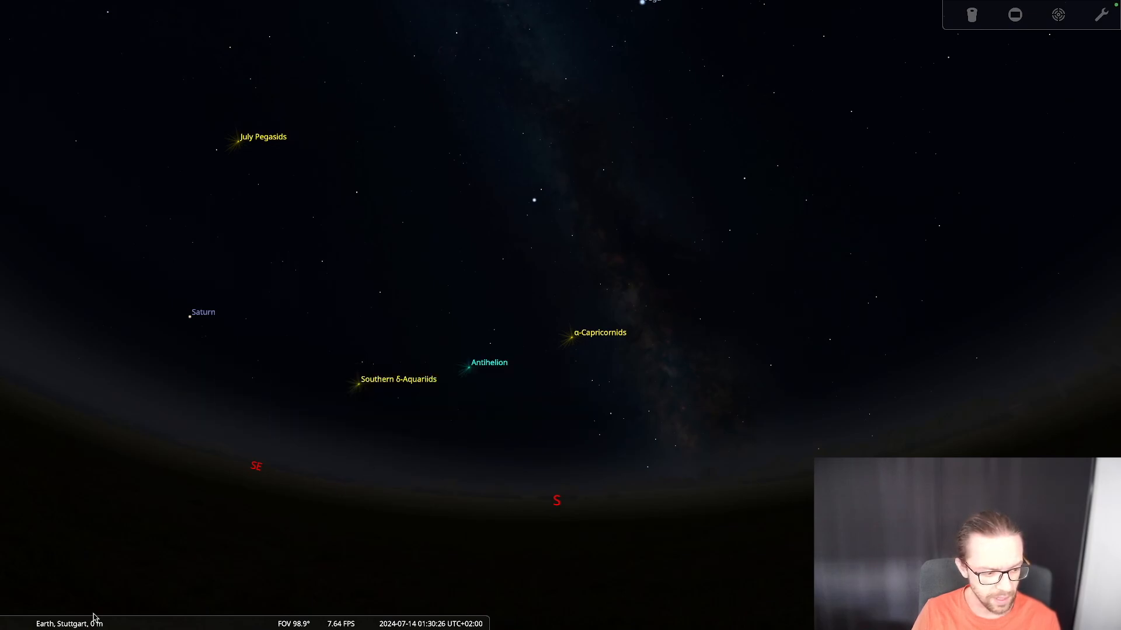
{"action": "left_click", "coordinate": [63, 619]}
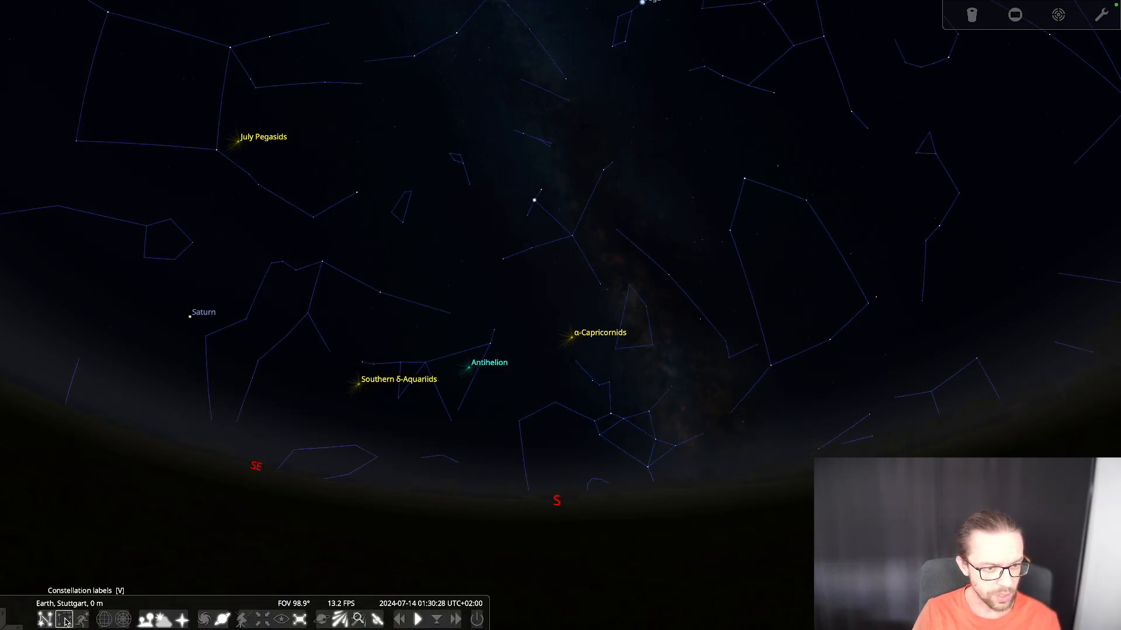
{"action": "left_click", "coordinate": [64, 619]}
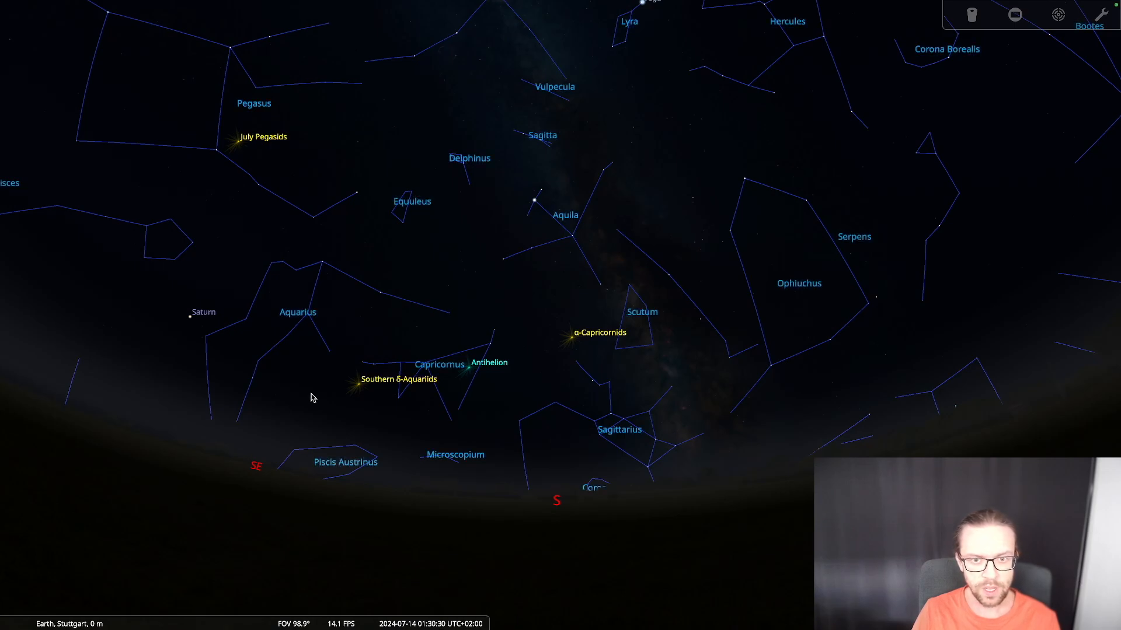
{"action": "mouse_move", "coordinate": [58, 468]}
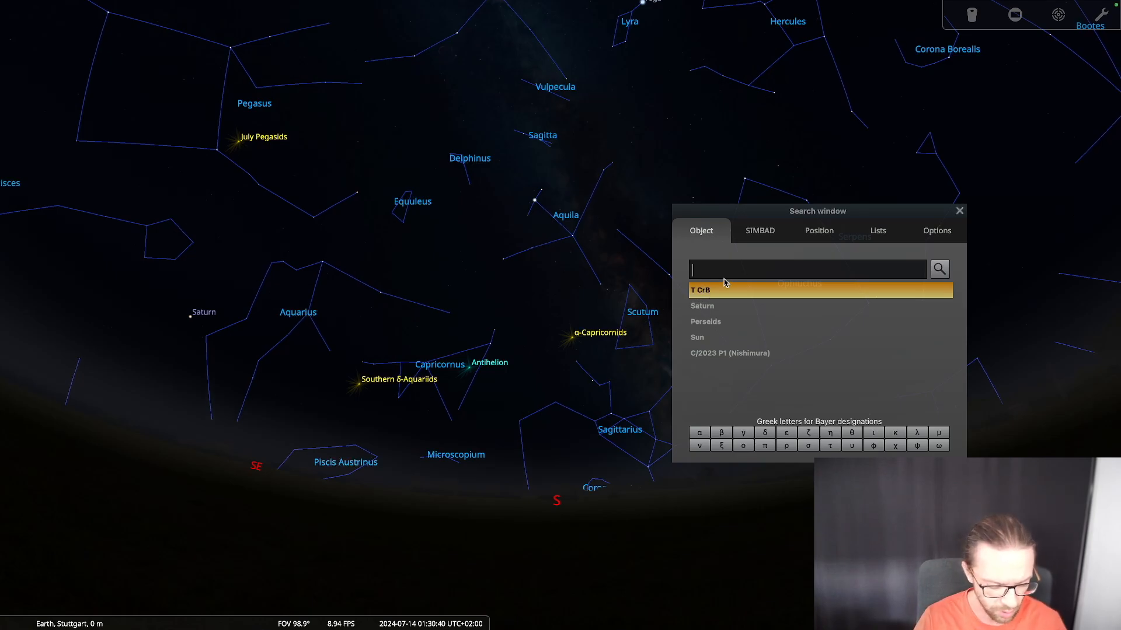
- Search for 't coronae borea', then shorten the query to 'T crb' so T CrB tops the suggestions
{"action": "type", "text": "t"}
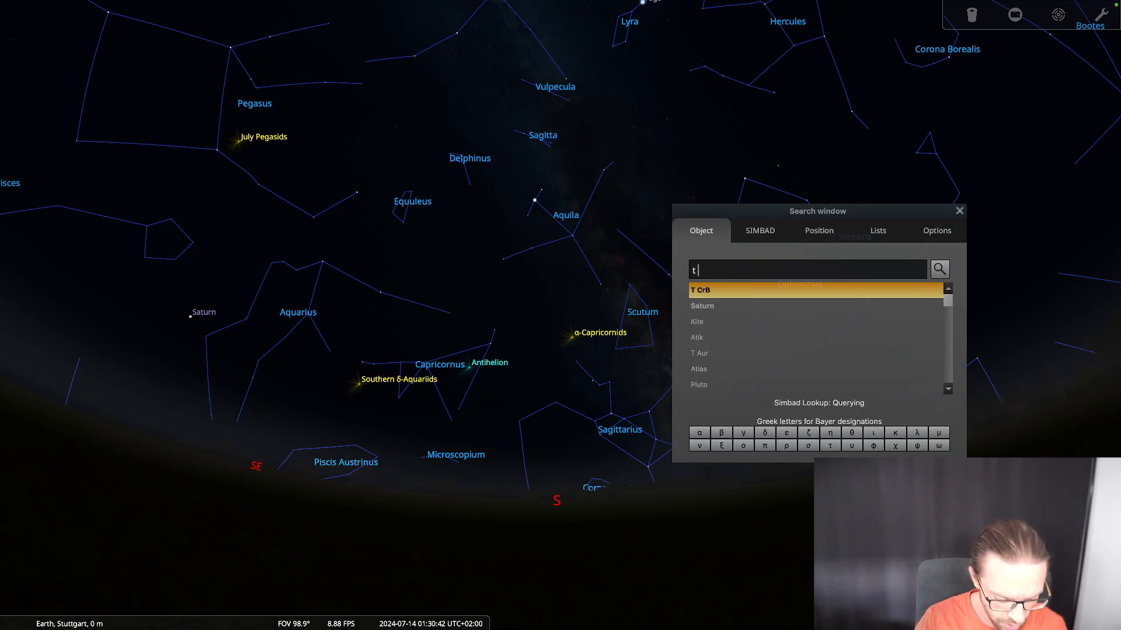
{"action": "type", "text": "coronae"}
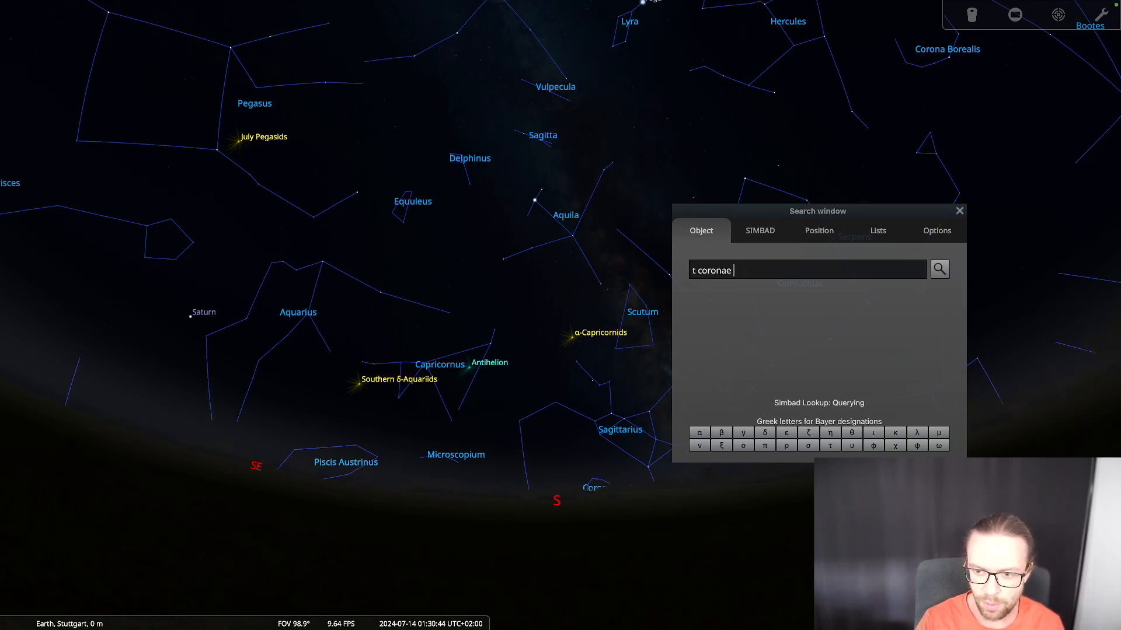
{"action": "type", "text": "borea"}
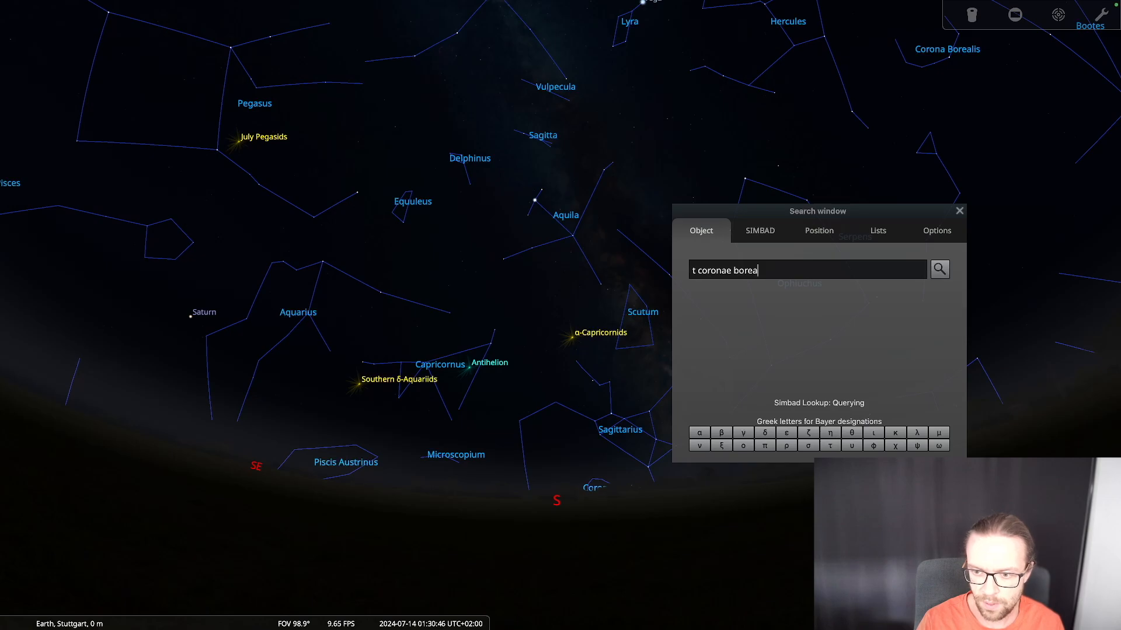
{"action": "key", "text": "backspace"}
{"action": "type", "text": "T"}
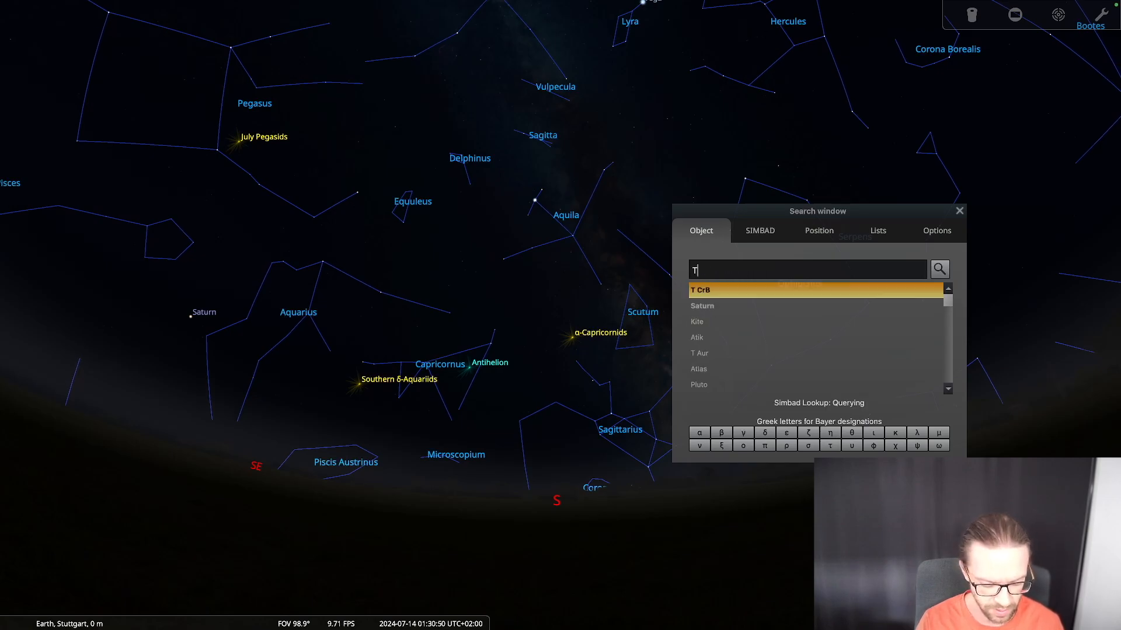
{"action": "type", "text": "crb"}
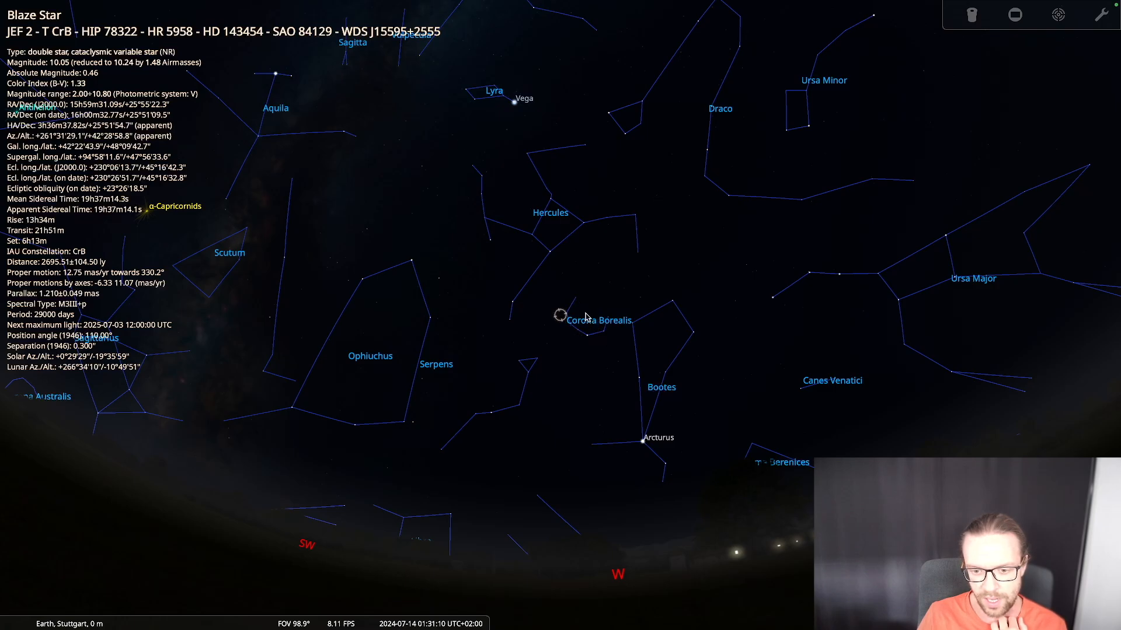
{"action": "mouse_move", "coordinate": [104, 595]}
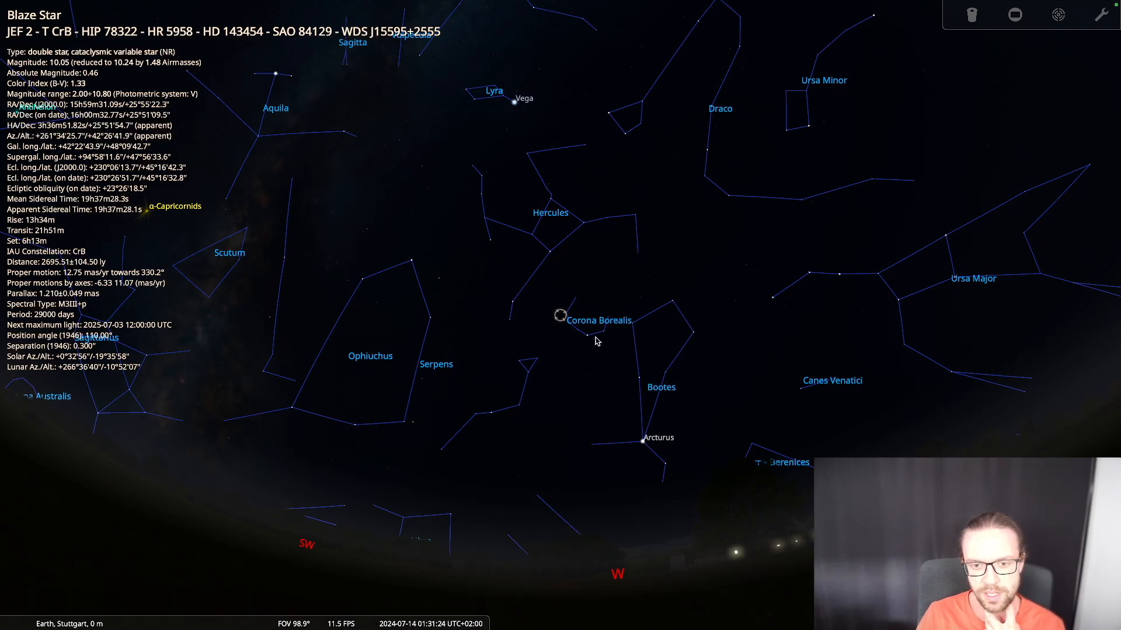
{"action": "mouse_move", "coordinate": [615, 491]}
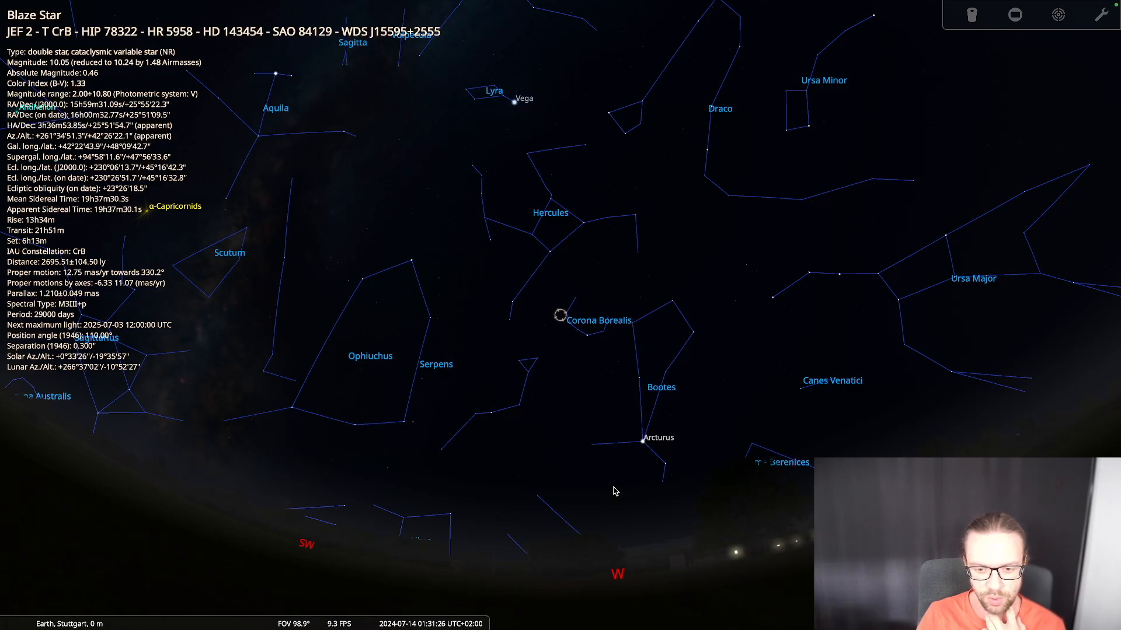
{"action": "mouse_move", "coordinate": [613, 237]}
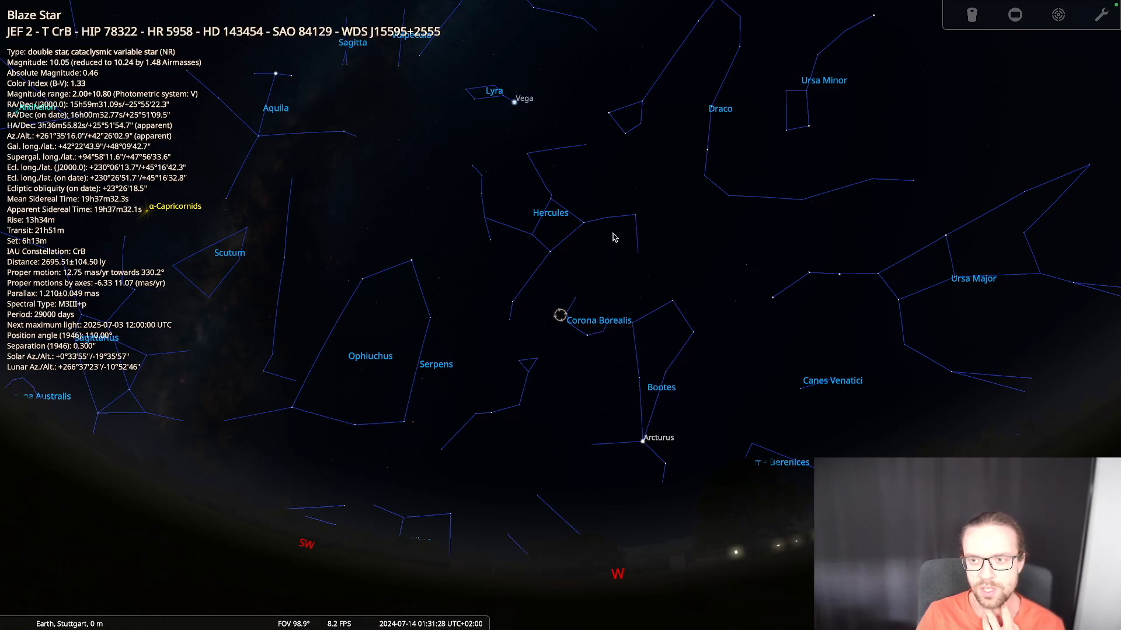
{"action": "mouse_move", "coordinate": [743, 161]}
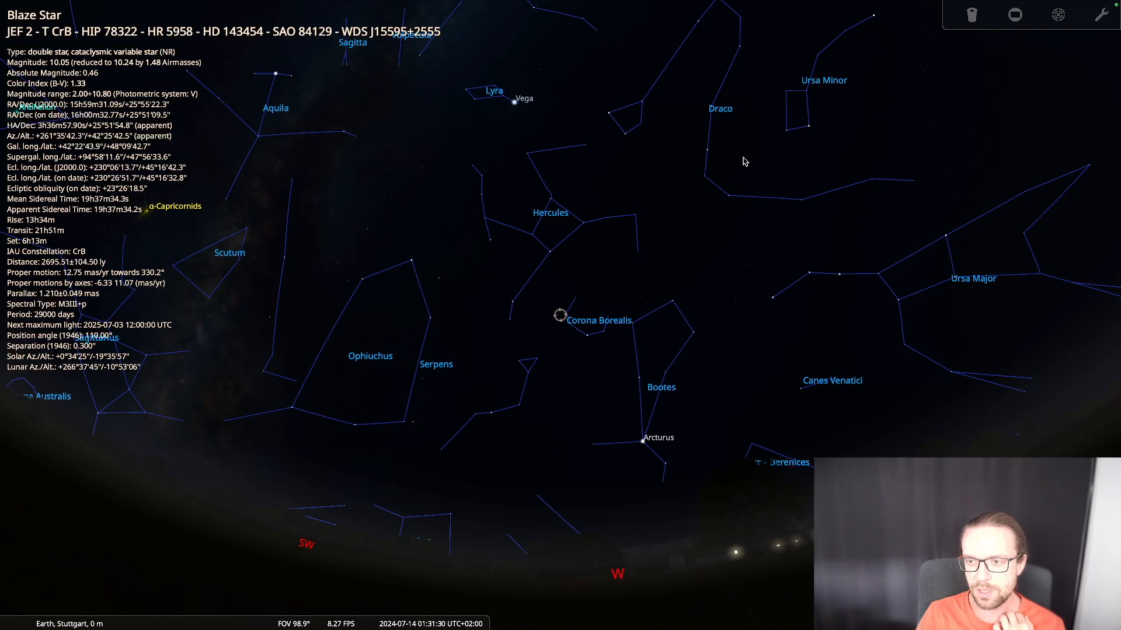
{"action": "mouse_move", "coordinate": [804, 104]}
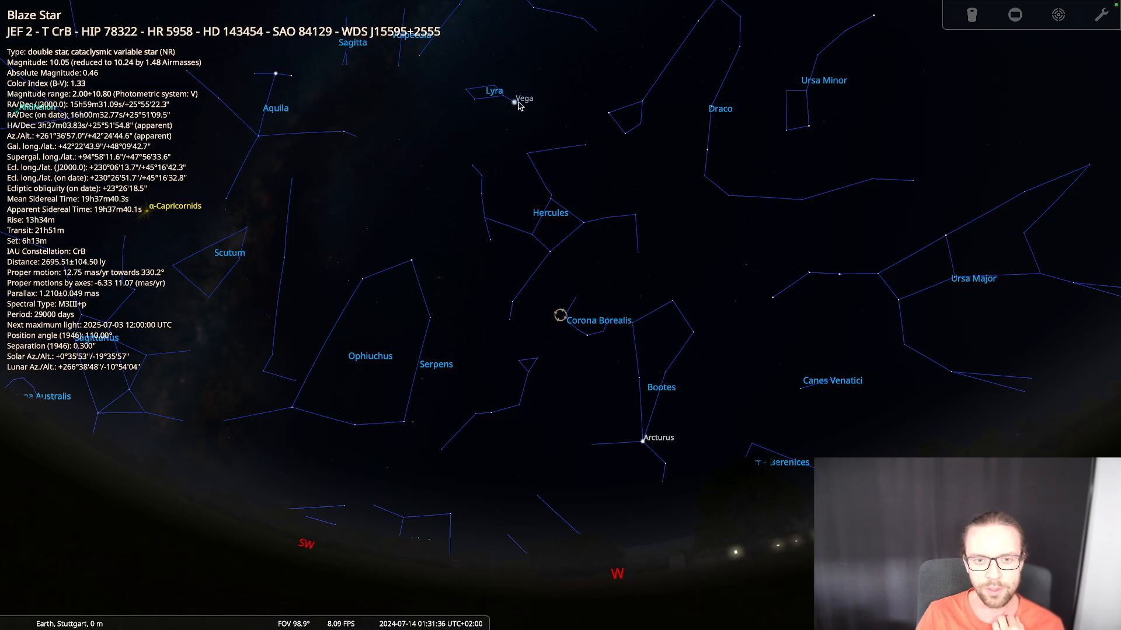
{"action": "mouse_move", "coordinate": [484, 170]}
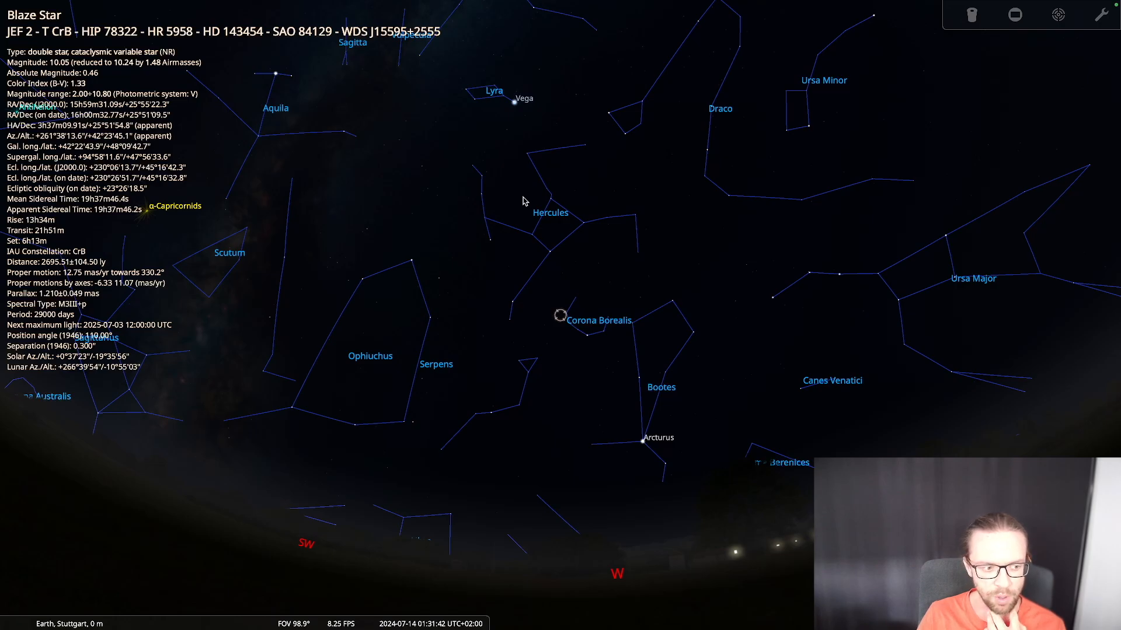
{"action": "mouse_move", "coordinate": [557, 273]}
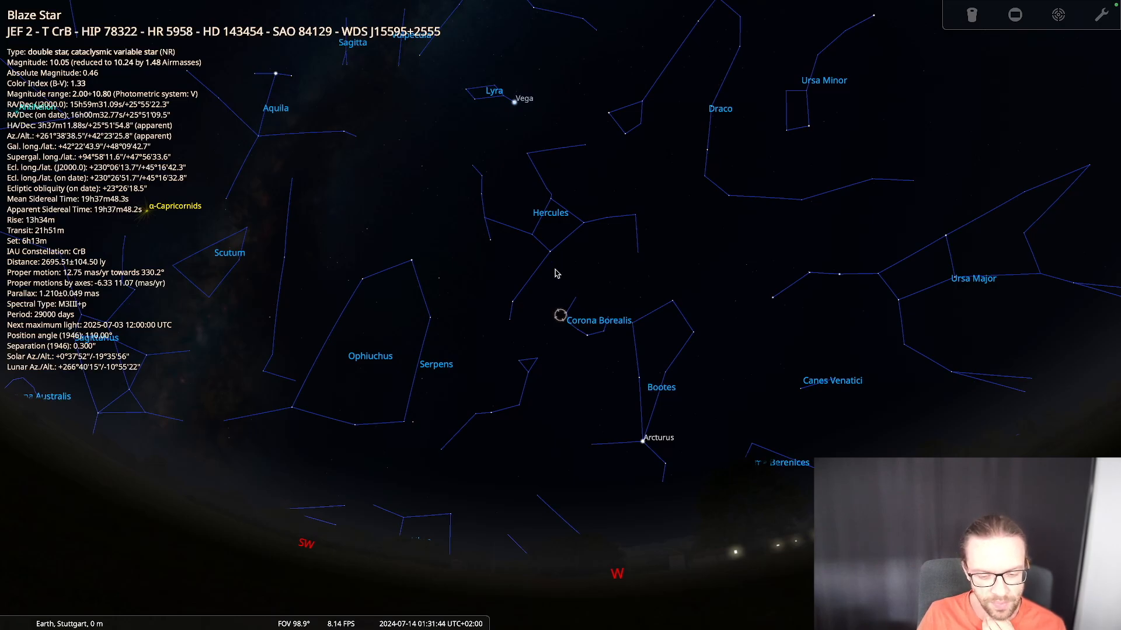
{"action": "mouse_move", "coordinate": [552, 309]}
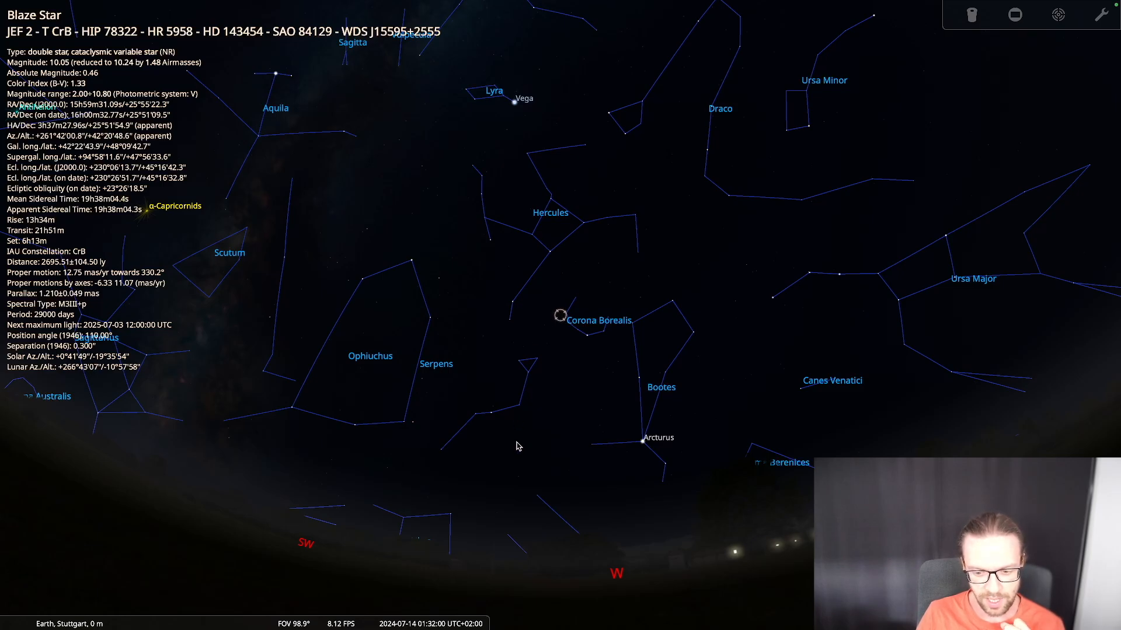
{"action": "mouse_move", "coordinate": [486, 523]}
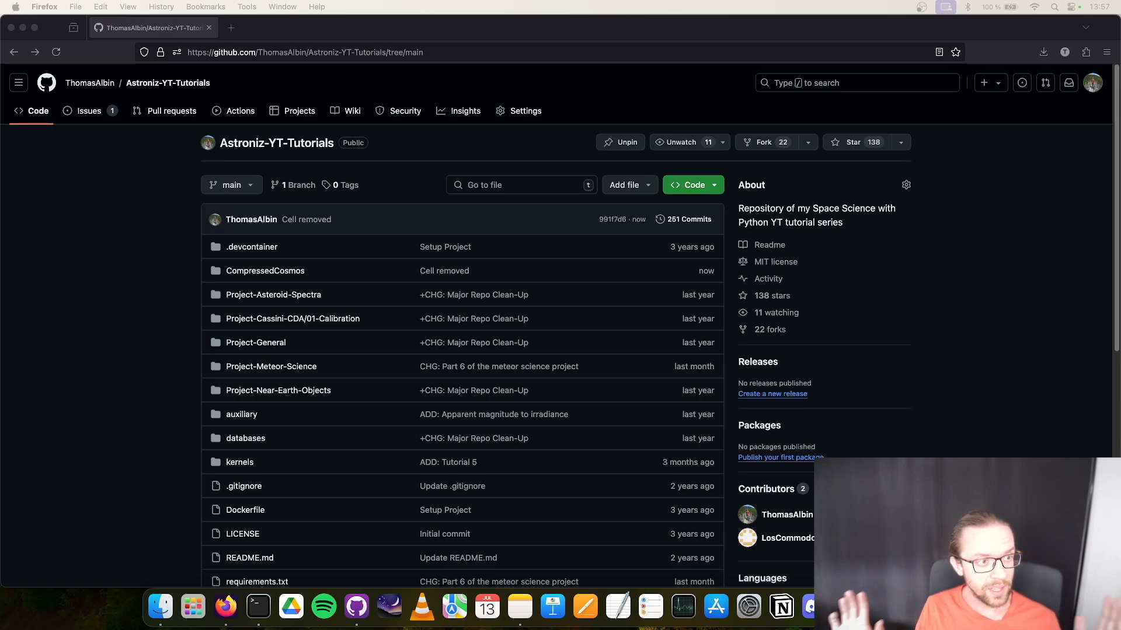
{"action": "mouse_move", "coordinate": [954, 266]}
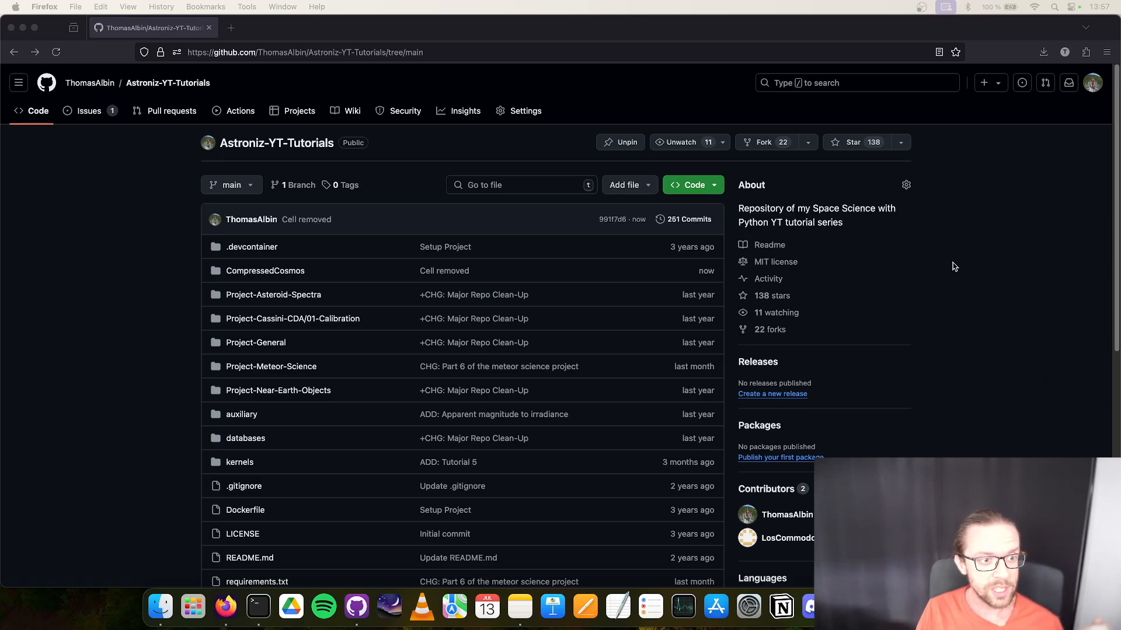
{"action": "mouse_move", "coordinate": [307, 149]}
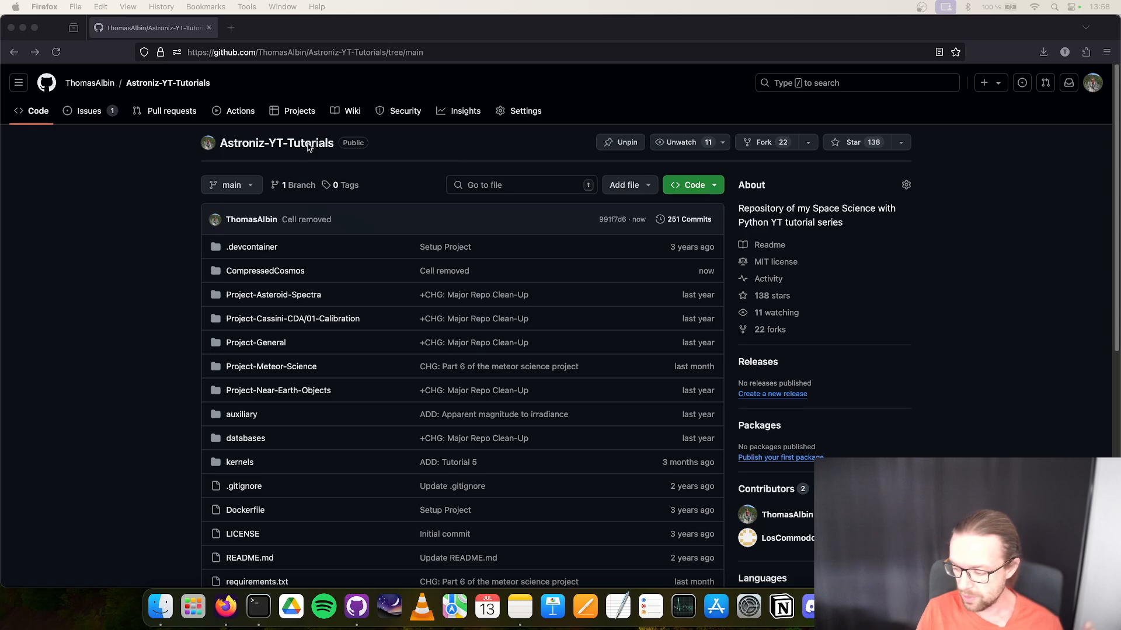
{"action": "mouse_move", "coordinate": [329, 149]}
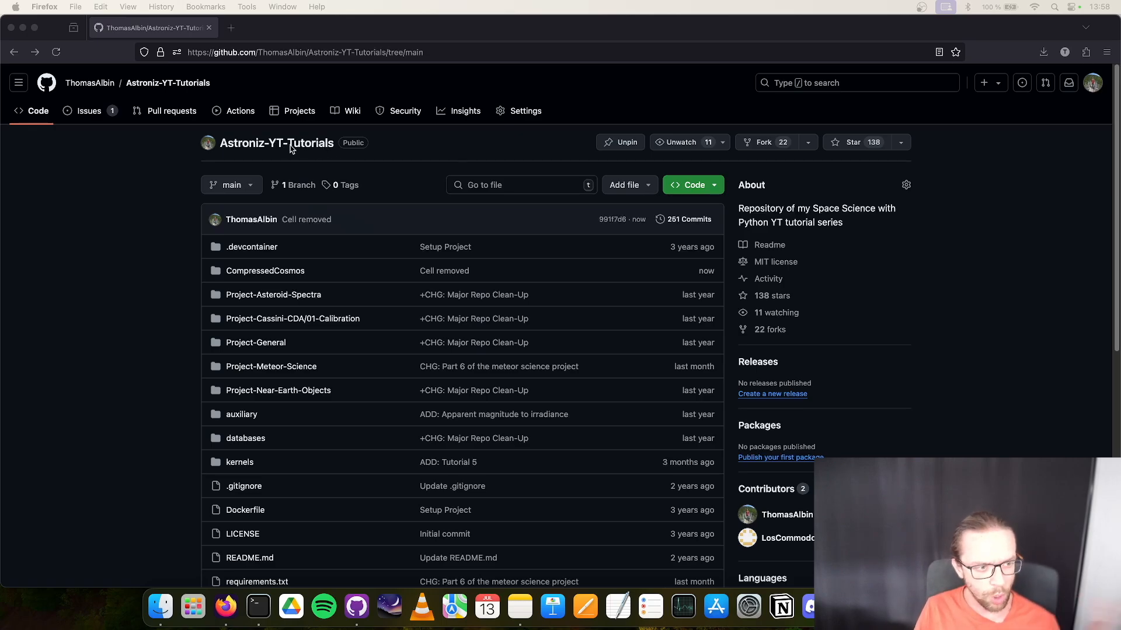
{"action": "mouse_move", "coordinate": [265, 270]}
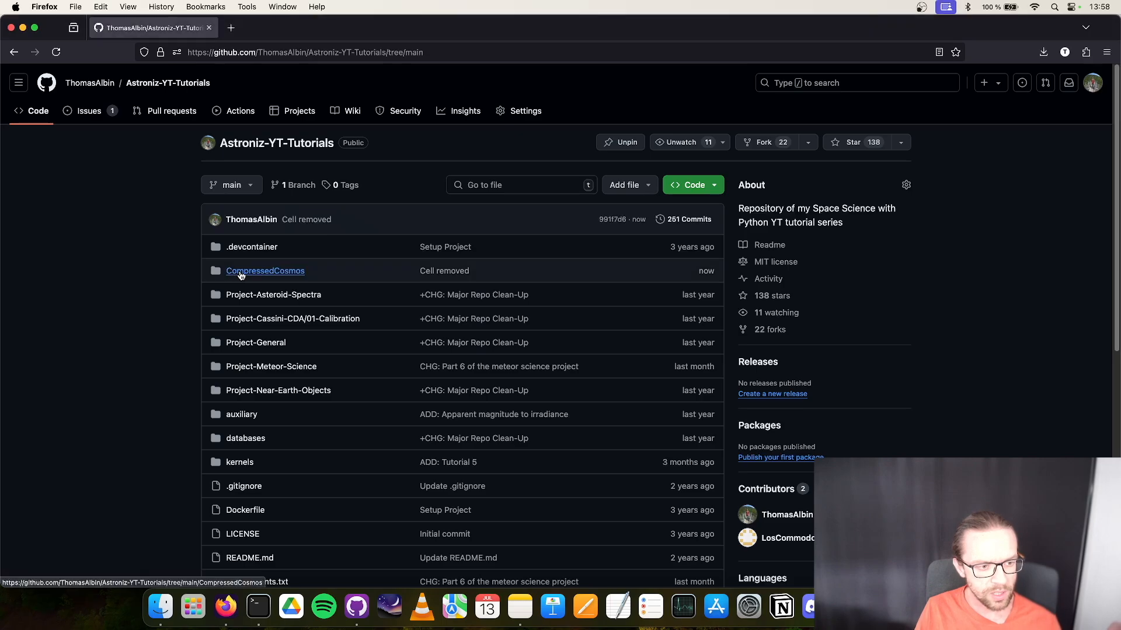
- Open the CompressedCosmos folder in the repository's file list
{"action": "left_click", "coordinate": [265, 271]}
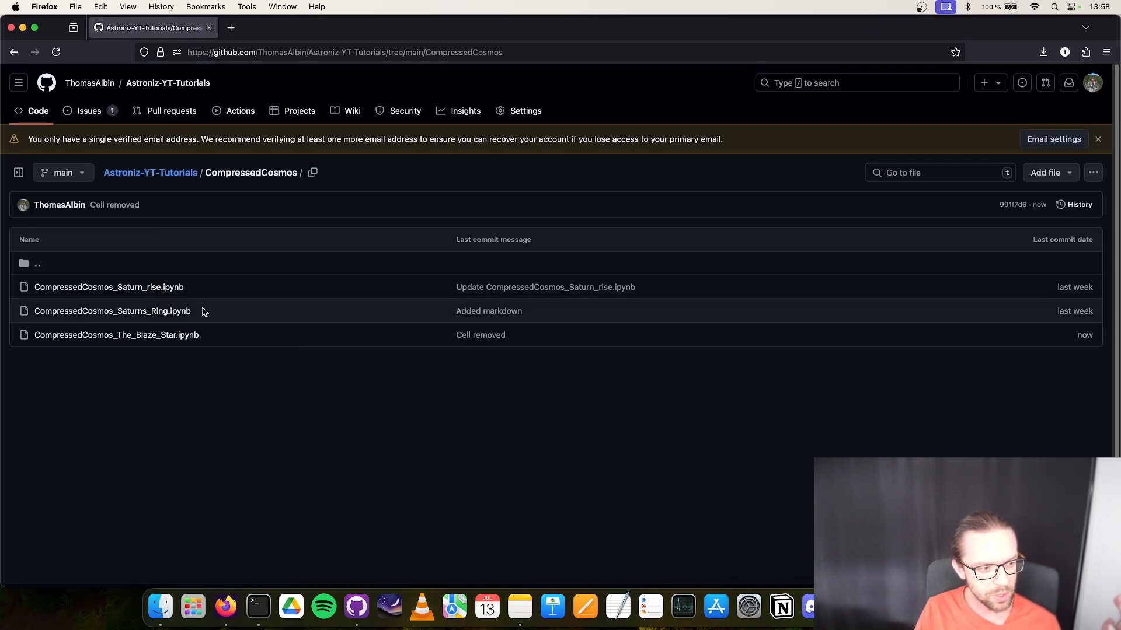
{"action": "mouse_move", "coordinate": [117, 335]}
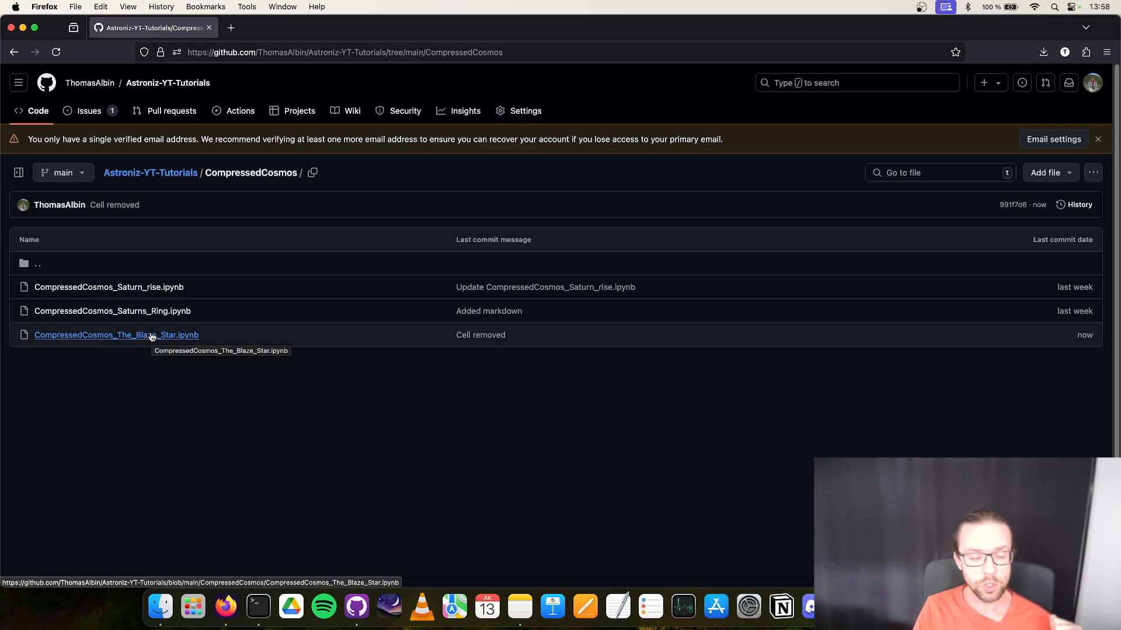
{"action": "mouse_move", "coordinate": [125, 337]}
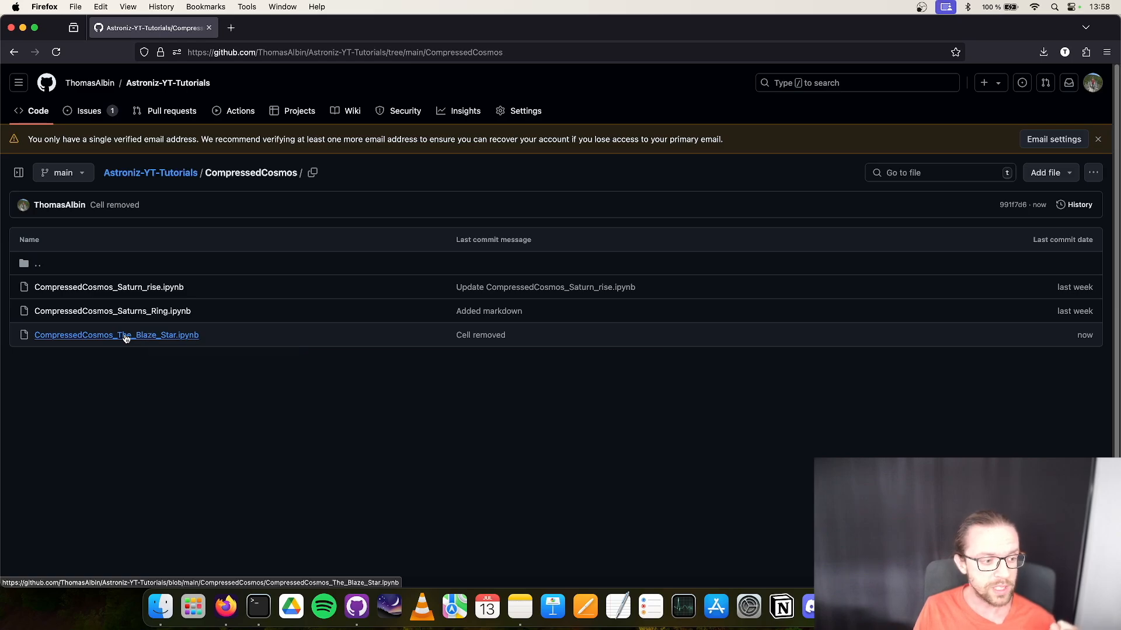
- Open CompressedCosmos_The_Blaze_Star.ipynb and launch it via the 'Open in Colab' badge
{"action": "left_click", "coordinate": [117, 335]}
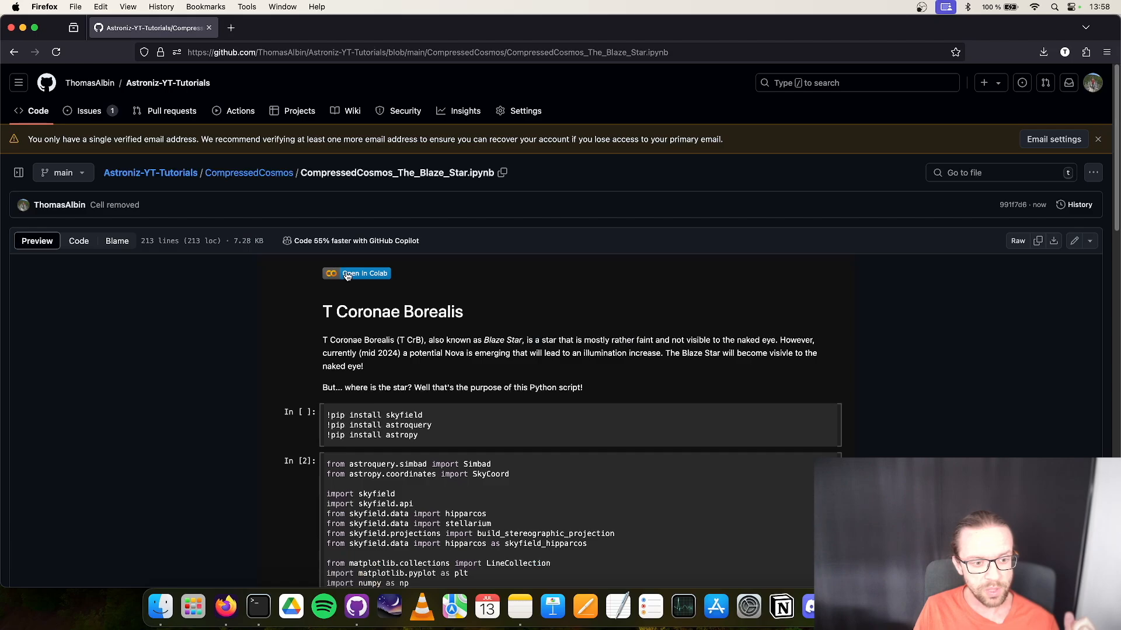
{"action": "left_click", "coordinate": [356, 273]}
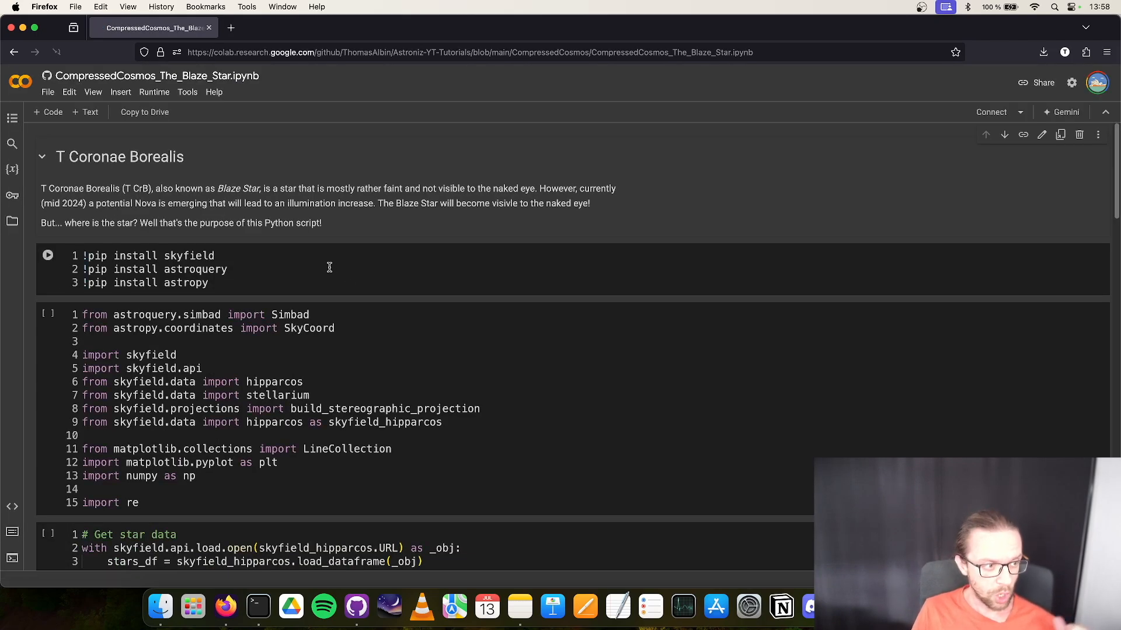
- Run the pip install cell for skyfield, astroquery and astropy, connecting the runtime
{"action": "left_click", "coordinate": [47, 256]}
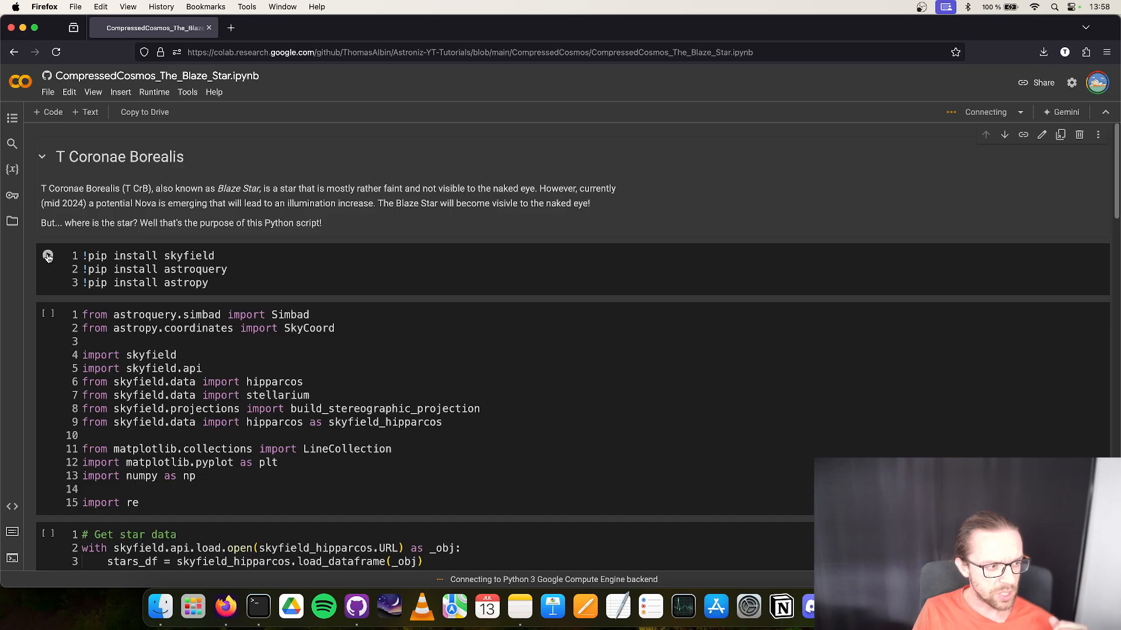
{"action": "left_click", "coordinate": [47, 256]}
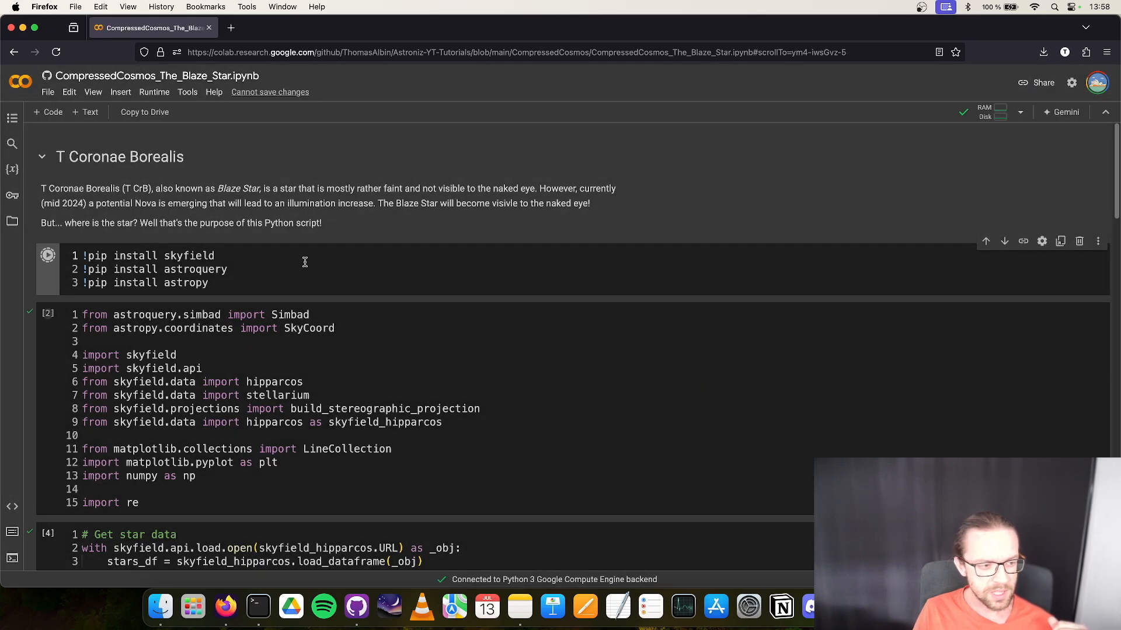
{"action": "left_click", "coordinate": [47, 256]}
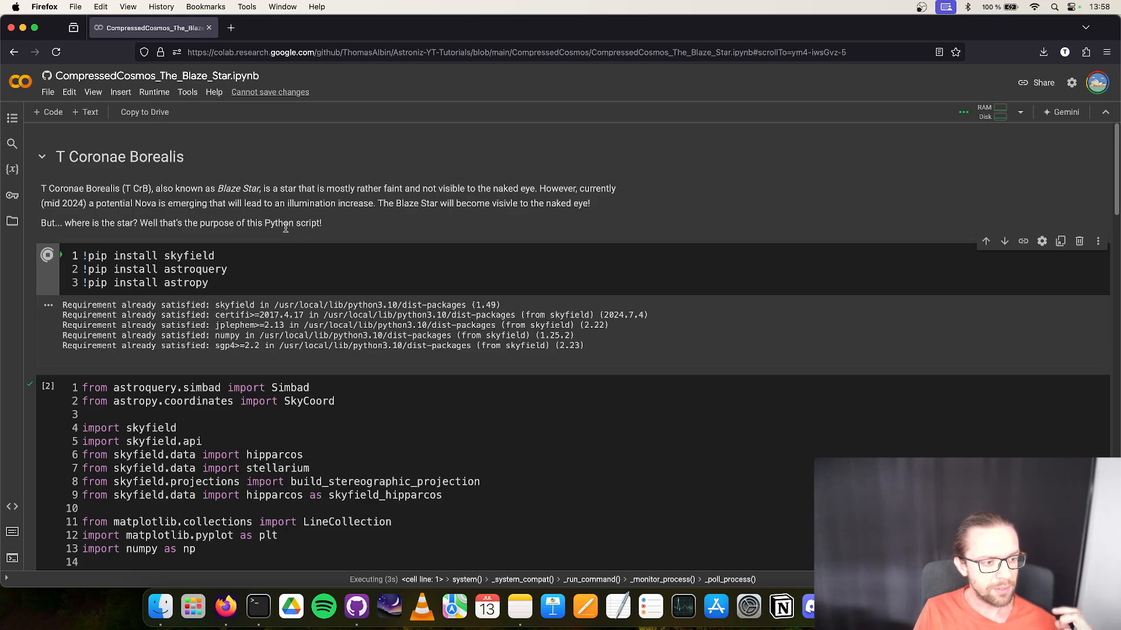
{"action": "mouse_move", "coordinate": [320, 281]}
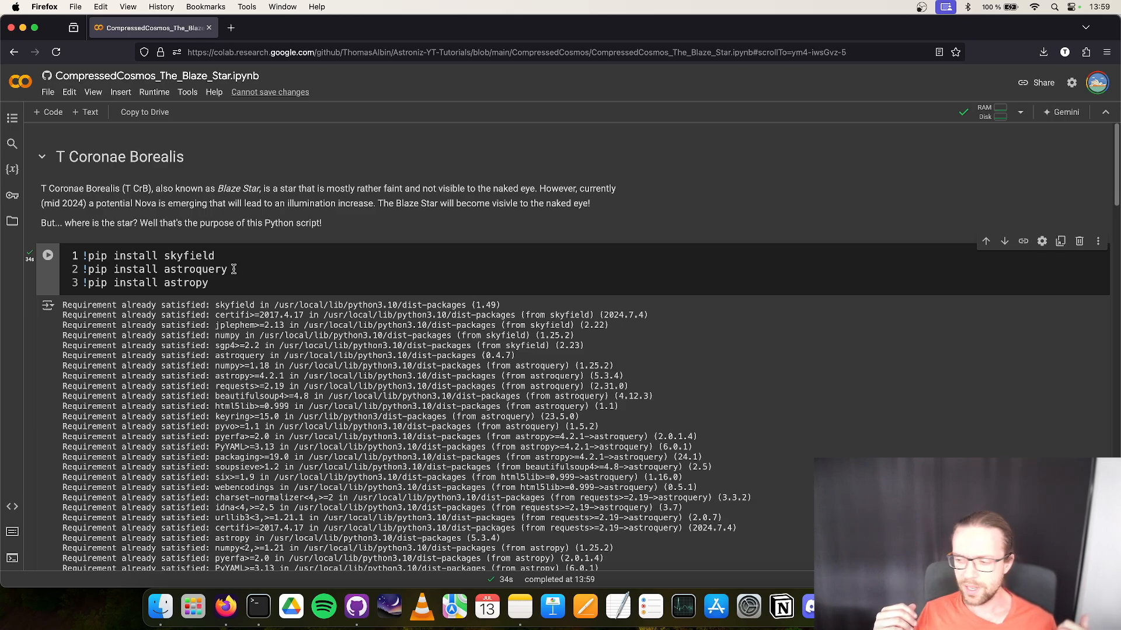
{"action": "mouse_move", "coordinate": [218, 282]}
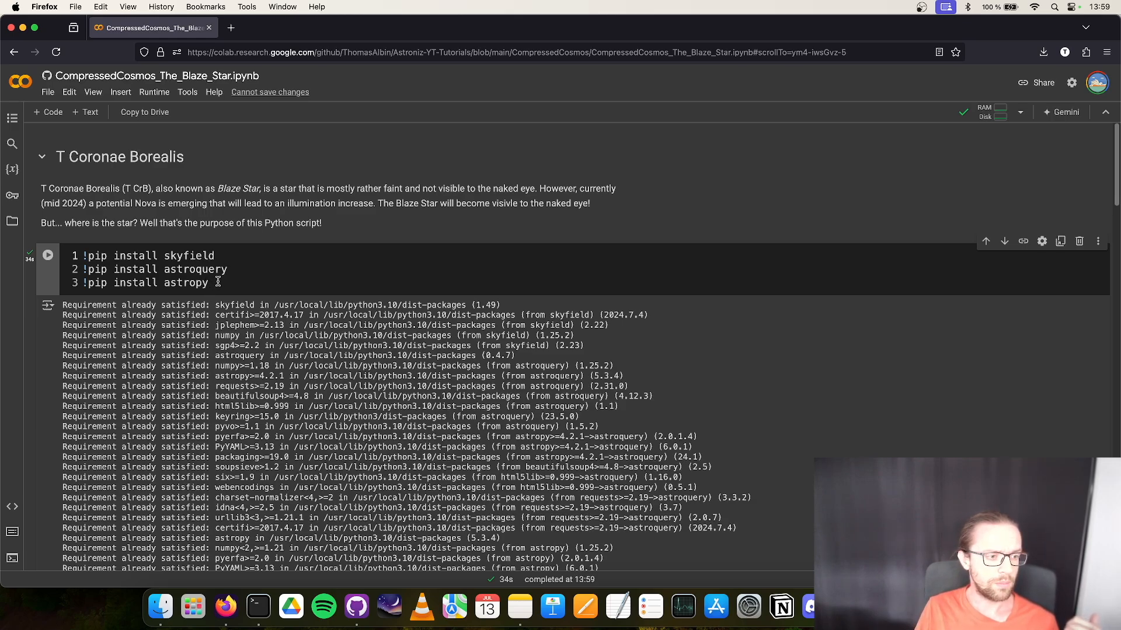
{"action": "scroll", "scroll_direction": "down", "scroll_amount": 3}
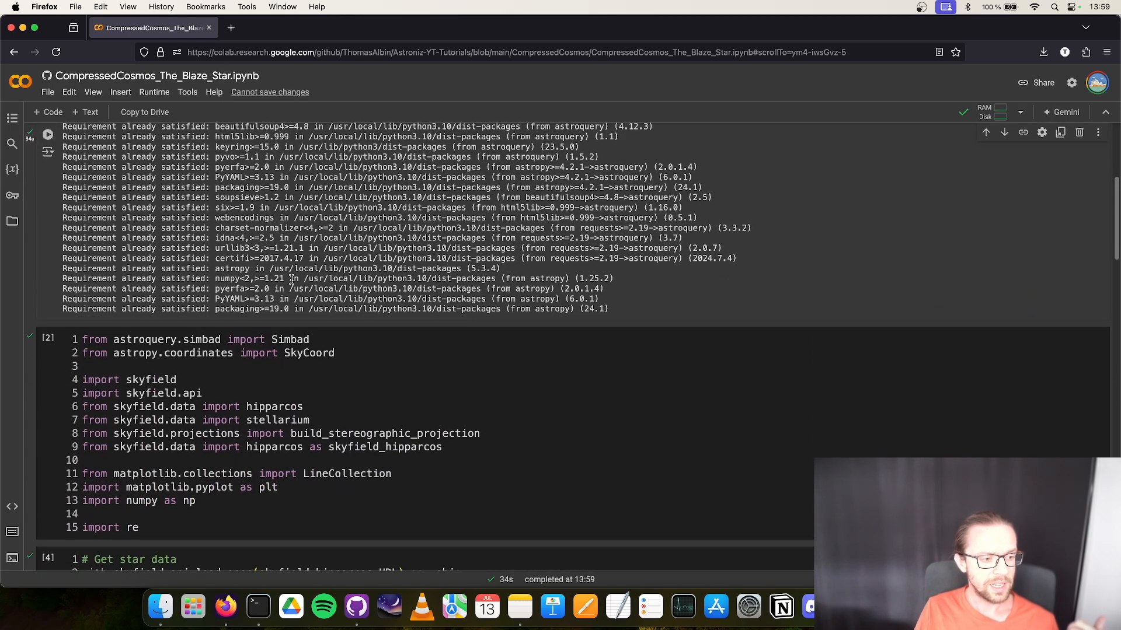
- Rerun the imports cell and run 'Get star data' to load the Hipparcos stars_df
{"action": "left_click", "coordinate": [252, 374]}
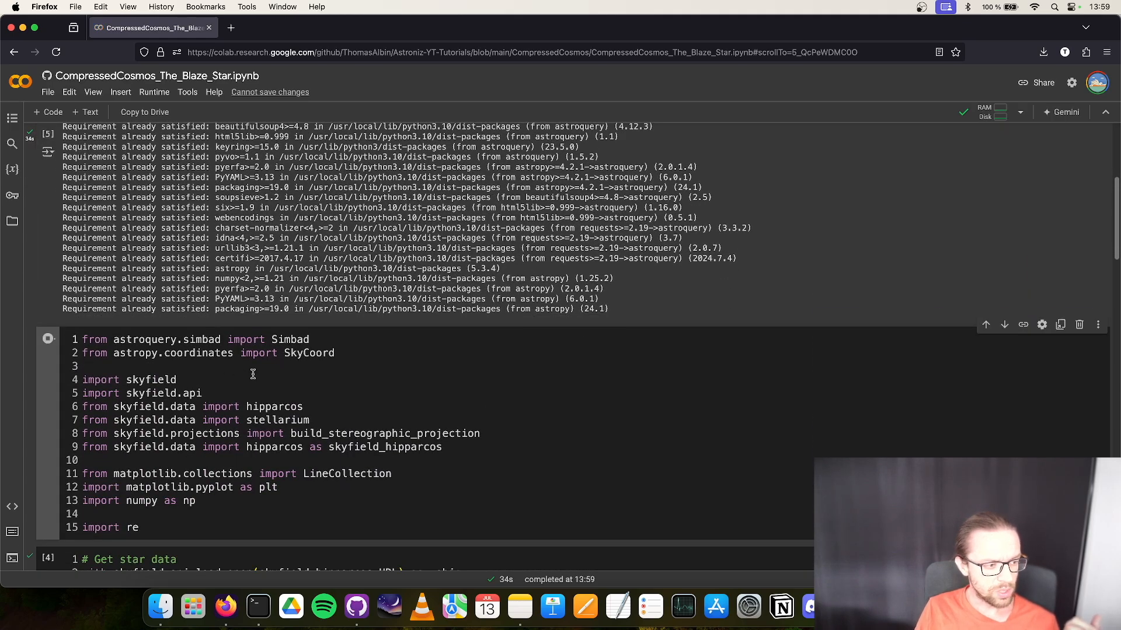
{"action": "scroll", "scroll_direction": "down", "scroll_amount": 3}
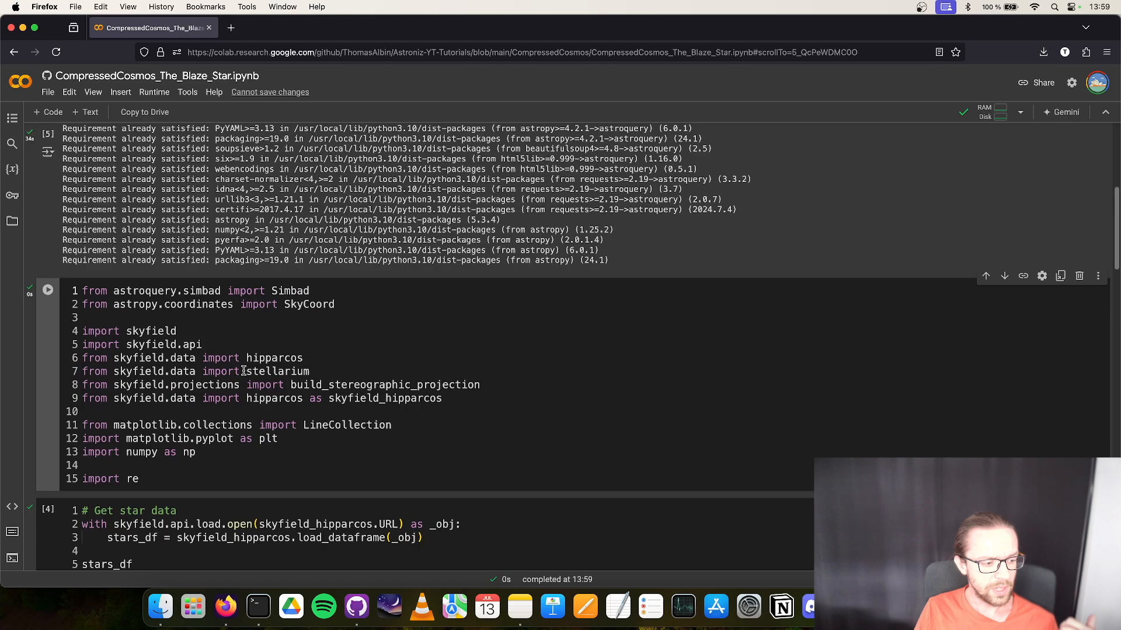
{"action": "scroll", "scroll_direction": "down", "scroll_amount": 3}
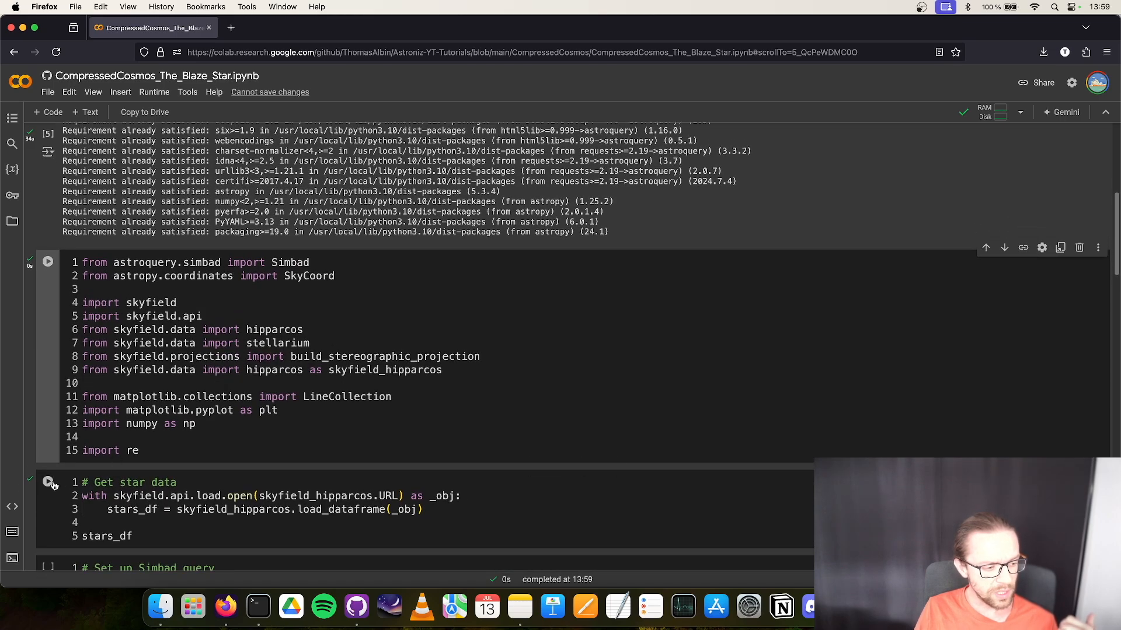
{"action": "left_click", "coordinate": [47, 480]}
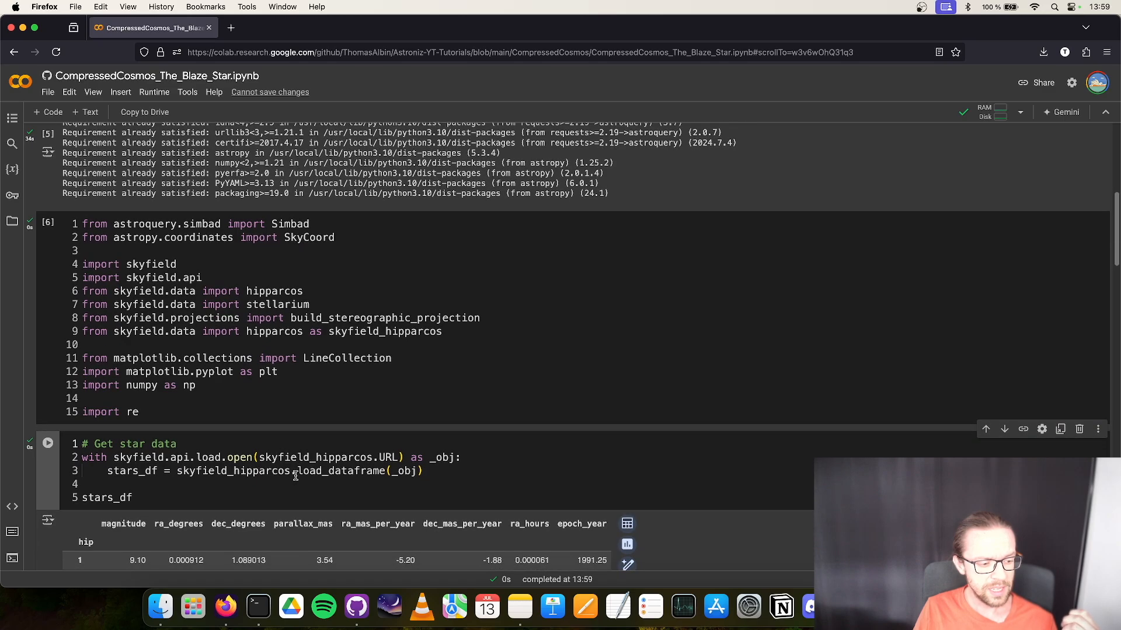
- Inspect the 118218-row stars_df output, highlighting the first star's magnitude value
{"action": "scroll", "scroll_direction": "down", "scroll_amount": 3}
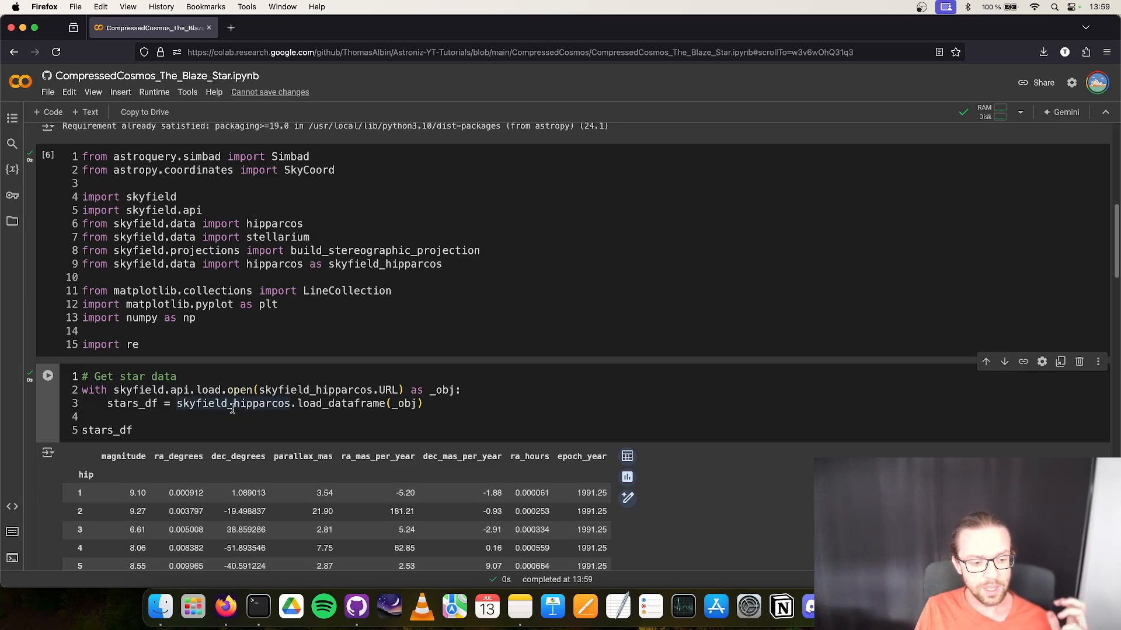
{"action": "scroll", "scroll_direction": "down", "scroll_amount": 3}
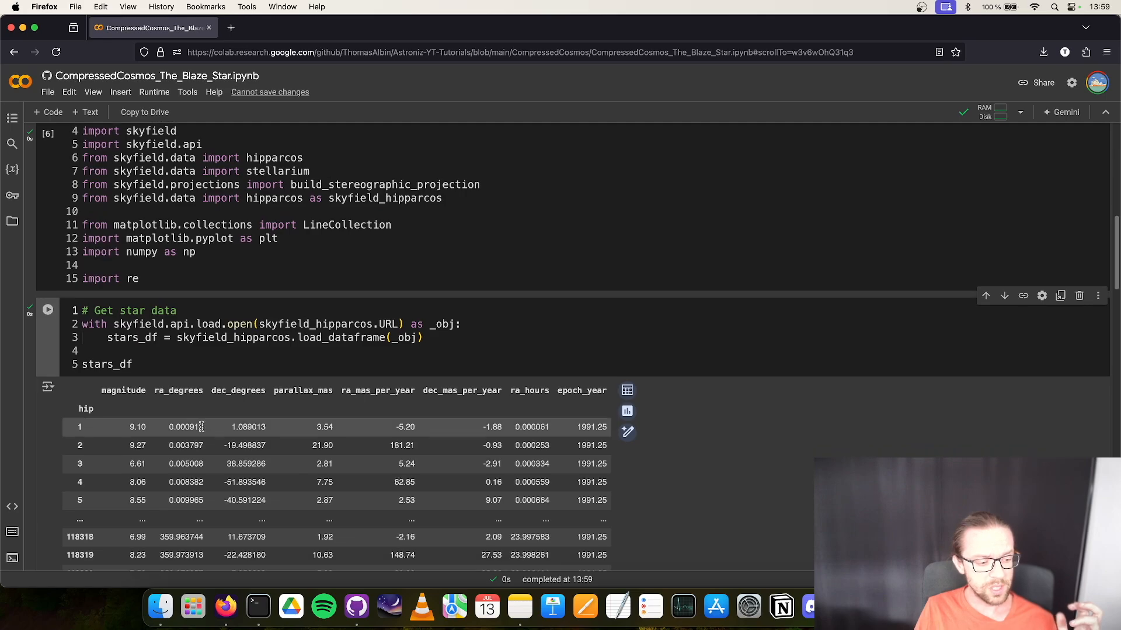
{"action": "scroll", "scroll_direction": "down", "scroll_amount": 3}
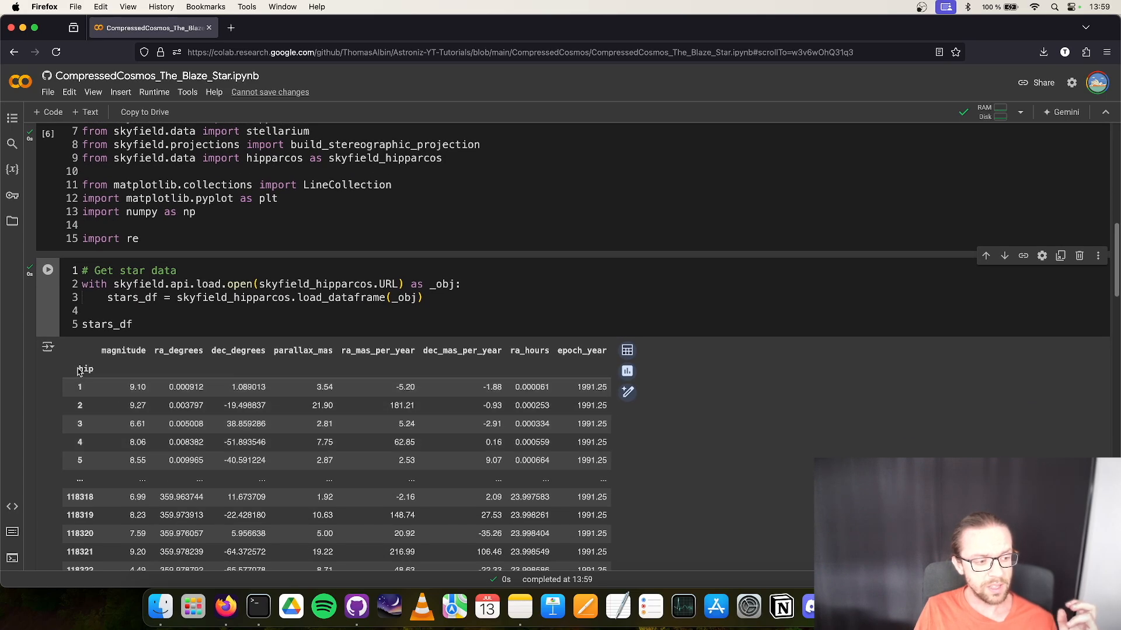
{"action": "double_click", "coordinate": [85, 370]}
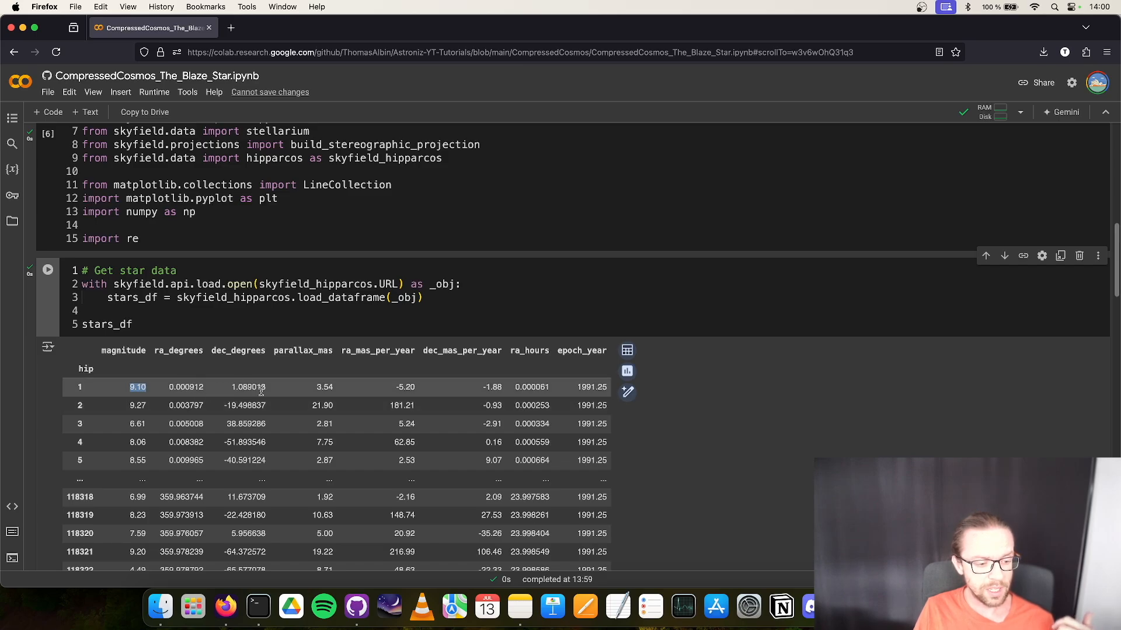
{"action": "mouse_move", "coordinate": [197, 371]}
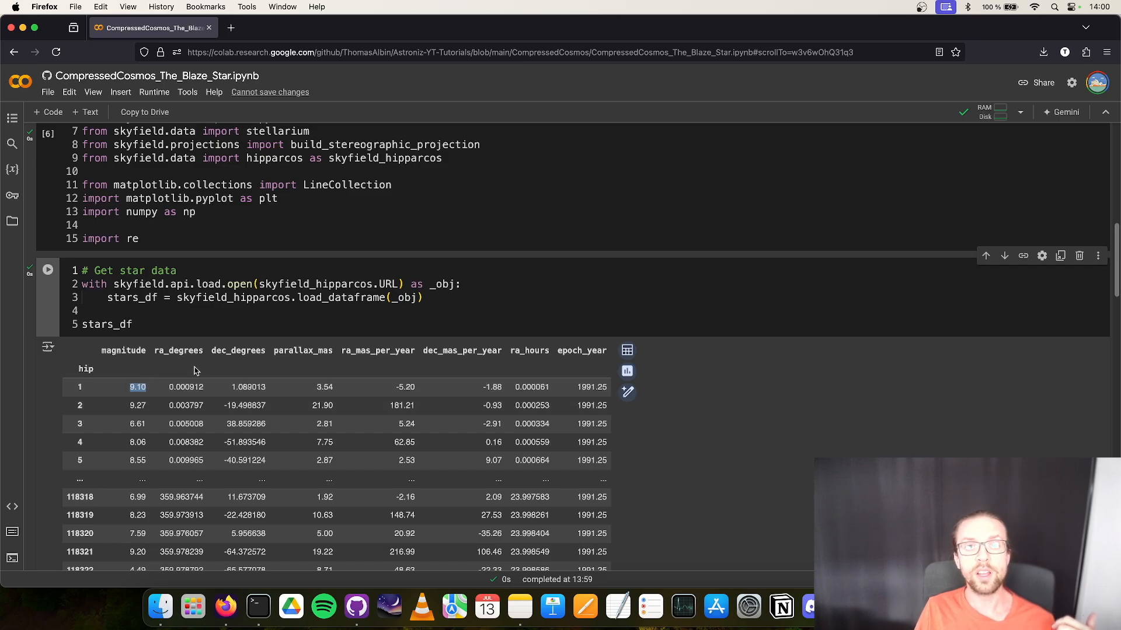
{"action": "scroll", "scroll_direction": "down", "scroll_amount": 3}
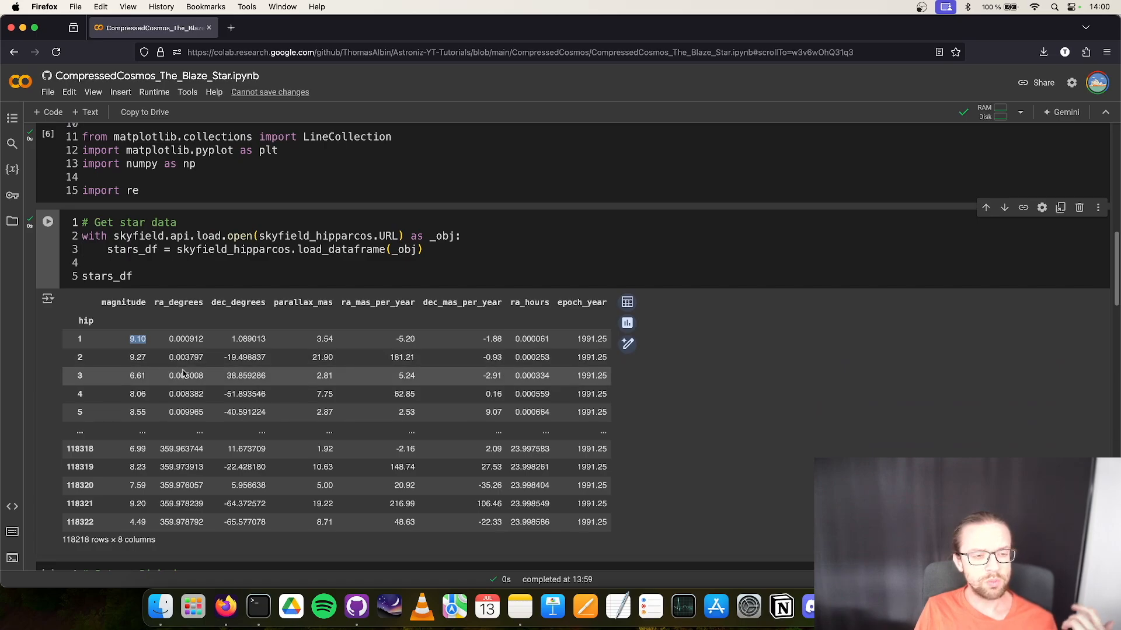
{"action": "mouse_move", "coordinate": [205, 381]}
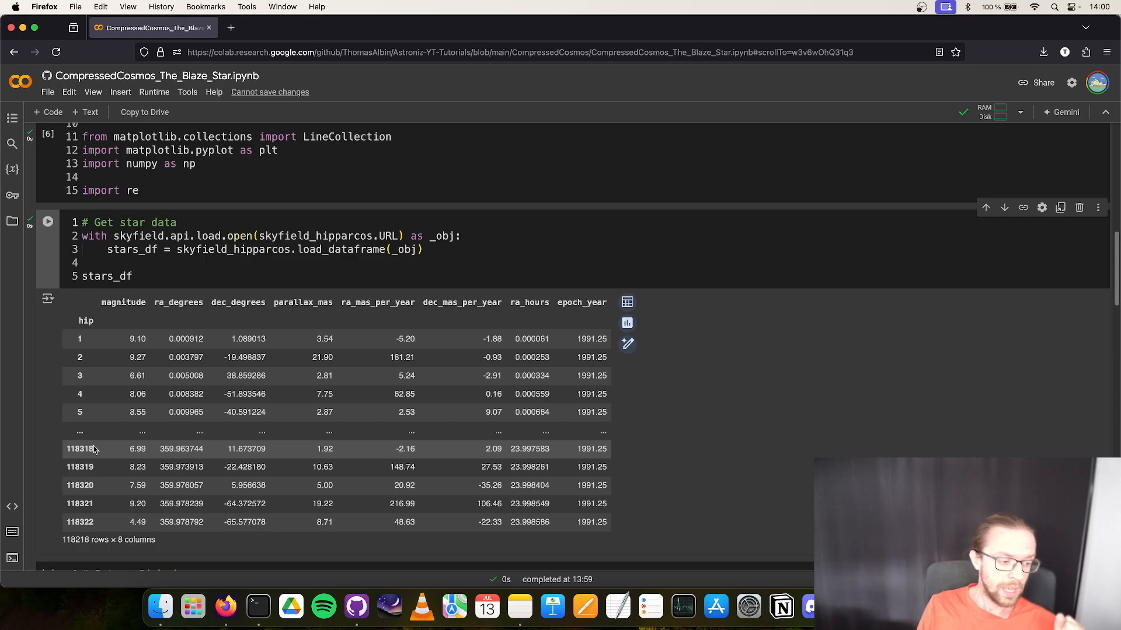
{"action": "mouse_move", "coordinate": [150, 430]}
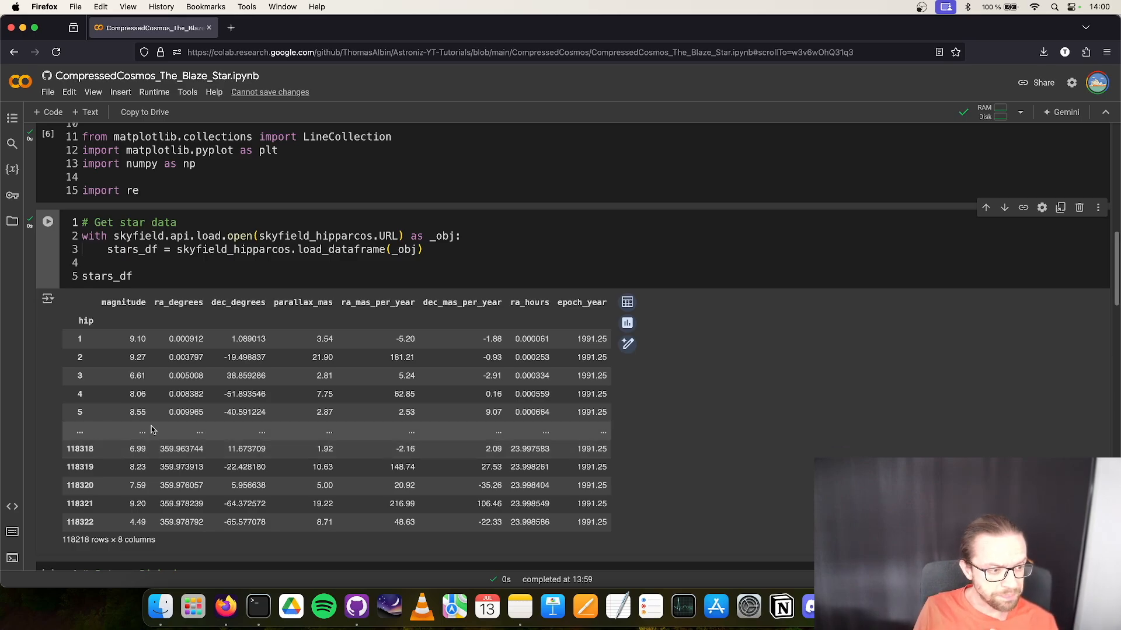
{"action": "mouse_move", "coordinate": [161, 441]}
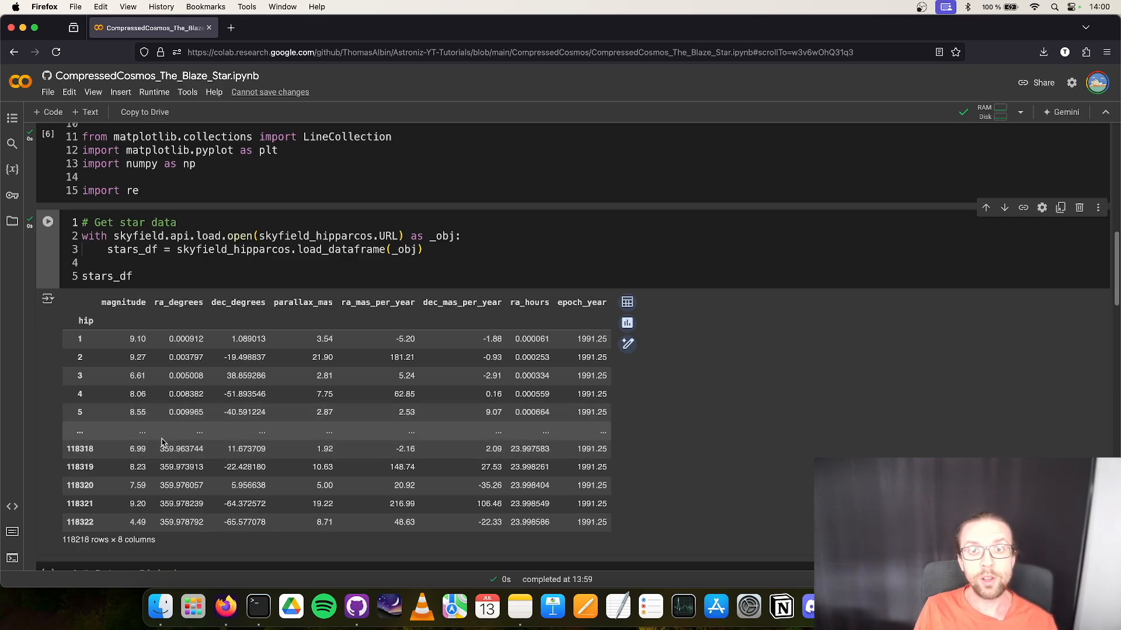
{"action": "mouse_move", "coordinate": [141, 472]}
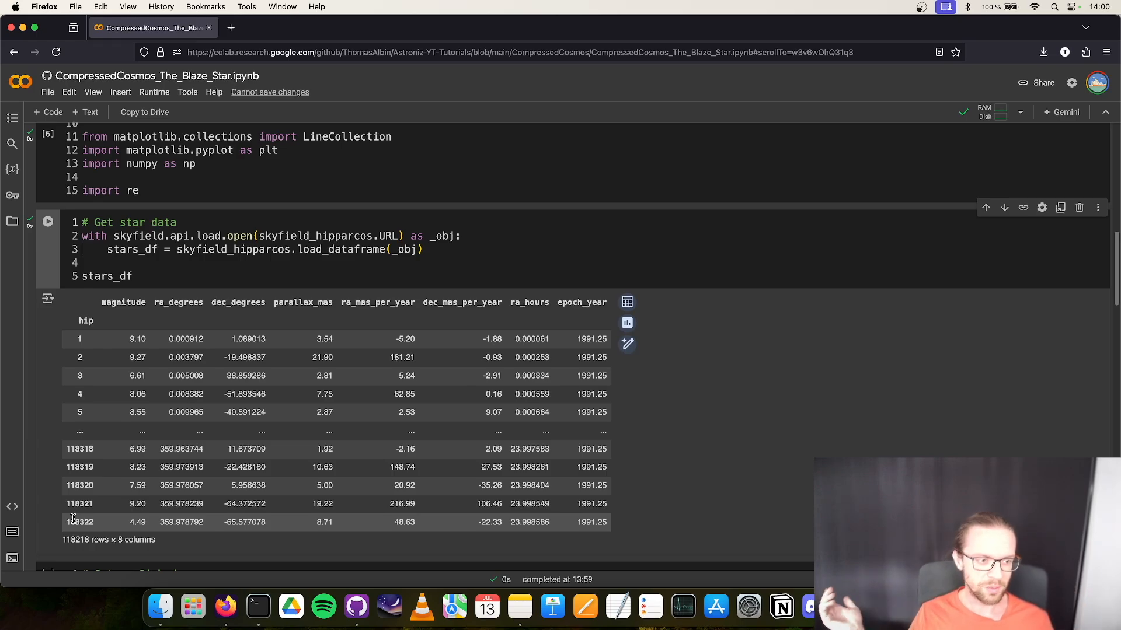
{"action": "mouse_move", "coordinate": [128, 515]}
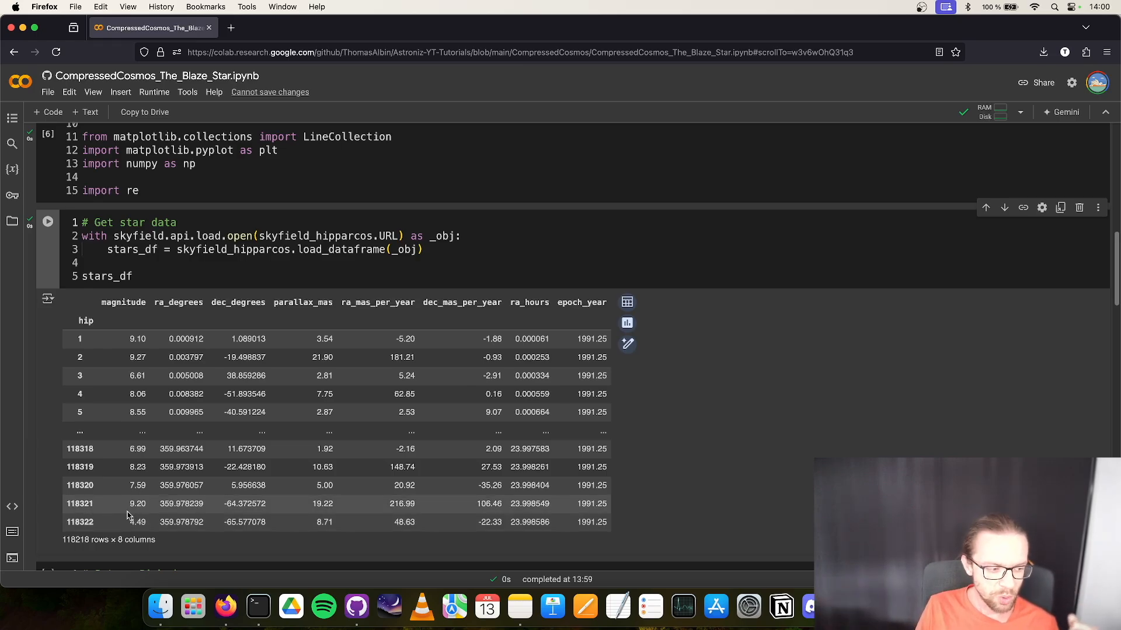
{"action": "scroll", "scroll_direction": "down", "scroll_amount": 3}
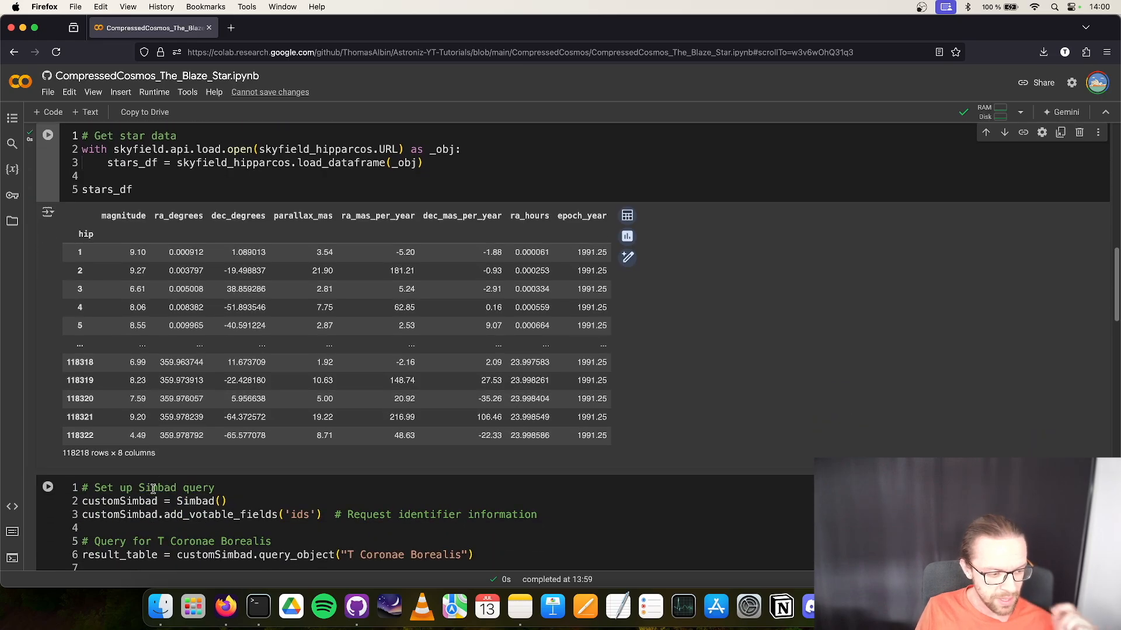
- Run the Simbad query cell to look up T Coronae Borealis
{"action": "scroll", "scroll_direction": "down", "scroll_amount": 3}
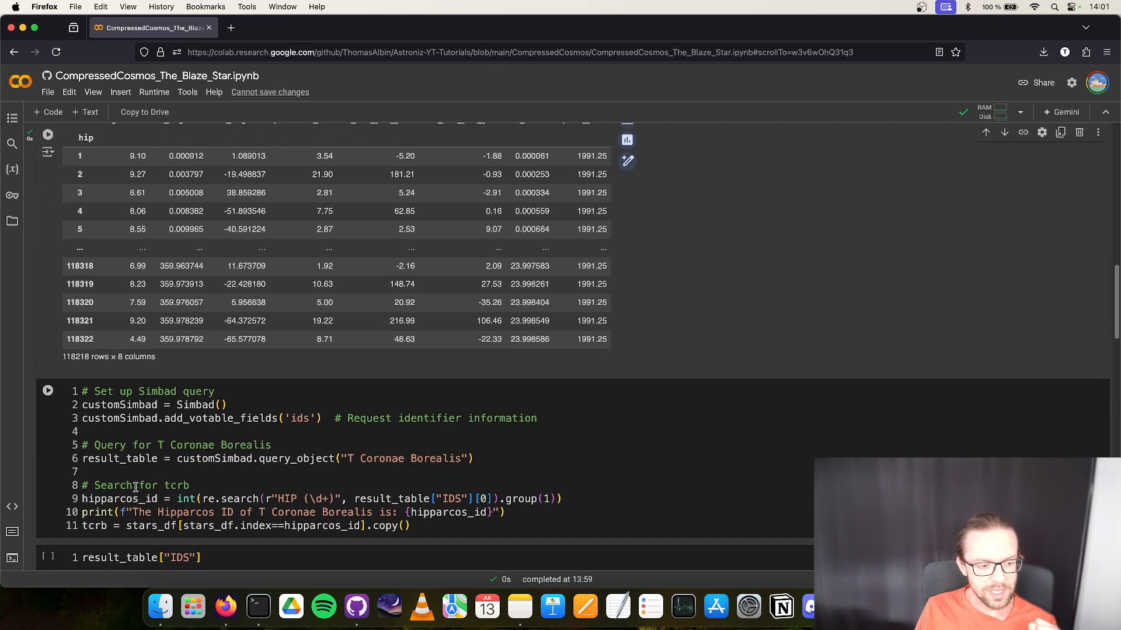
{"action": "scroll", "scroll_direction": "up", "scroll_amount": 3}
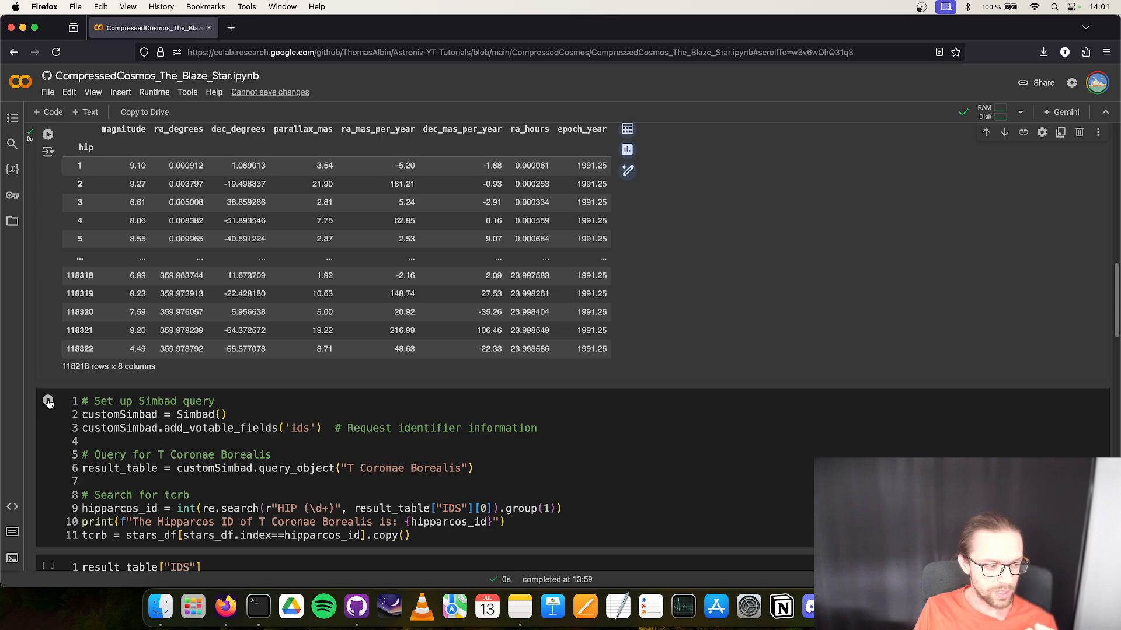
{"action": "left_click", "coordinate": [47, 400]}
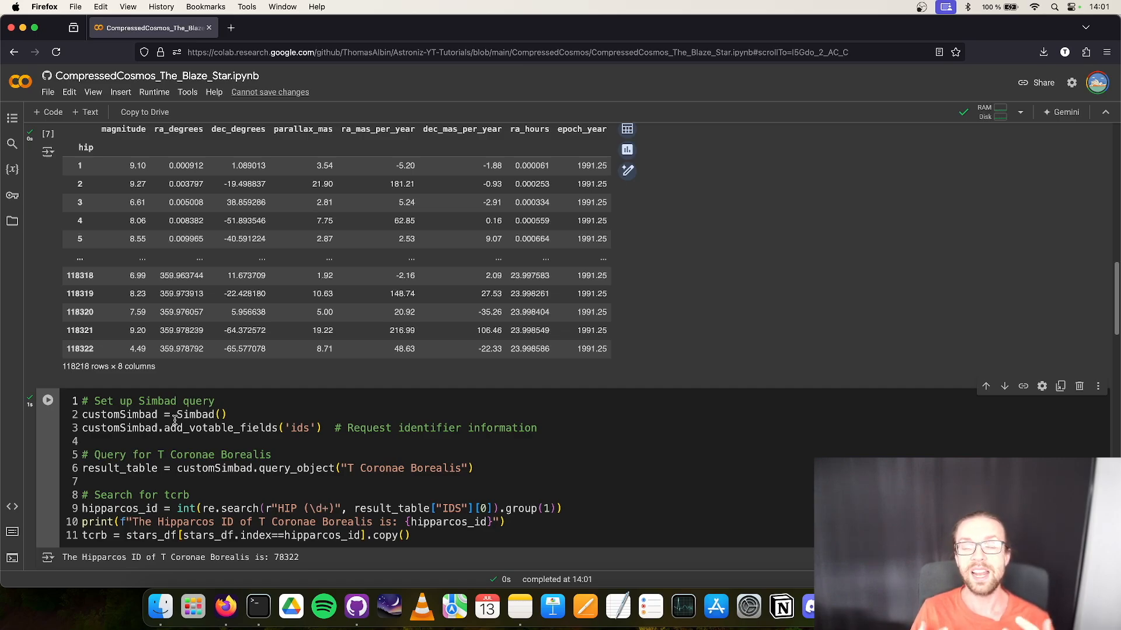
{"action": "mouse_move", "coordinate": [98, 467]}
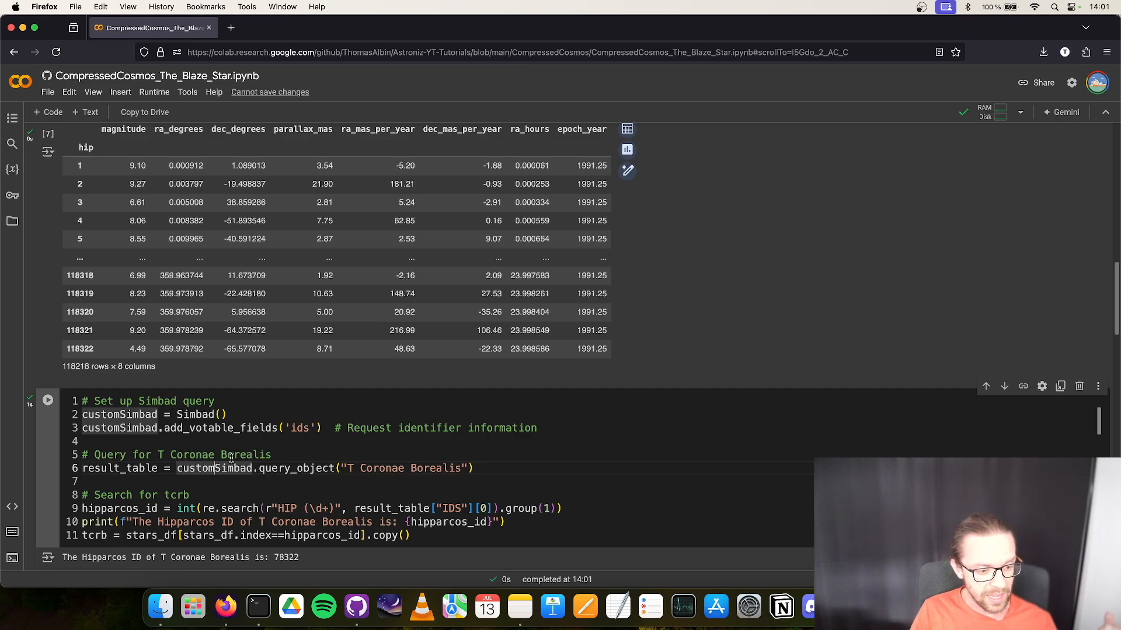
{"action": "mouse_move", "coordinate": [252, 455]}
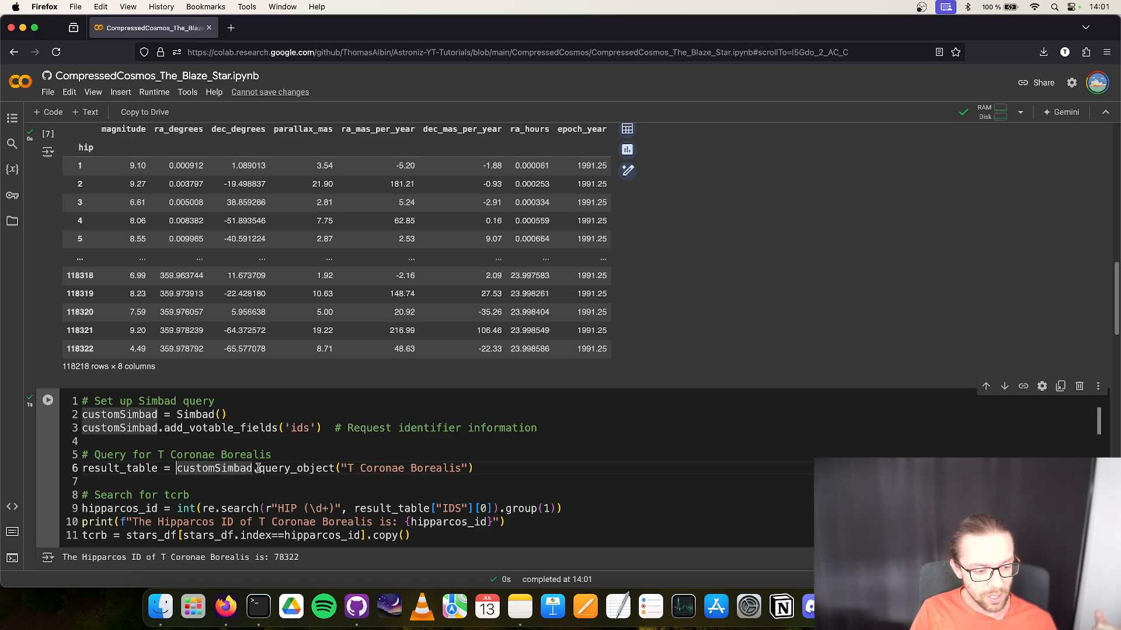
- Highlight the query_object call, then run the cell printing the Hipparcos ID 78322
{"action": "double_click", "coordinate": [295, 468]}
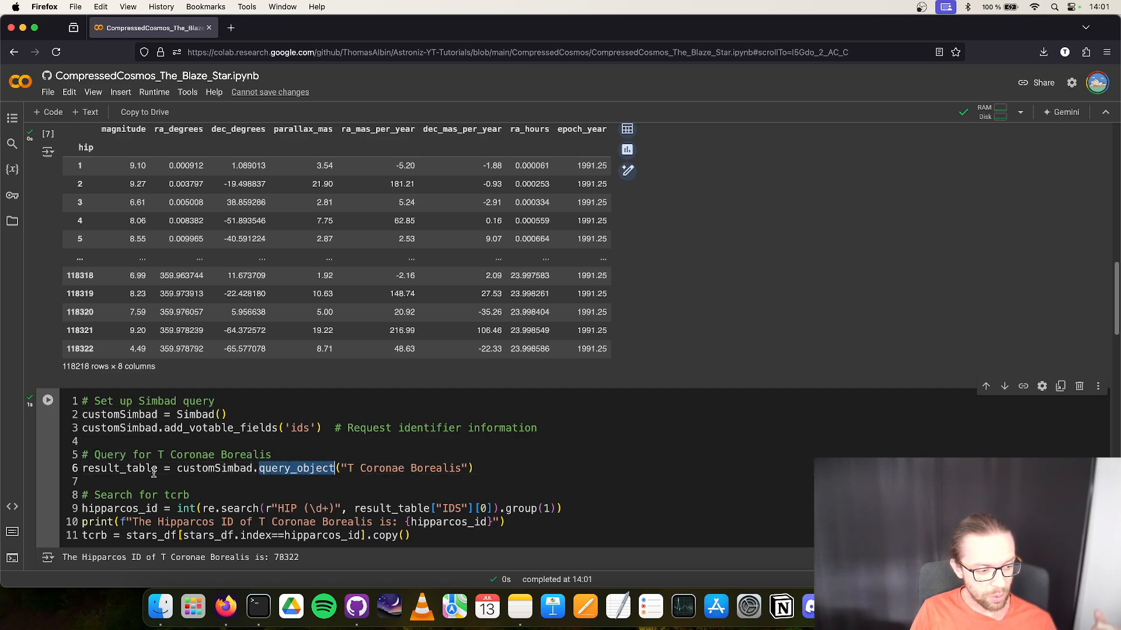
{"action": "double_click", "coordinate": [119, 468]}
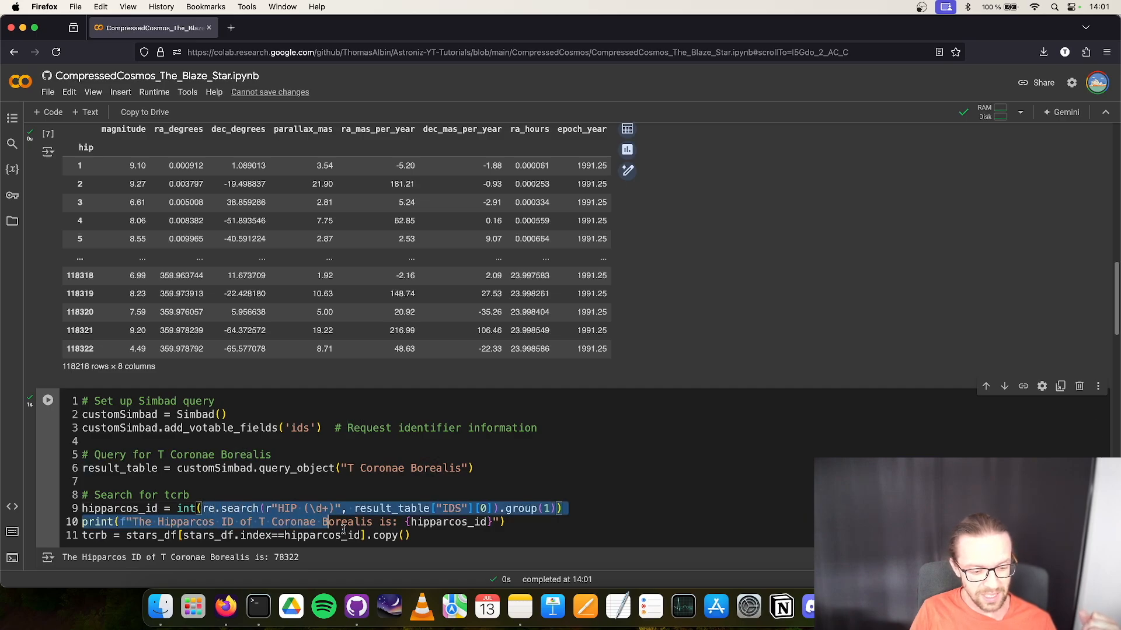
{"action": "left_click", "coordinate": [278, 508]}
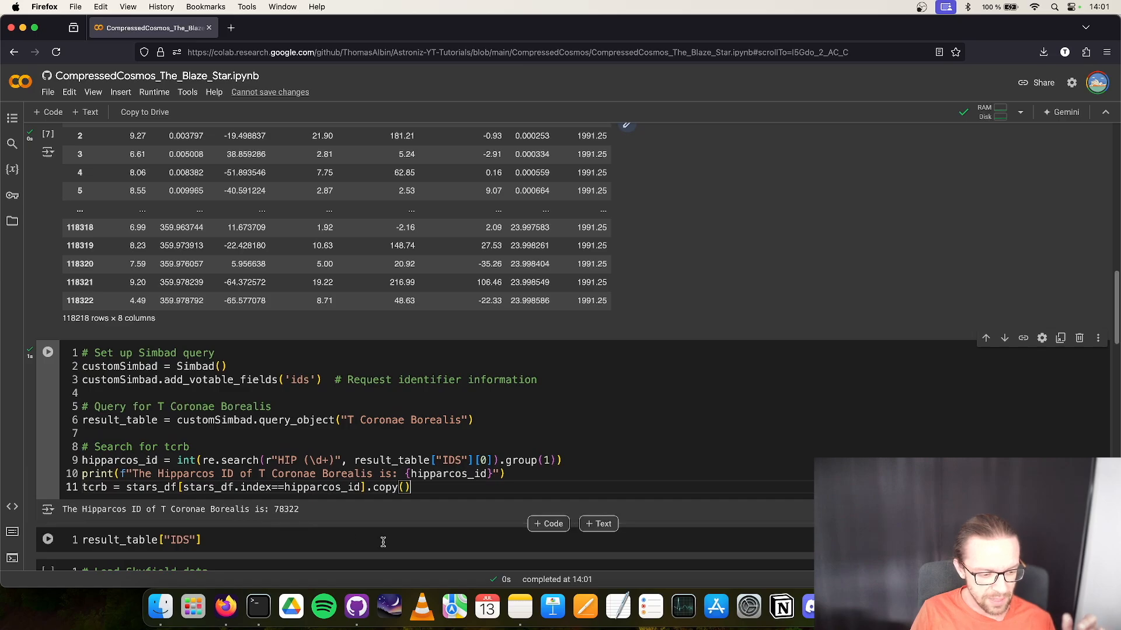
{"action": "left_click", "coordinate": [47, 539]}
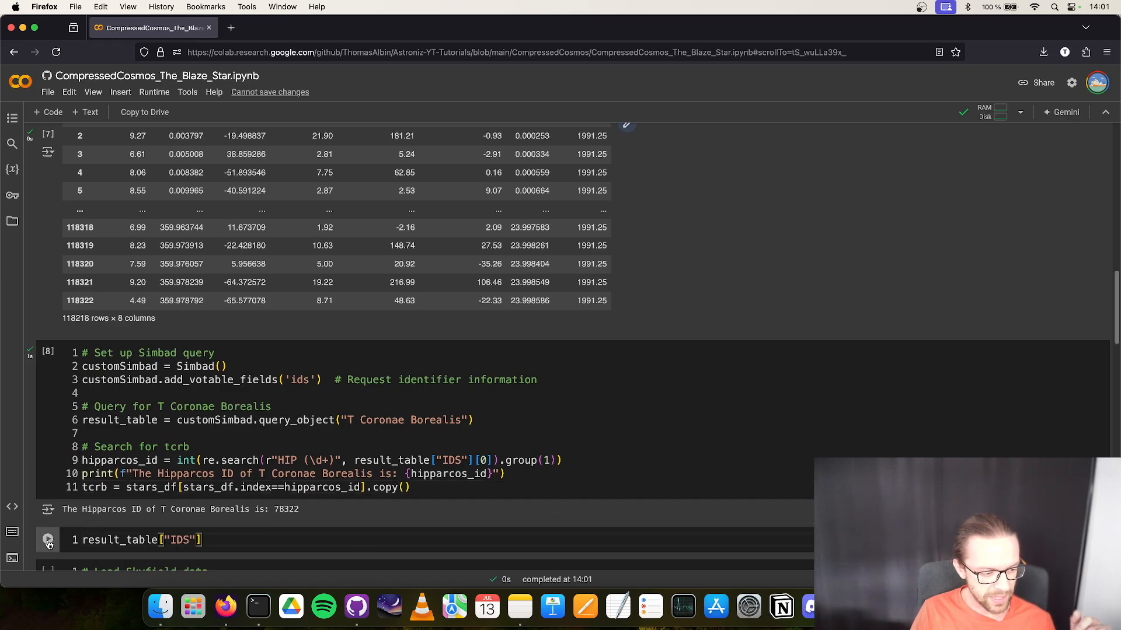
{"action": "left_click", "coordinate": [47, 539]}
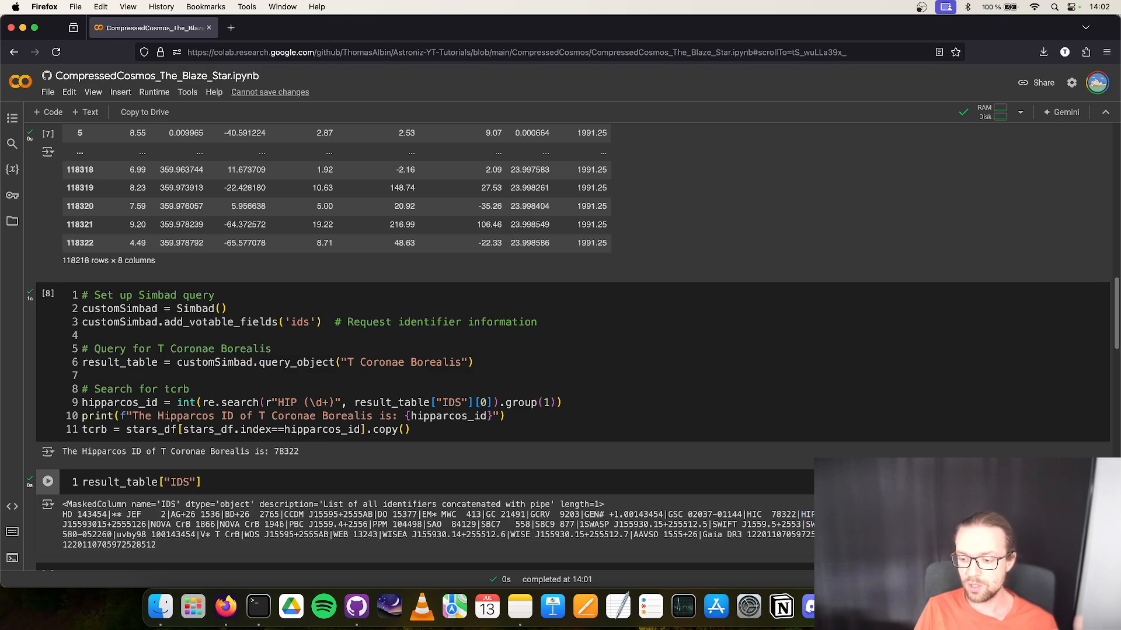
{"action": "mouse_move", "coordinate": [477, 424]}
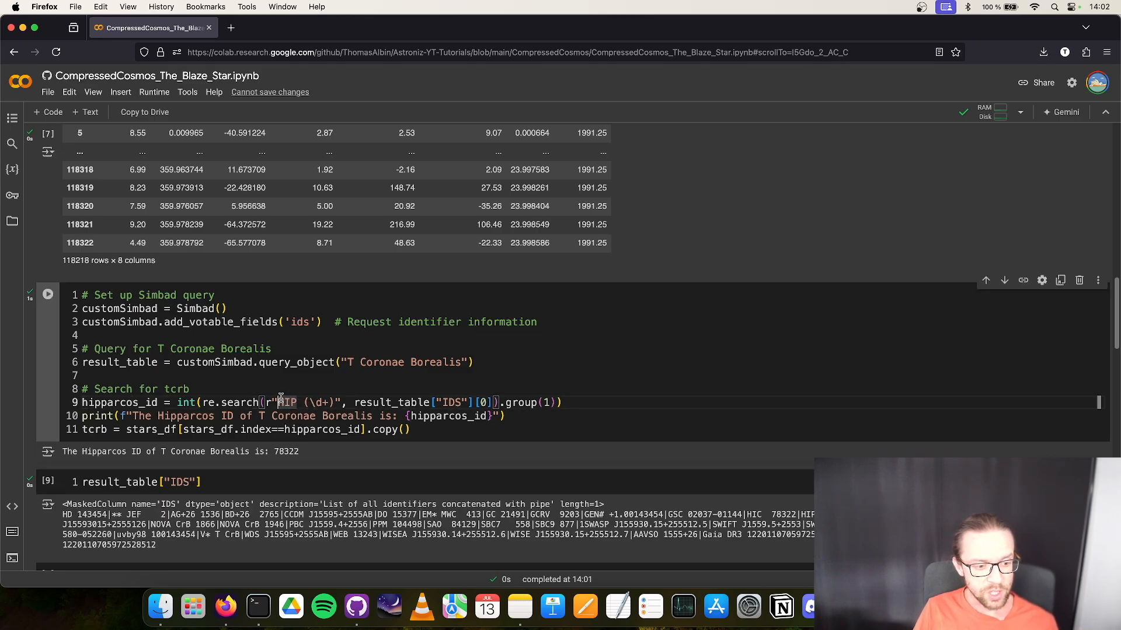
{"action": "double_click", "coordinate": [286, 403]}
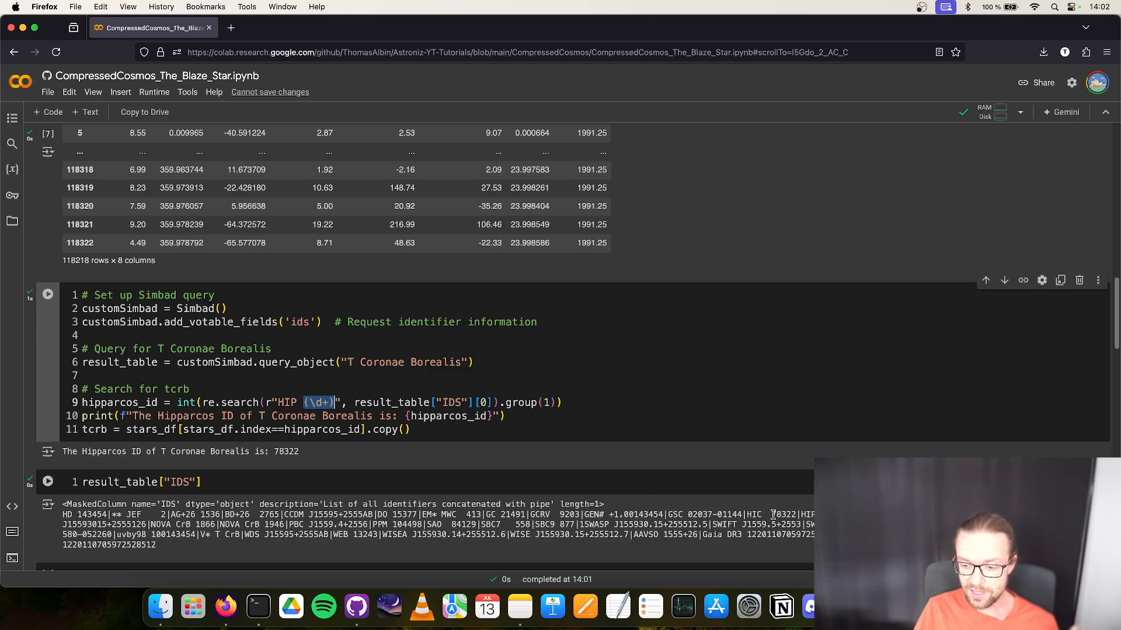
{"action": "left_click", "coordinate": [46, 294]}
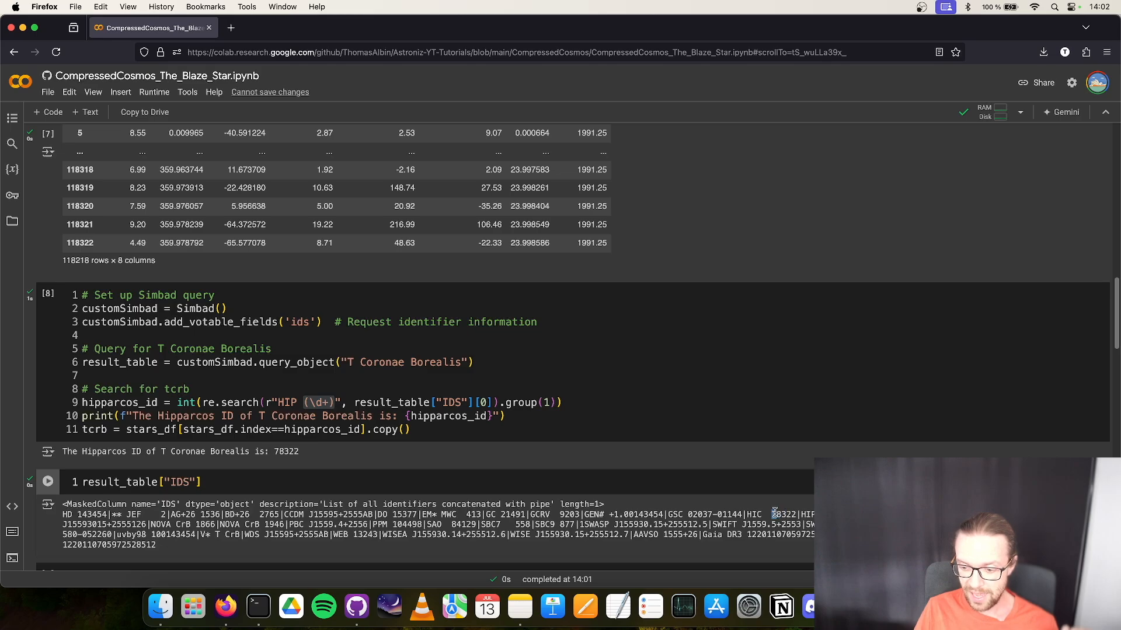
{"action": "double_click", "coordinate": [782, 513]}
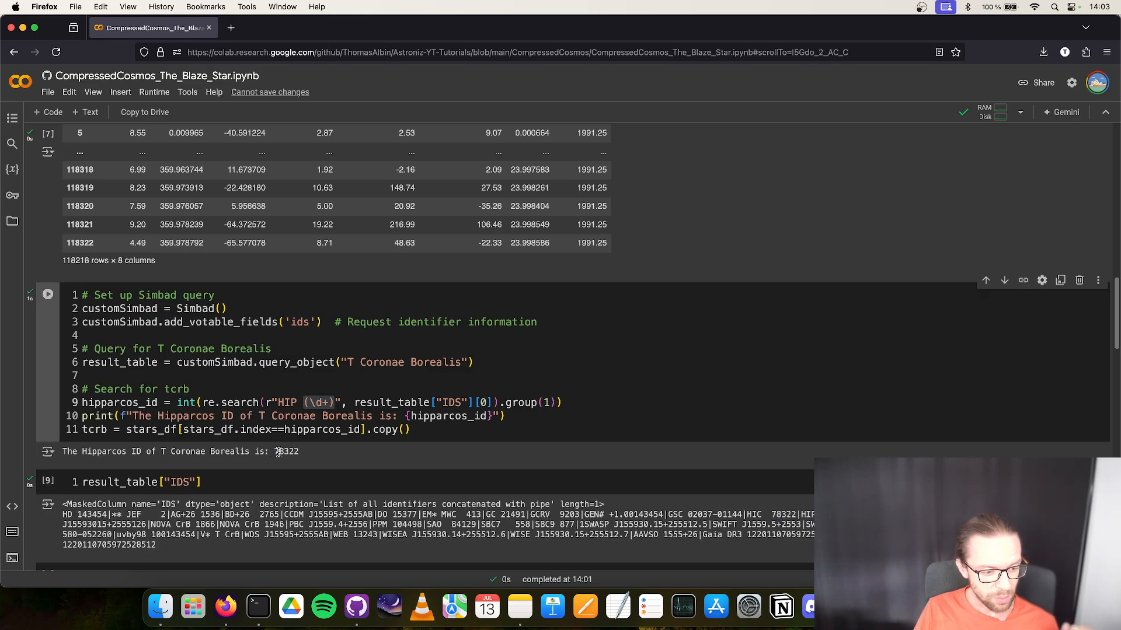
{"action": "double_click", "coordinate": [286, 450]}
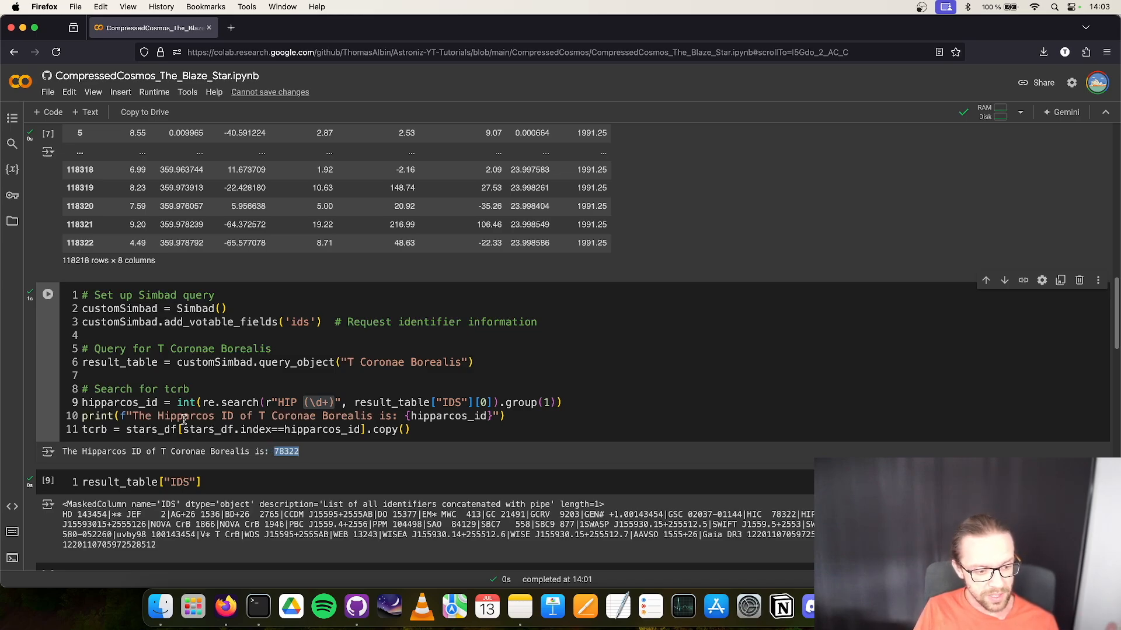
{"action": "double_click", "coordinate": [94, 429]}
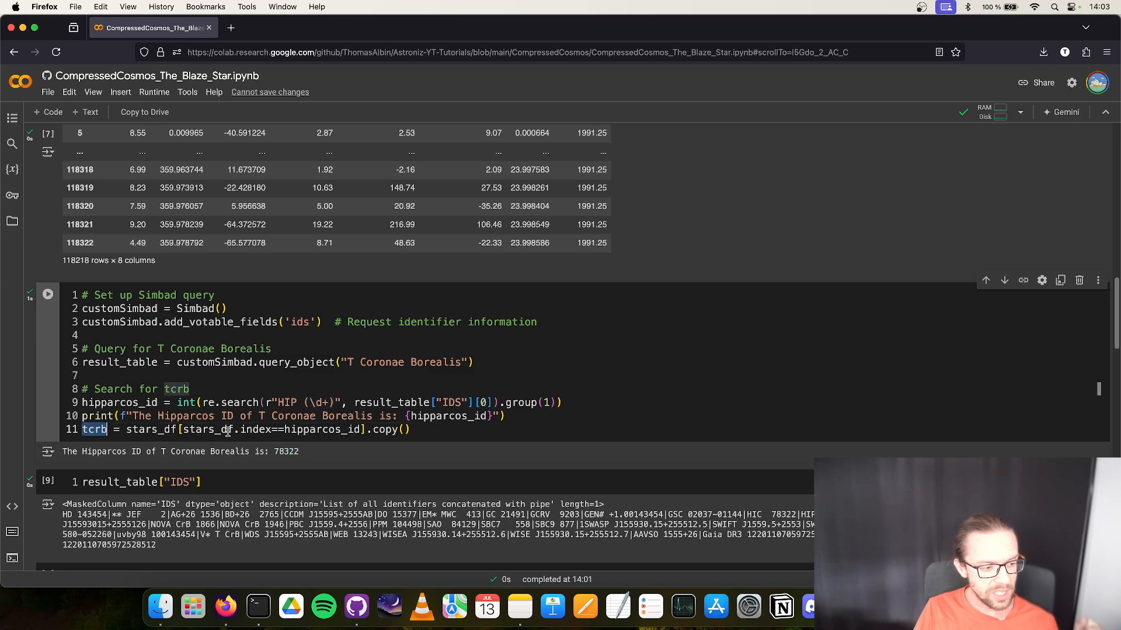
{"action": "scroll", "scroll_direction": "down", "scroll_amount": 3}
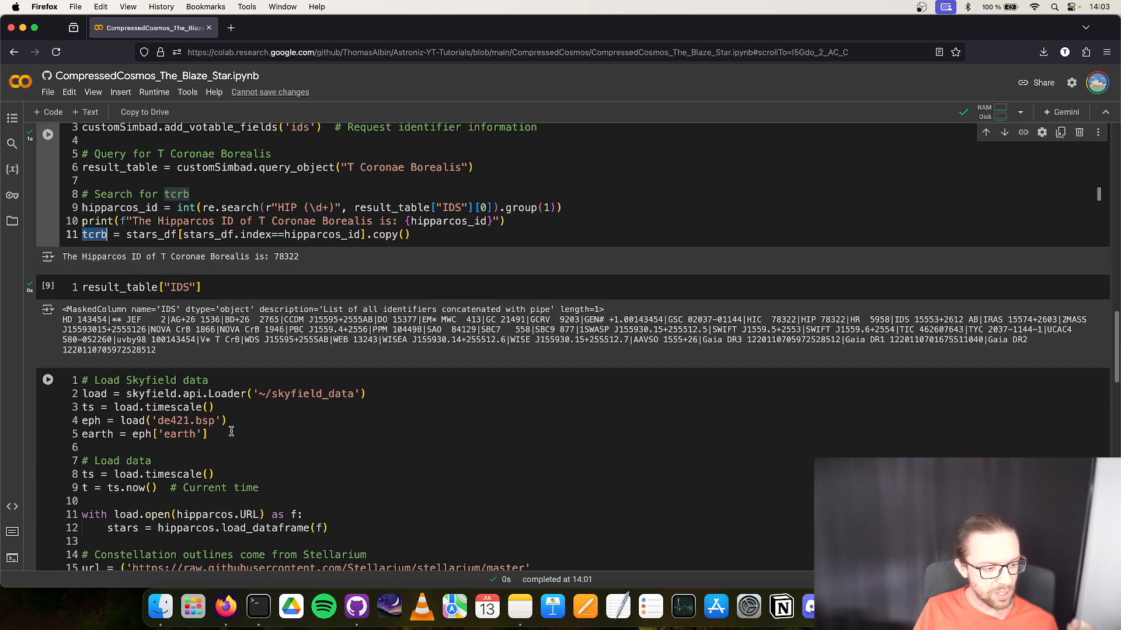
{"action": "scroll", "scroll_direction": "down", "scroll_amount": 3}
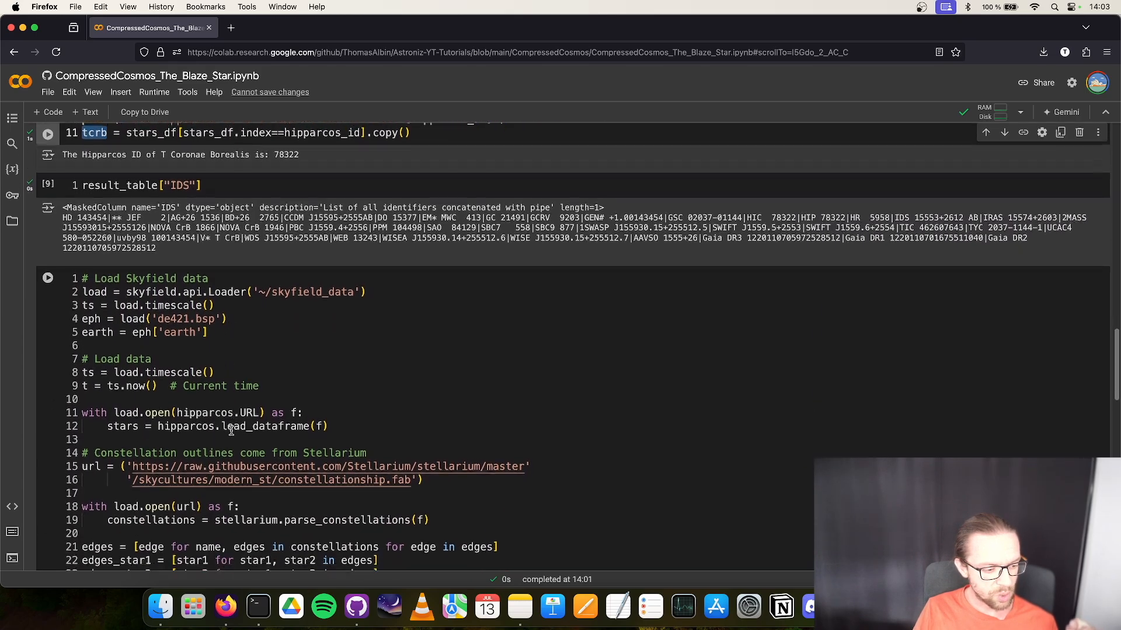
{"action": "scroll", "scroll_direction": "down", "scroll_amount": 3}
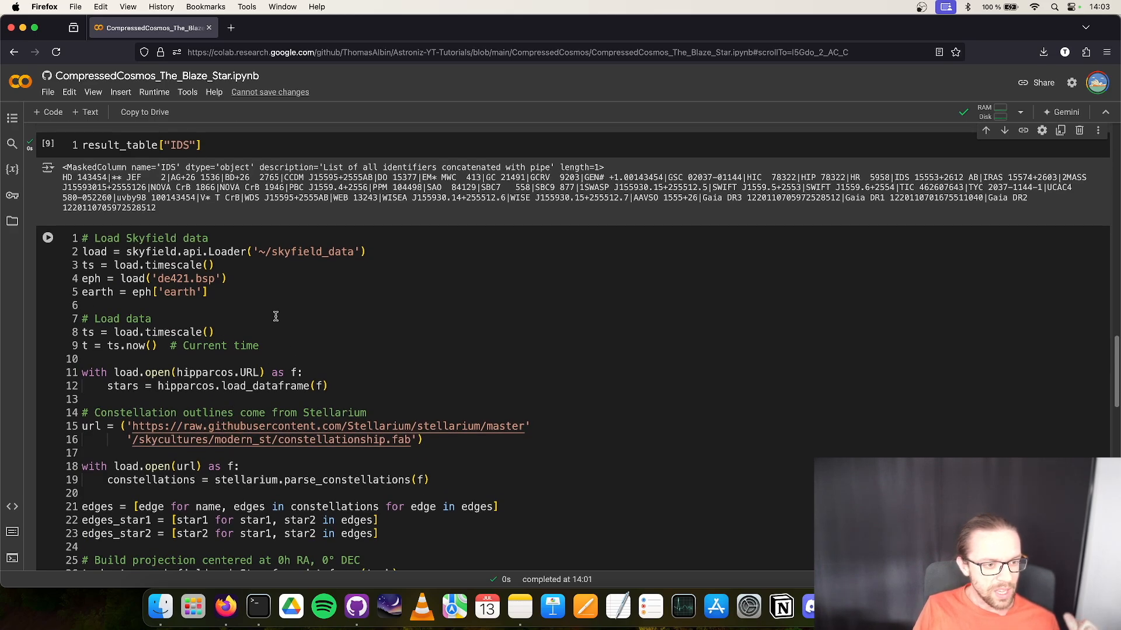
{"action": "mouse_move", "coordinate": [199, 298]}
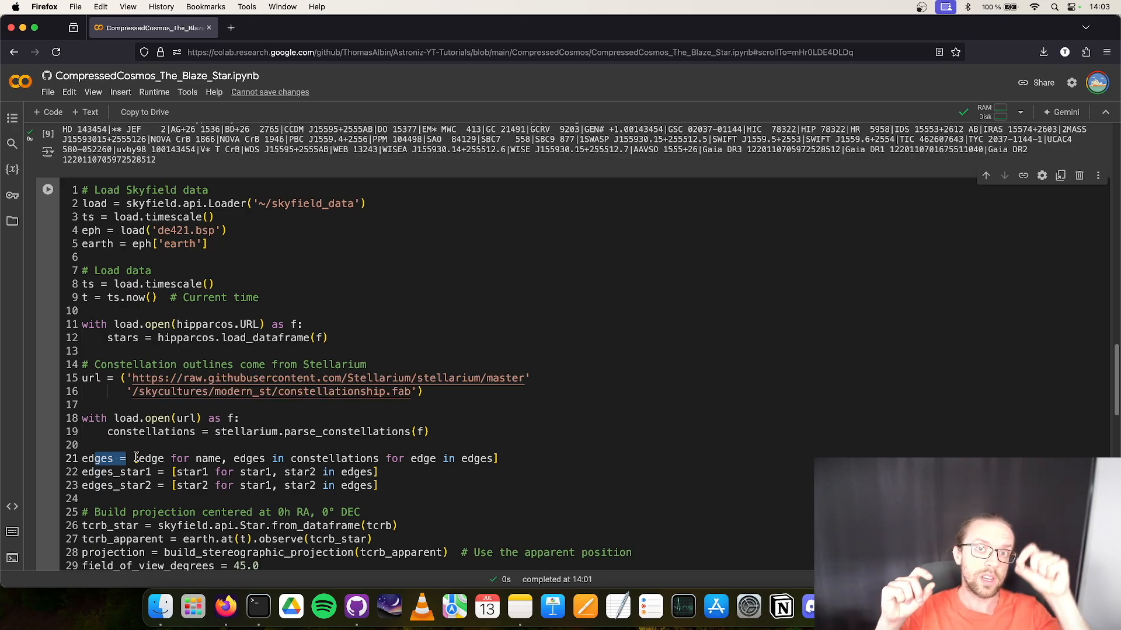
{"action": "scroll", "scroll_direction": "down", "scroll_amount": 3}
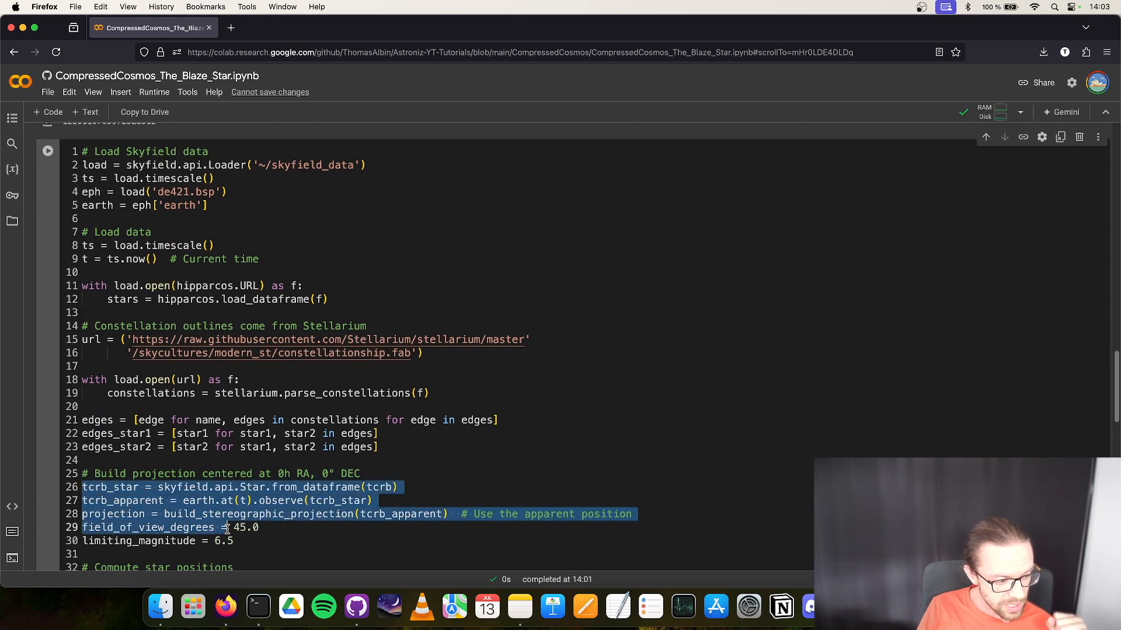
{"action": "left_click", "coordinate": [265, 514]}
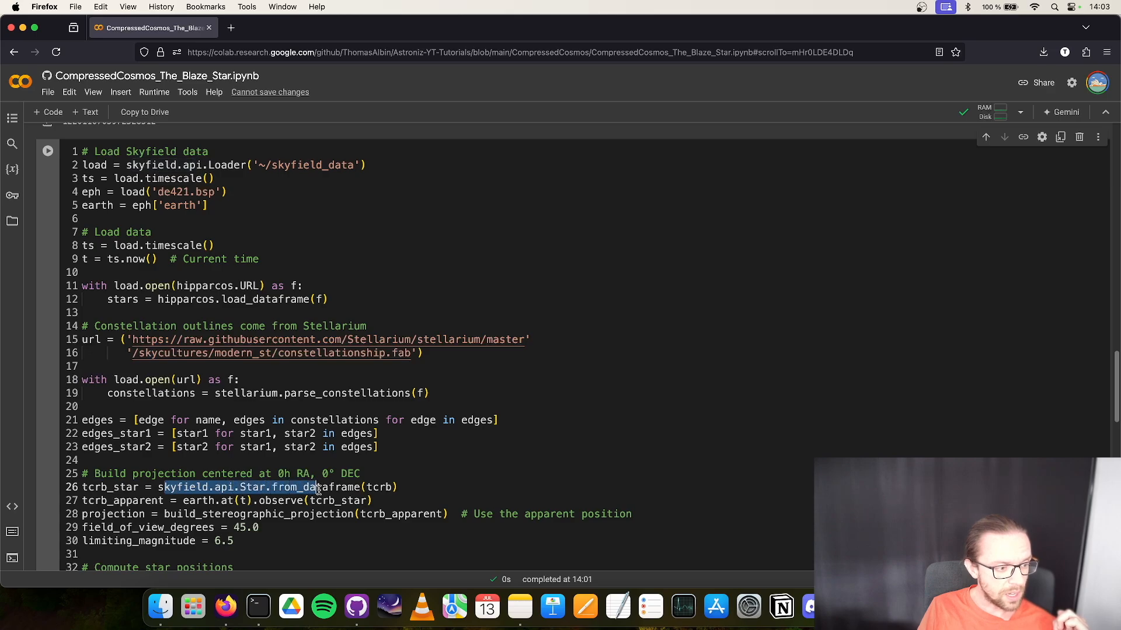
{"action": "scroll", "scroll_direction": "up", "scroll_amount": 3}
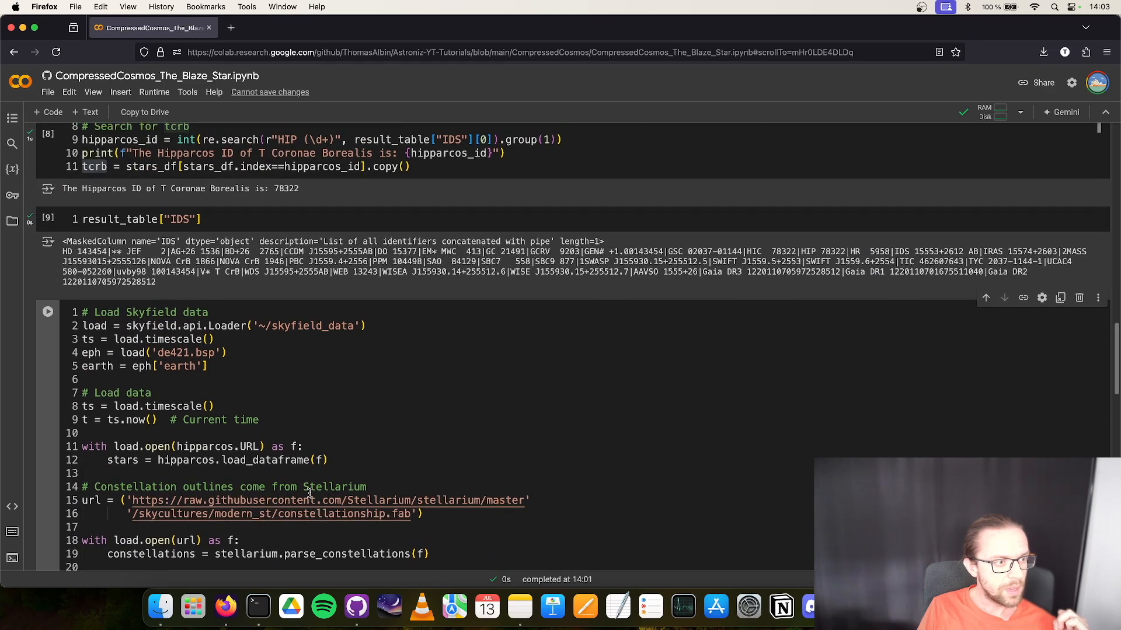
{"action": "mouse_move", "coordinate": [300, 460]}
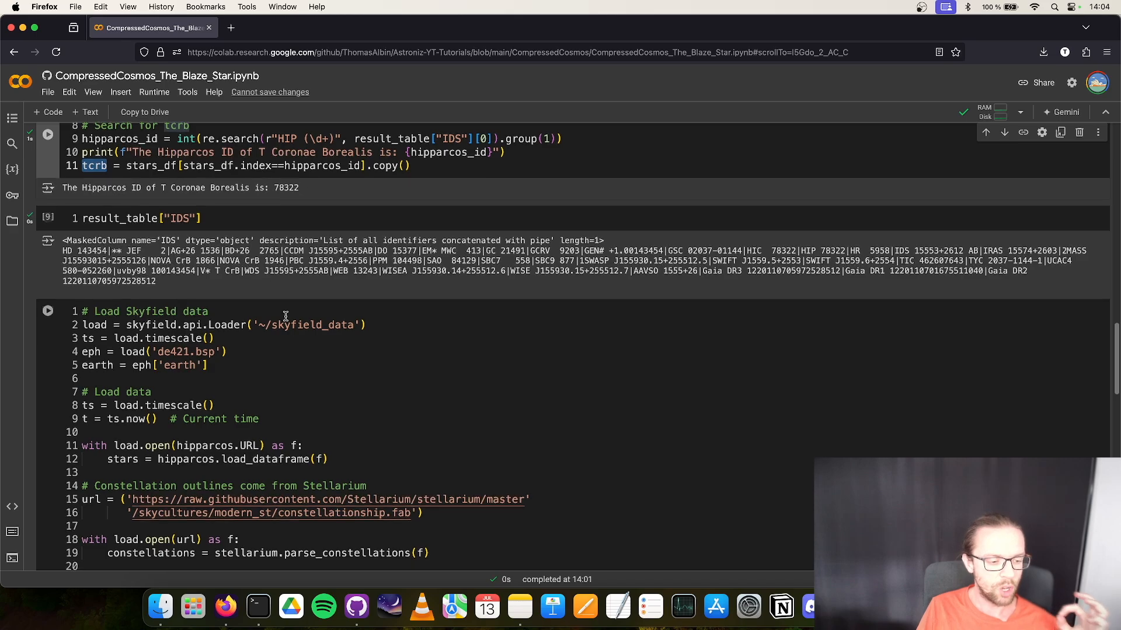
{"action": "scroll", "scroll_direction": "down", "scroll_amount": 3}
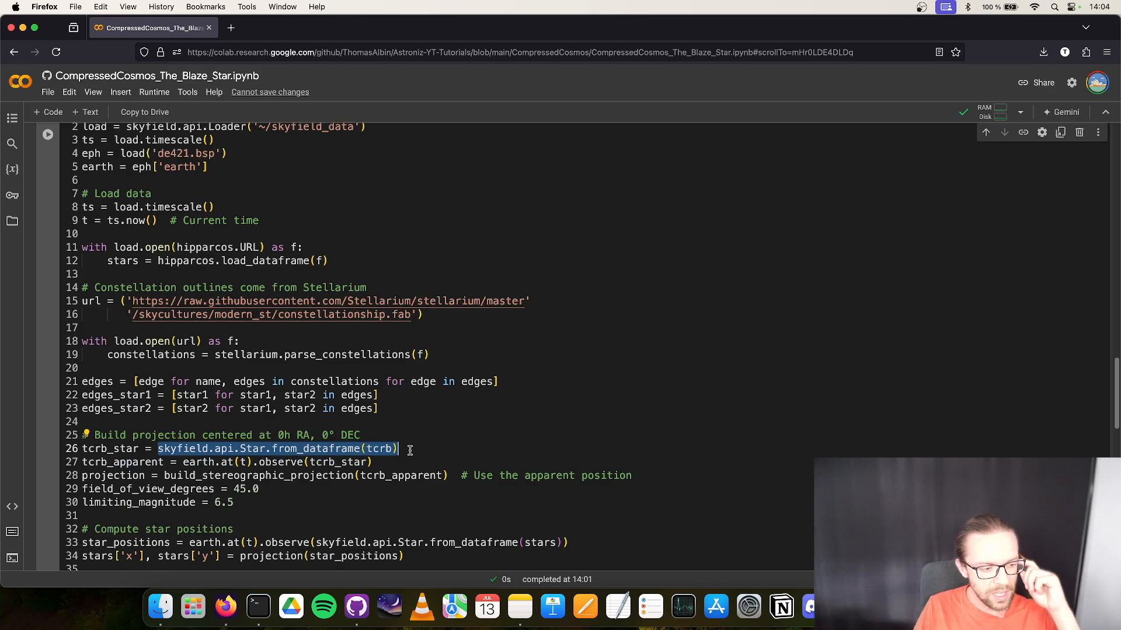
{"action": "mouse_move", "coordinate": [400, 448]}
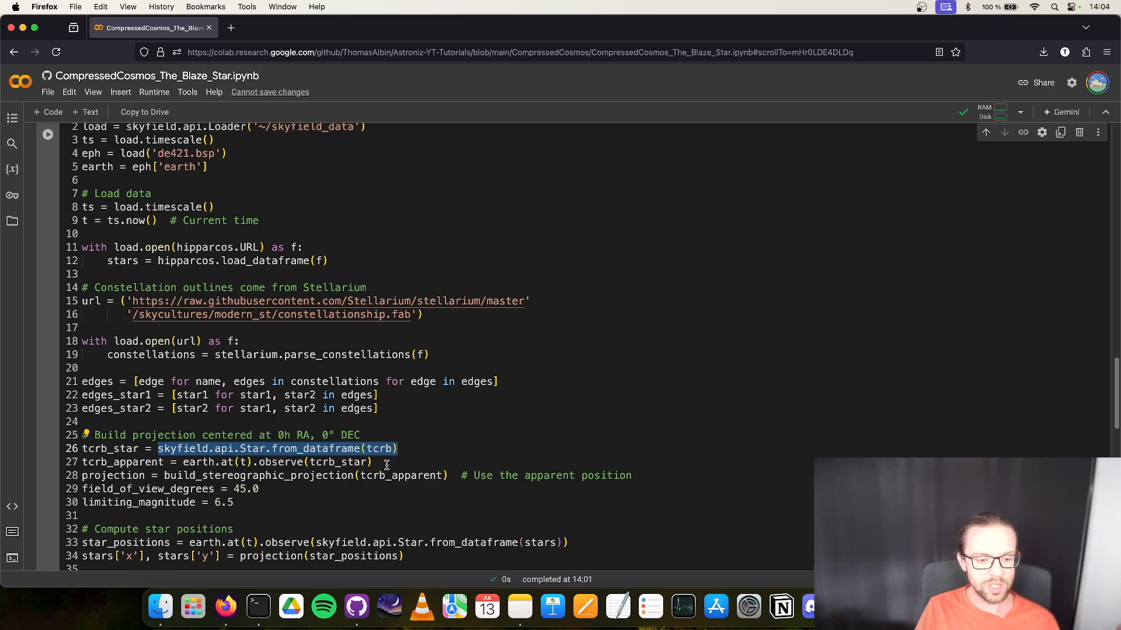
{"action": "mouse_move", "coordinate": [409, 449]}
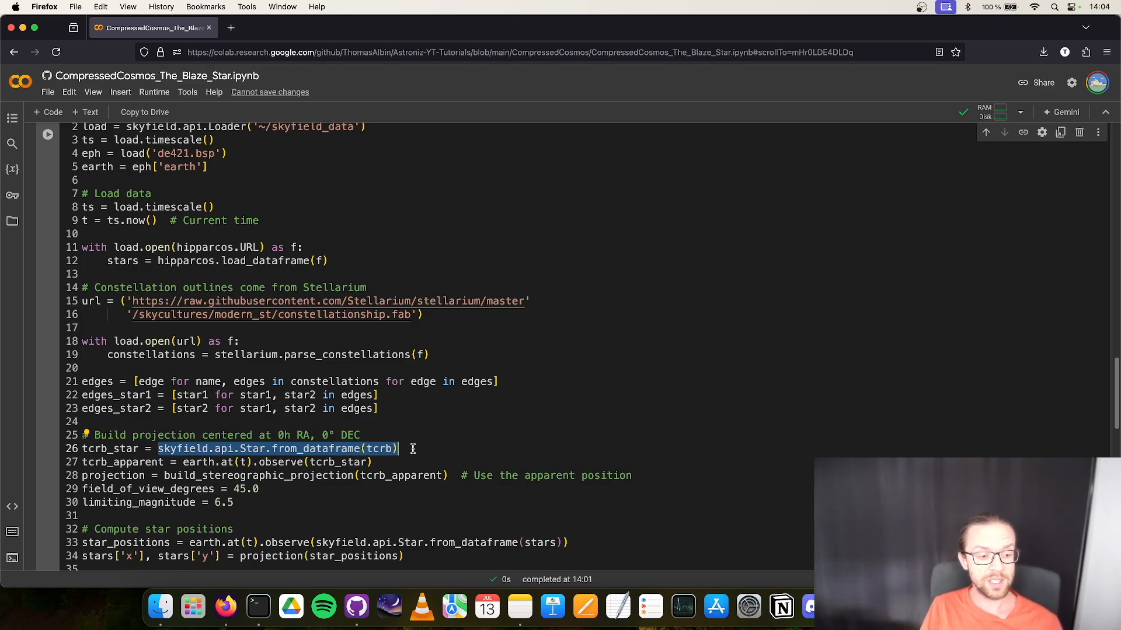
{"action": "left_click", "coordinate": [253, 448]}
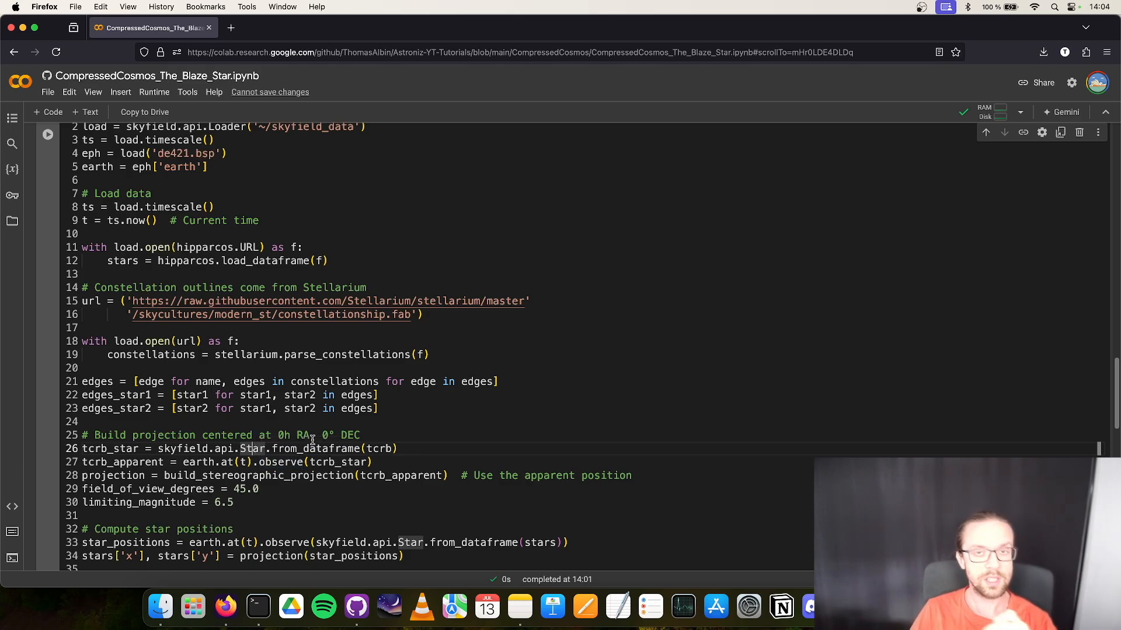
{"action": "mouse_move", "coordinate": [314, 449]}
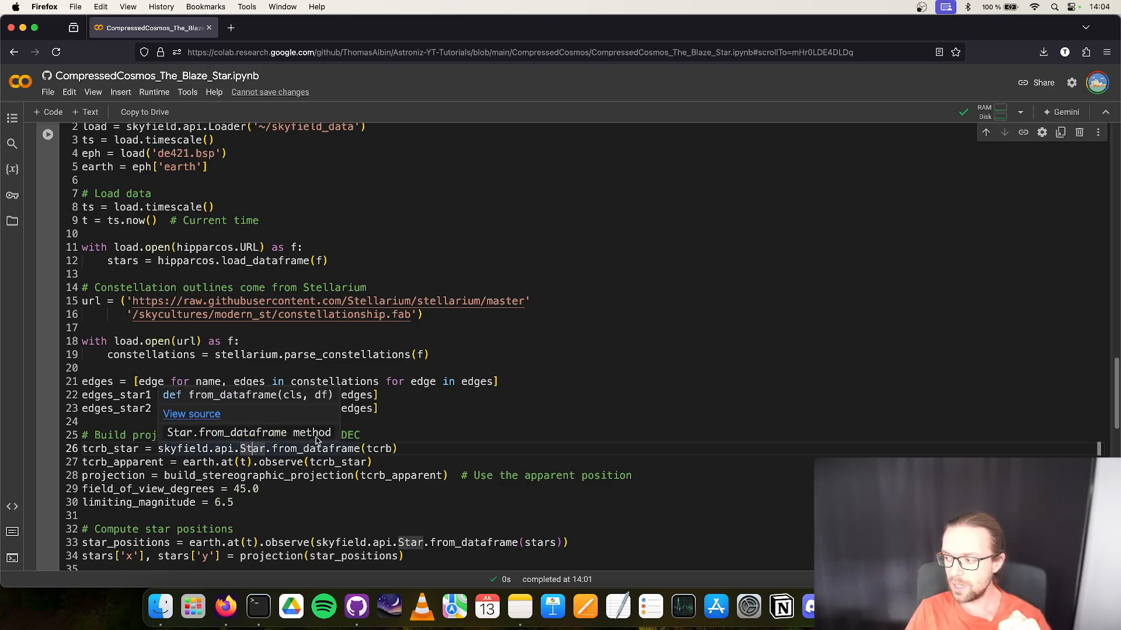
{"action": "mouse_move", "coordinate": [330, 430]}
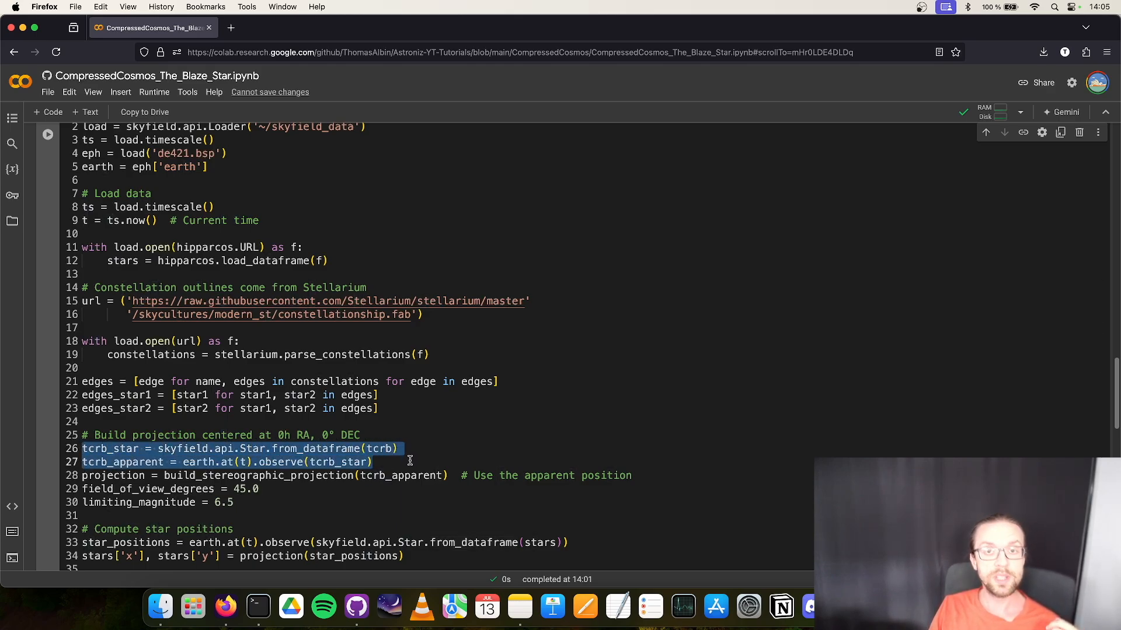
{"action": "mouse_move", "coordinate": [374, 449]}
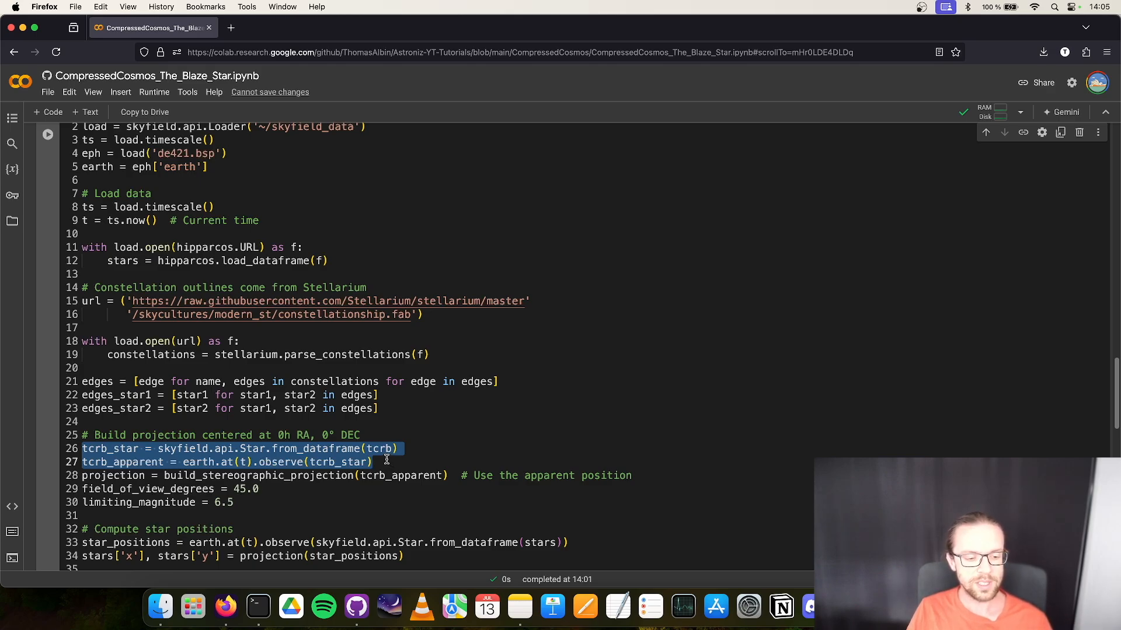
{"action": "mouse_move", "coordinate": [386, 461]}
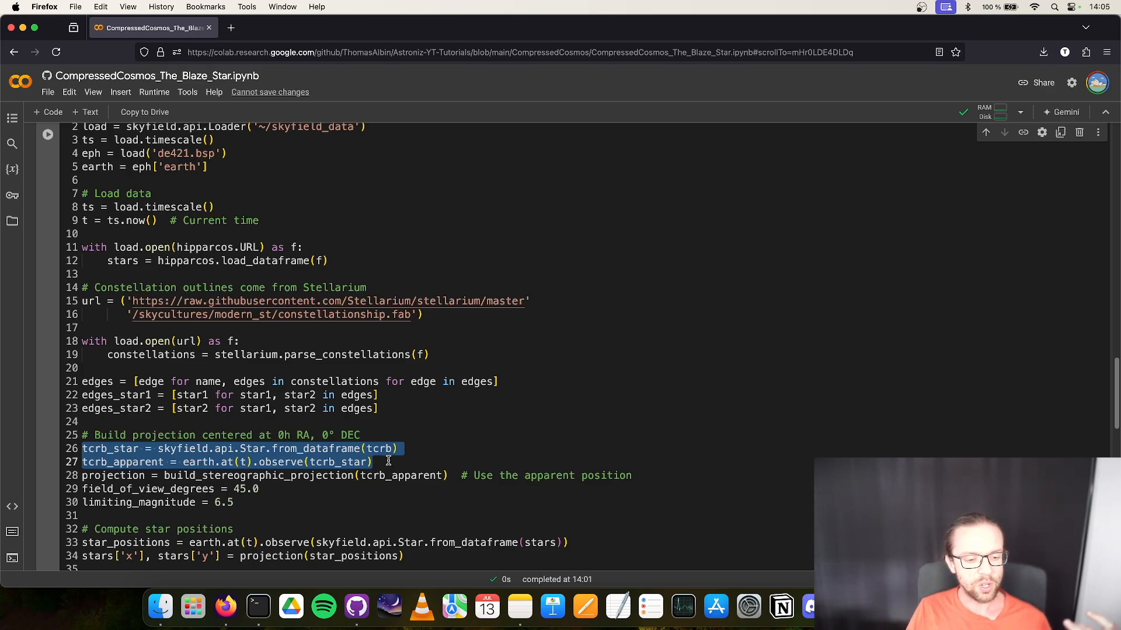
{"action": "left_click", "coordinate": [370, 462]}
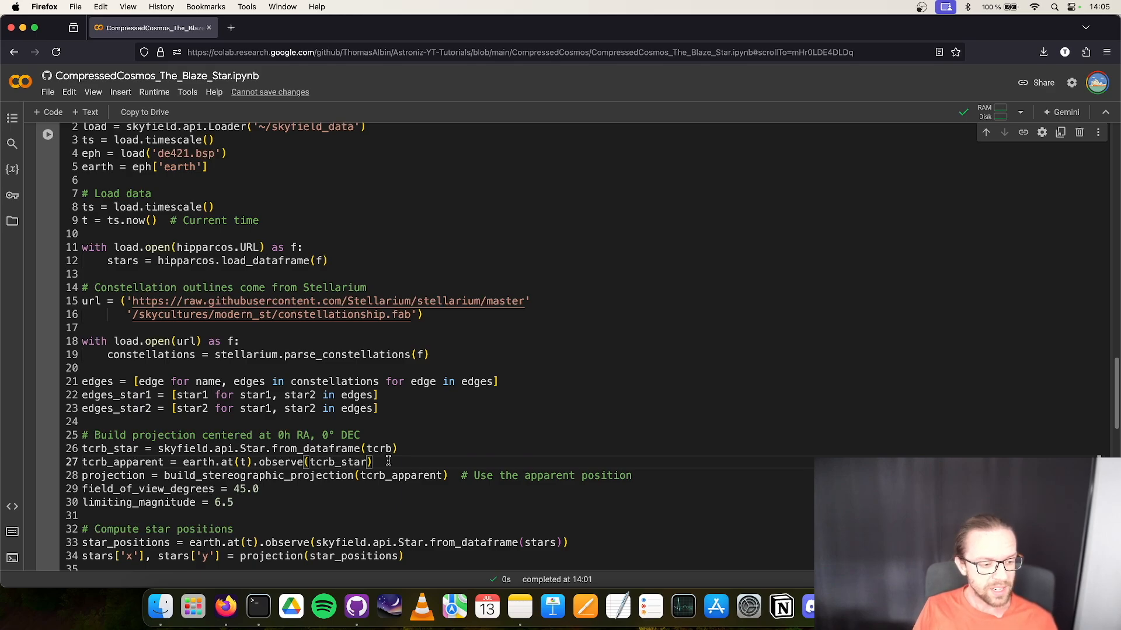
{"action": "mouse_move", "coordinate": [189, 502]}
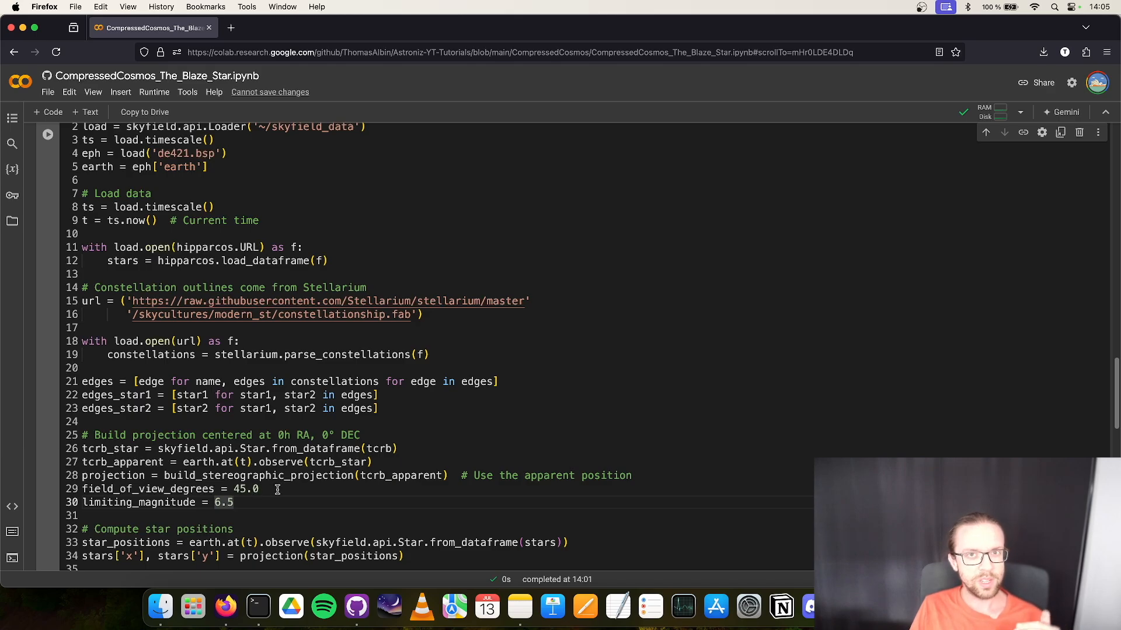
{"action": "scroll", "scroll_direction": "down", "scroll_amount": 3}
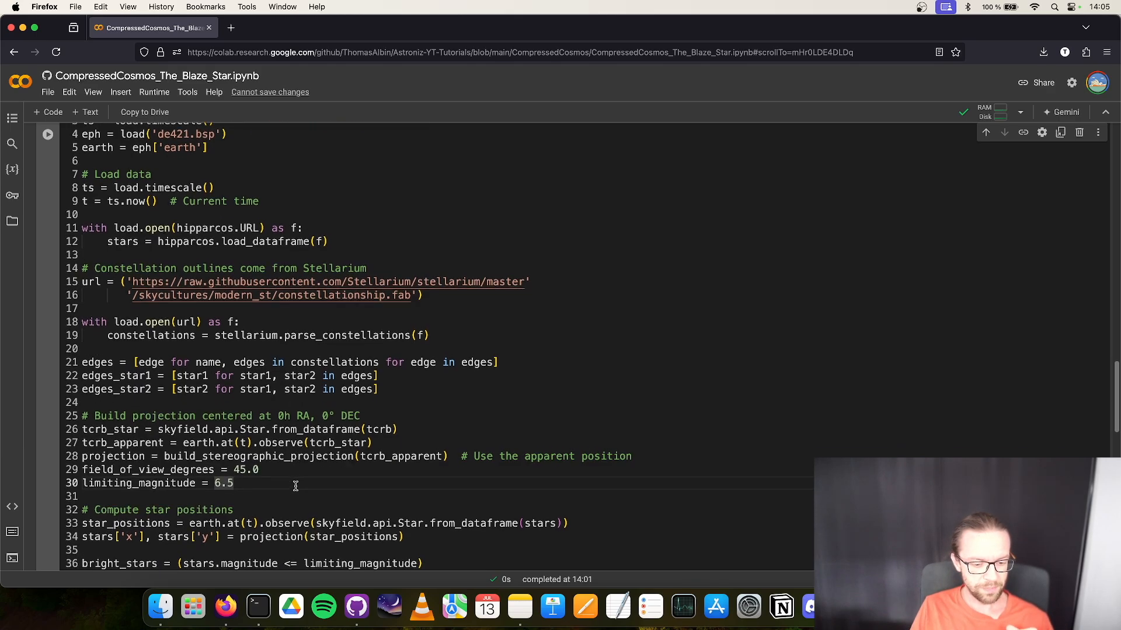
{"action": "scroll", "scroll_direction": "down", "scroll_amount": 3}
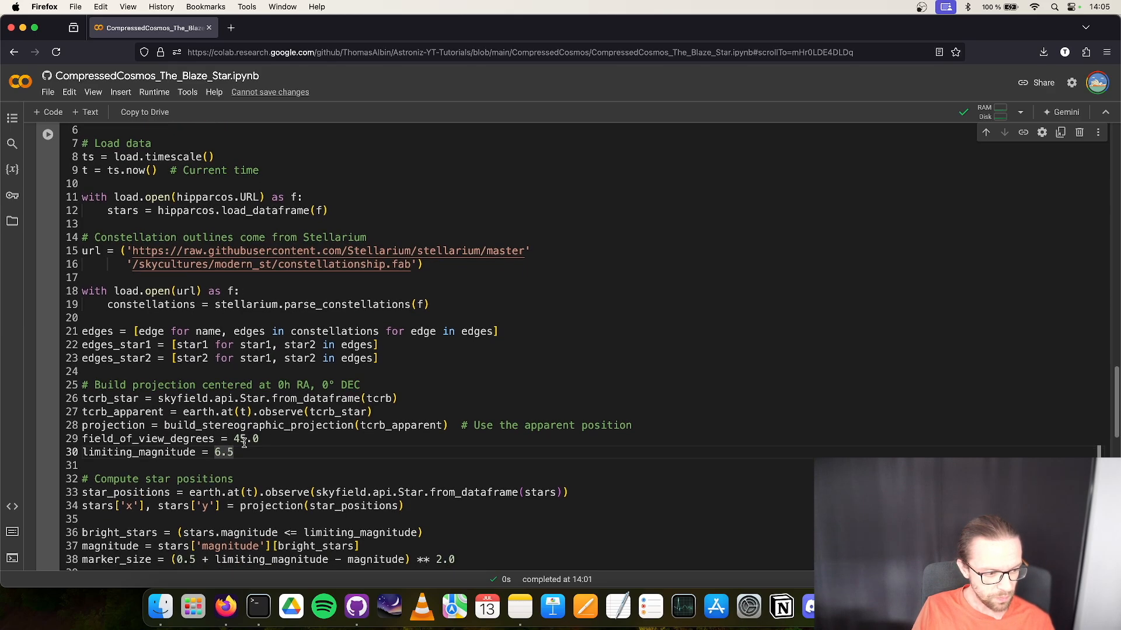
{"action": "scroll", "scroll_direction": "down", "scroll_amount": 3}
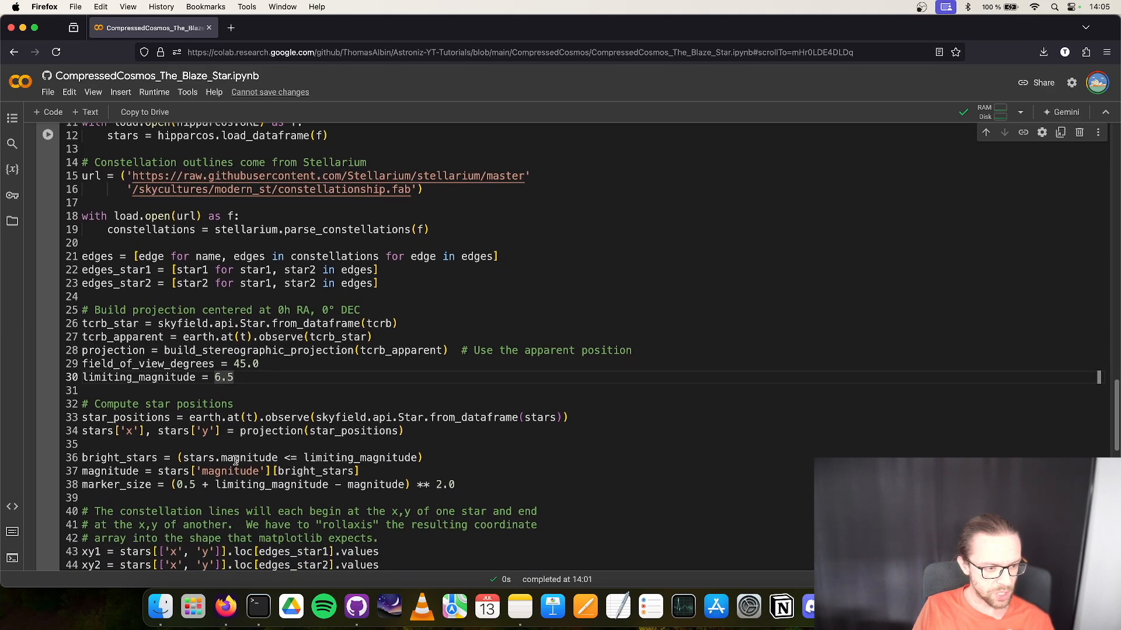
{"action": "scroll", "scroll_direction": "down", "scroll_amount": 3}
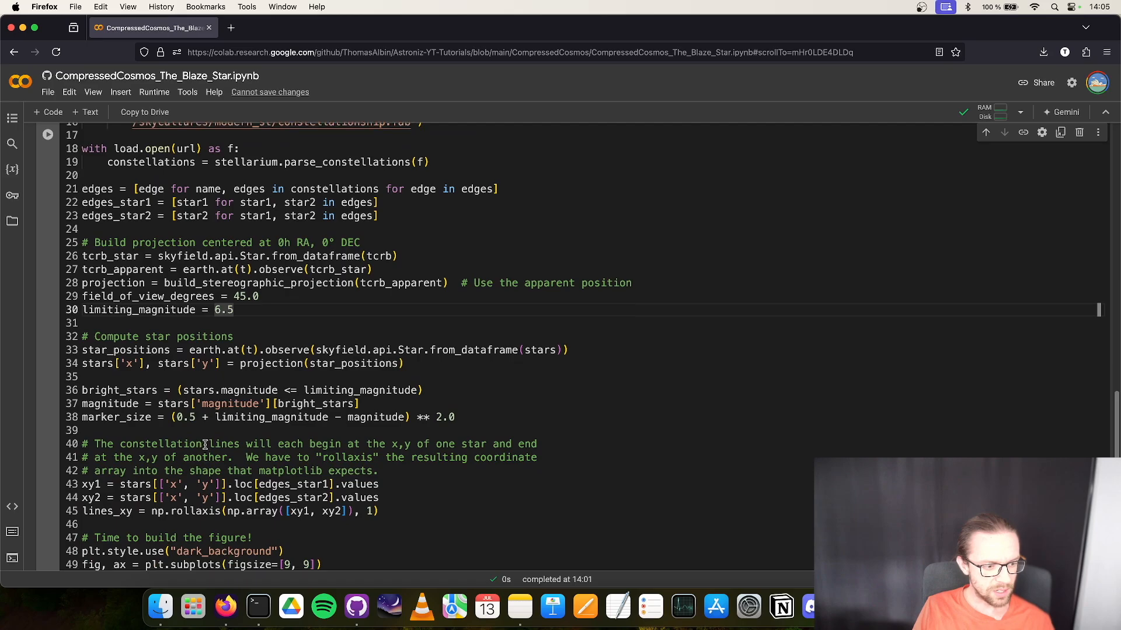
{"action": "scroll", "scroll_direction": "down", "scroll_amount": 3}
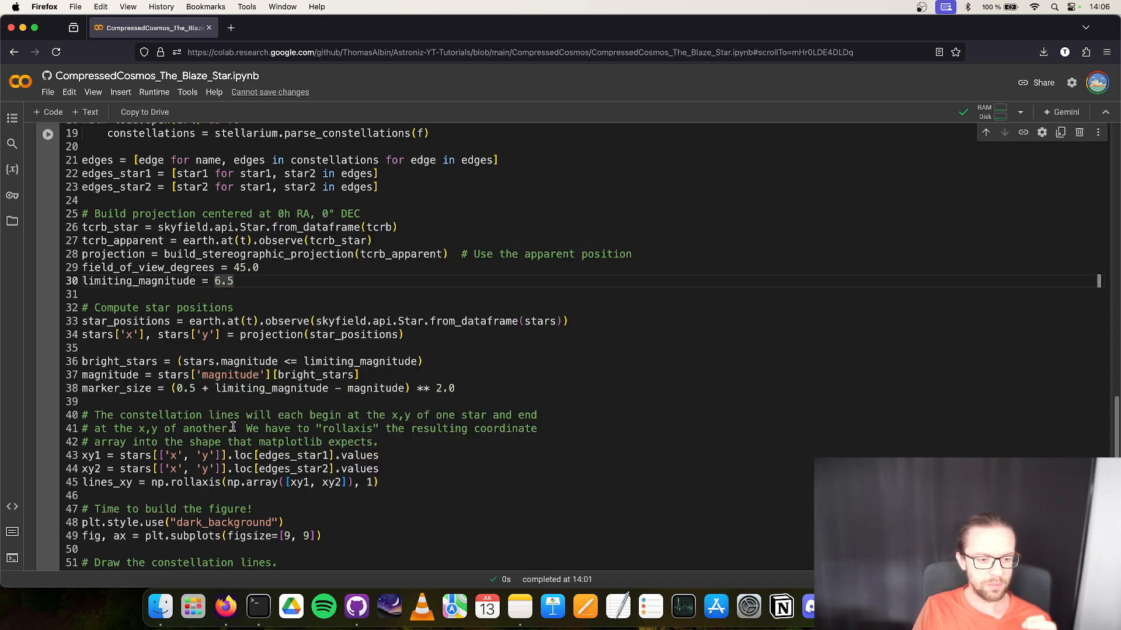
{"action": "left_click", "coordinate": [233, 280]}
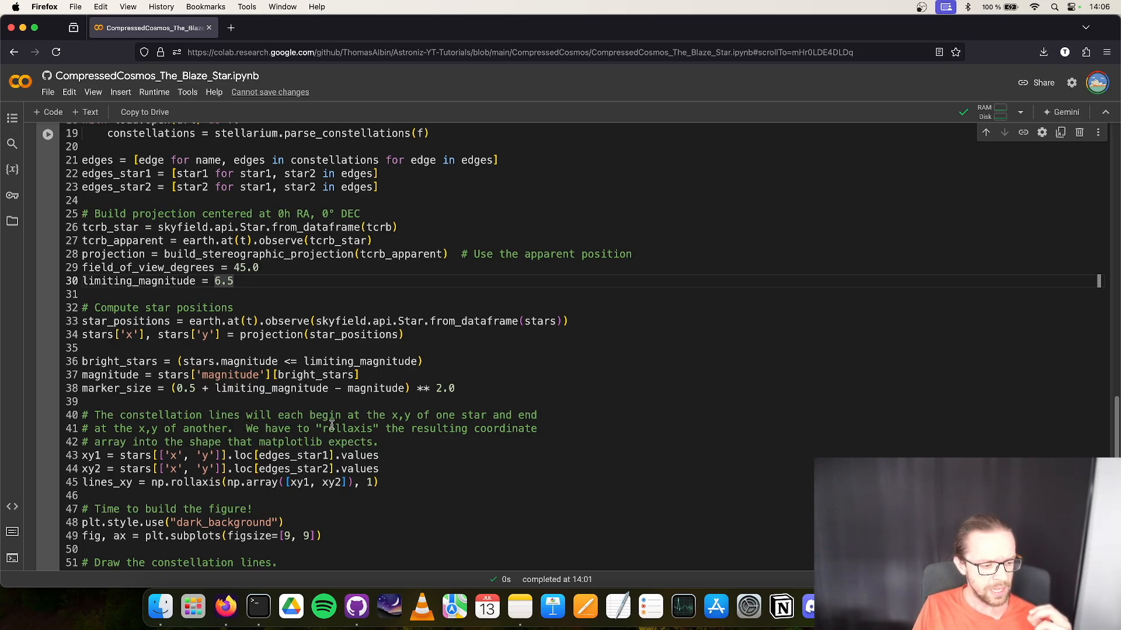
{"action": "scroll", "scroll_direction": "down", "scroll_amount": 3}
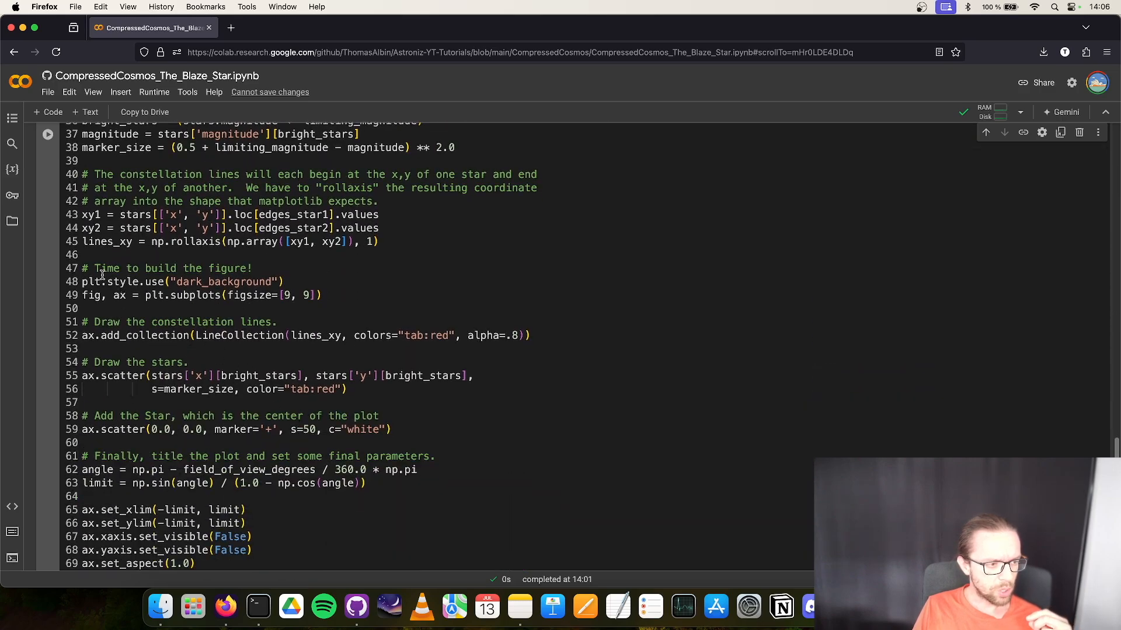
{"action": "scroll", "scroll_direction": "down", "scroll_amount": 3}
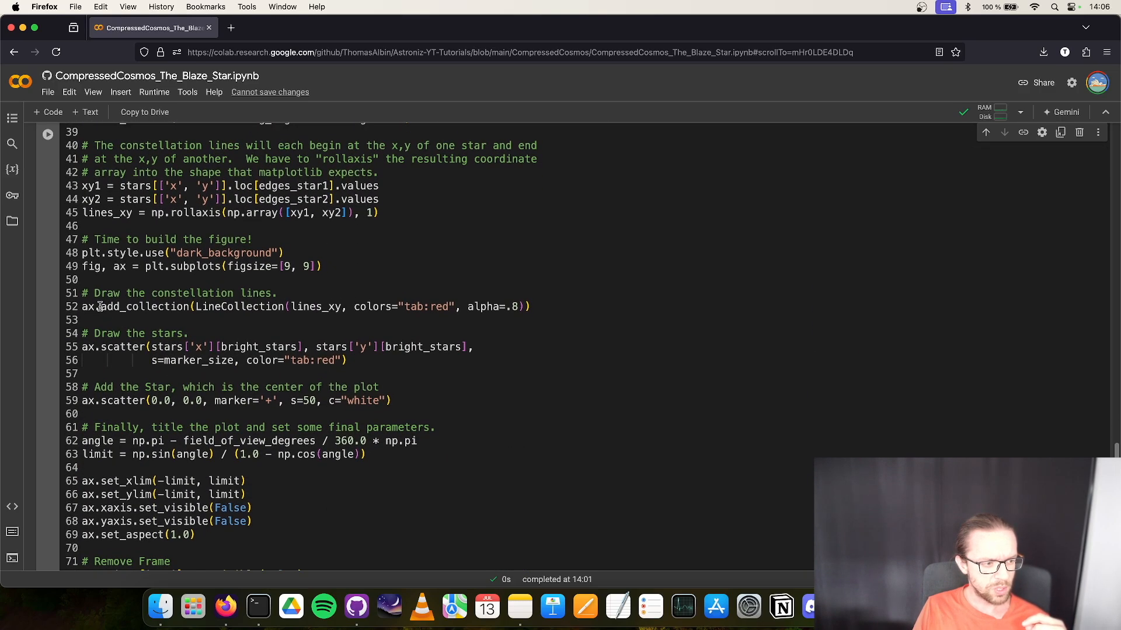
{"action": "double_click", "coordinate": [148, 306]}
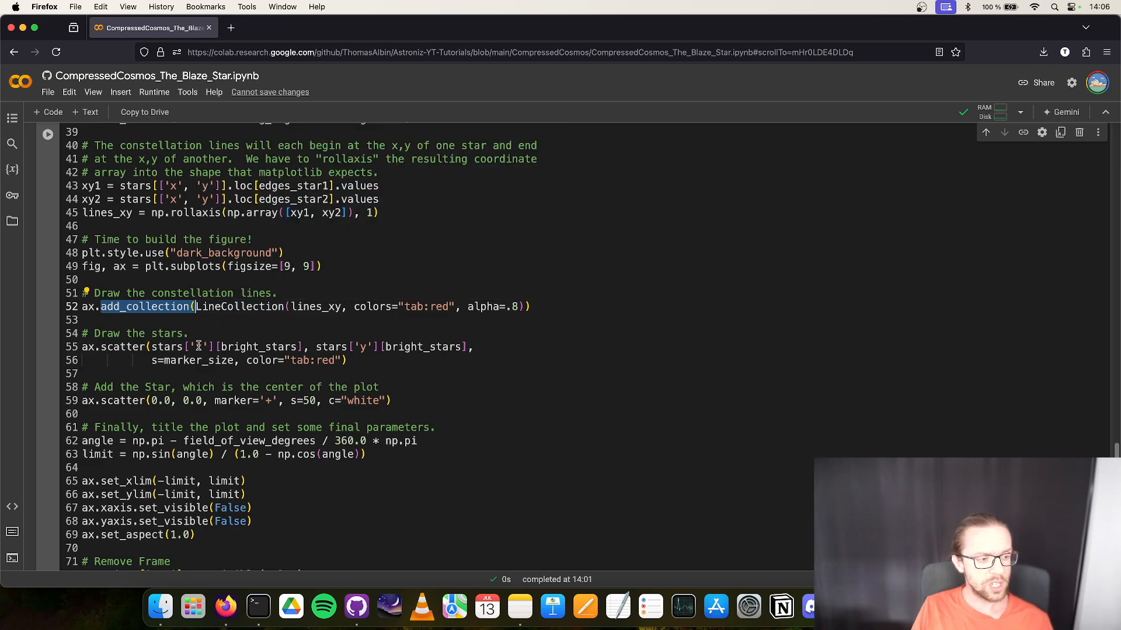
{"action": "left_click", "coordinate": [175, 347]}
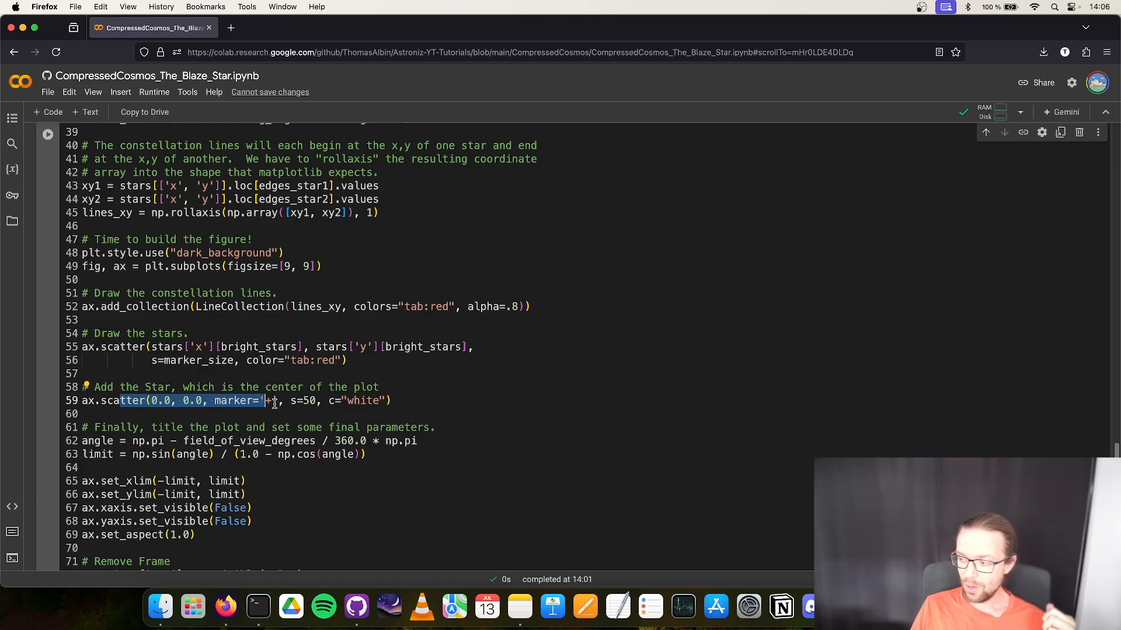
{"action": "mouse_move", "coordinate": [342, 394]}
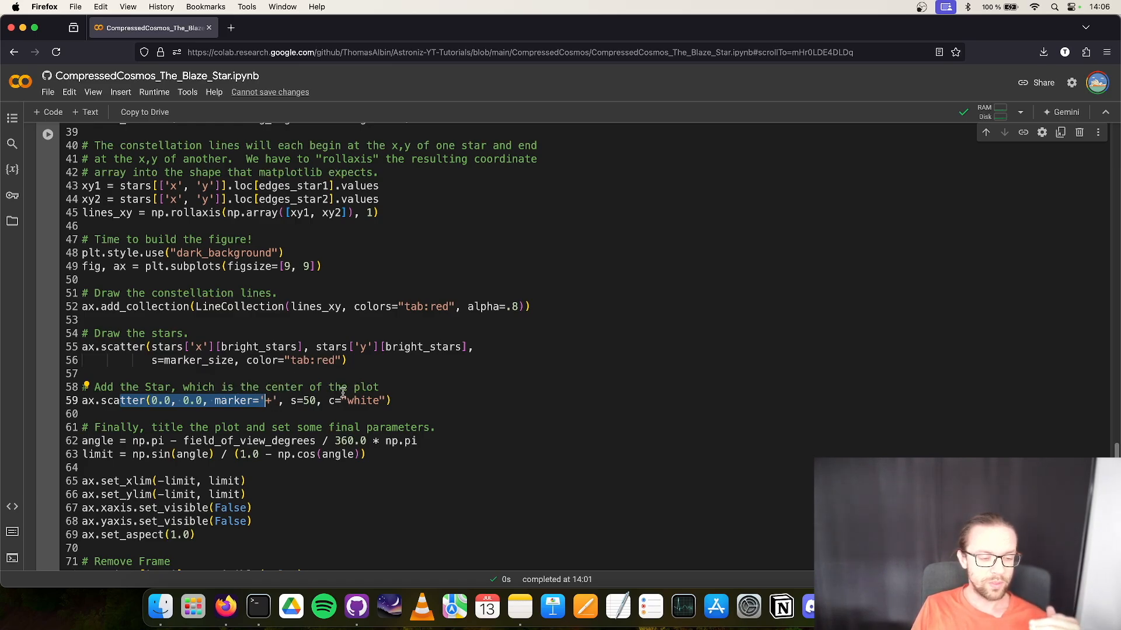
{"action": "scroll", "scroll_direction": "up", "scroll_amount": 3}
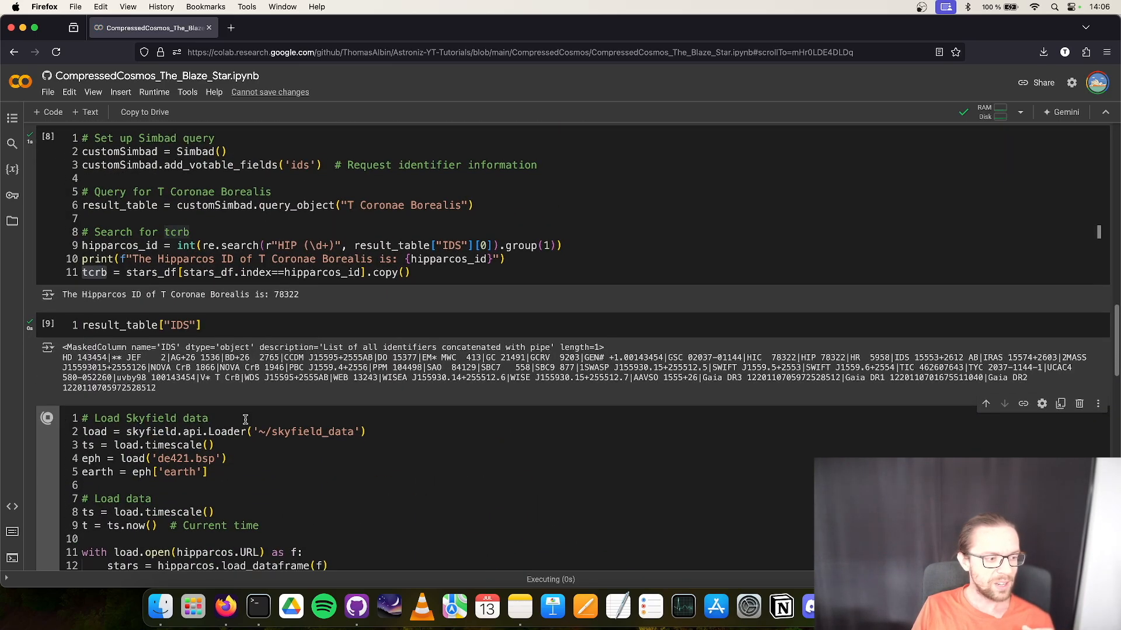
- Scroll down past the Skyfield downloads to the red constellation star-map output
{"action": "scroll", "scroll_direction": "down", "scroll_amount": 3}
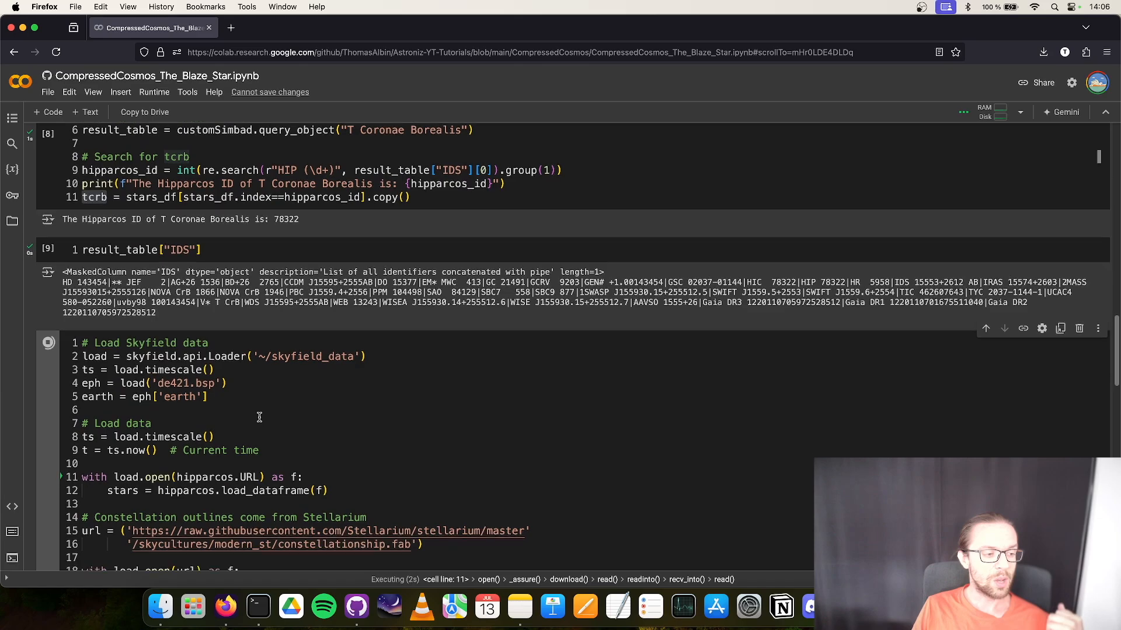
{"action": "scroll", "scroll_direction": "down", "scroll_amount": 3}
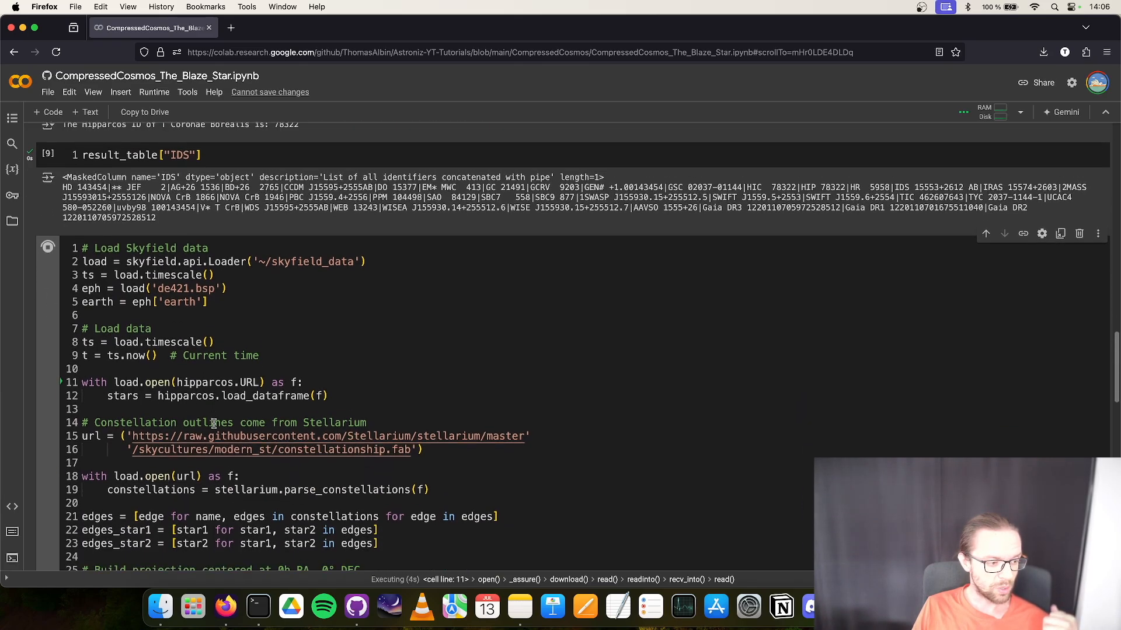
{"action": "scroll", "scroll_direction": "down", "scroll_amount": 3}
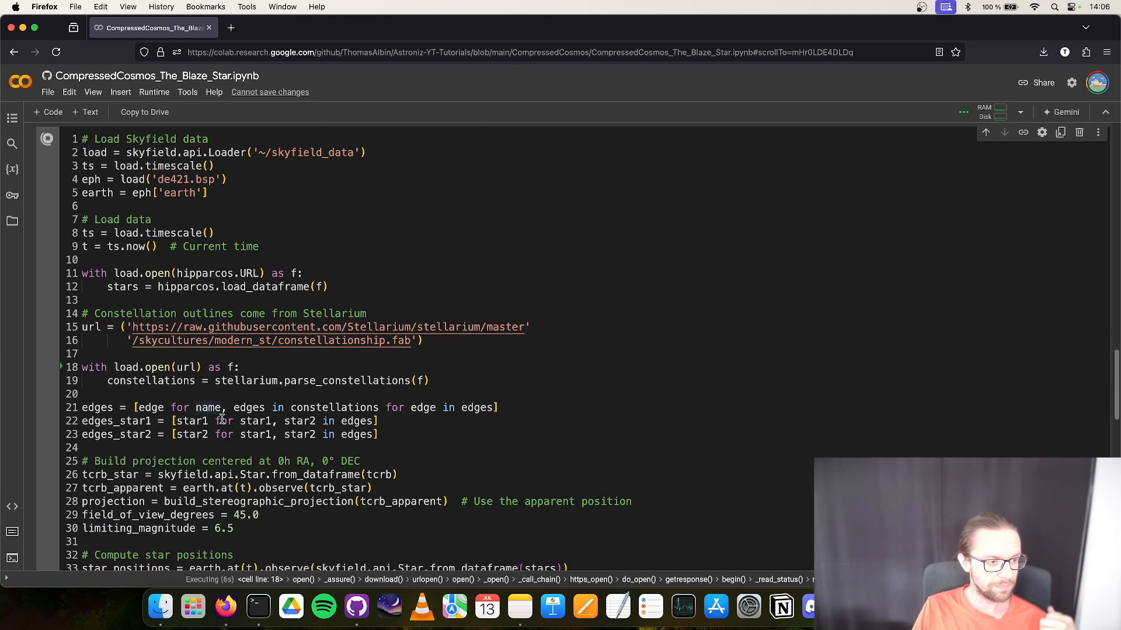
{"action": "scroll", "scroll_direction": "down", "scroll_amount": 3}
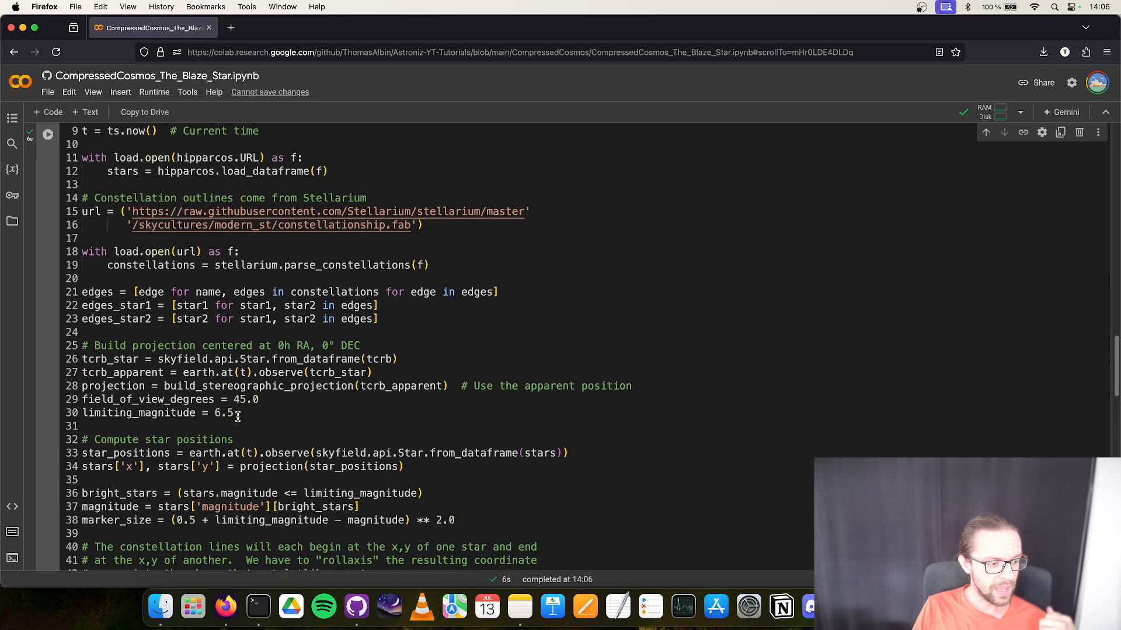
{"action": "scroll", "scroll_direction": "down", "scroll_amount": 3}
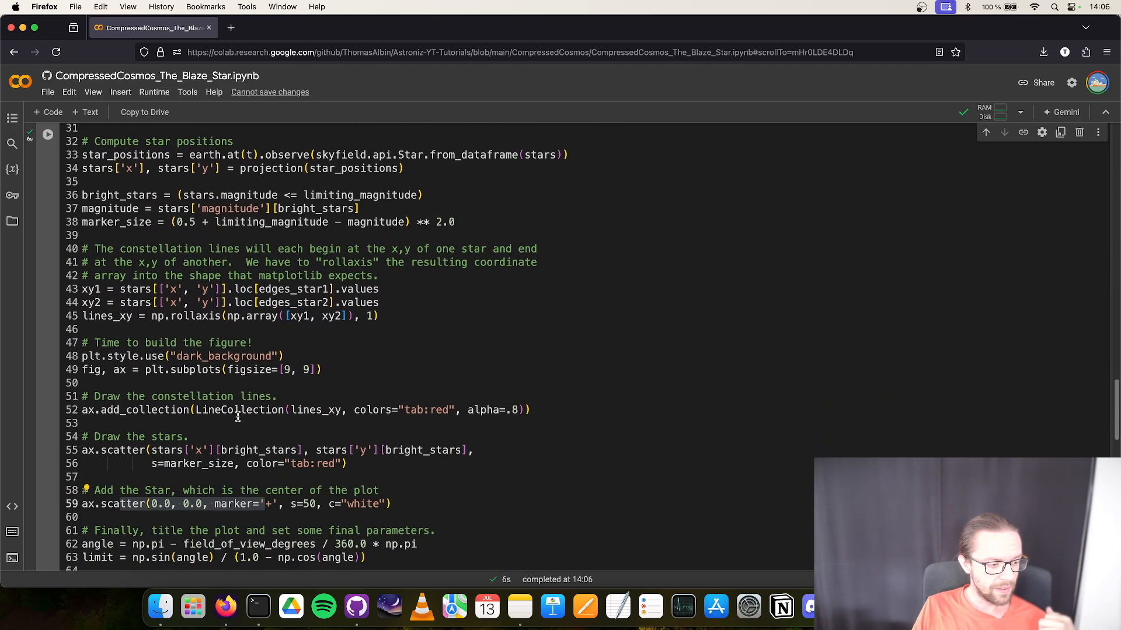
{"action": "scroll", "scroll_direction": "down", "scroll_amount": 3}
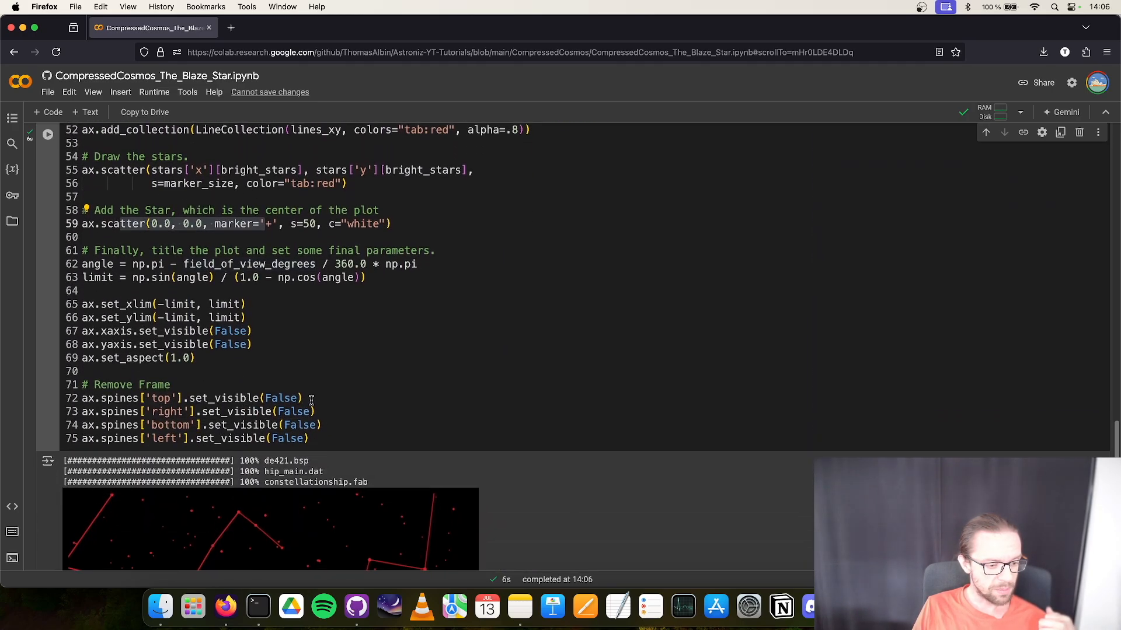
{"action": "scroll", "scroll_direction": "down", "scroll_amount": 3}
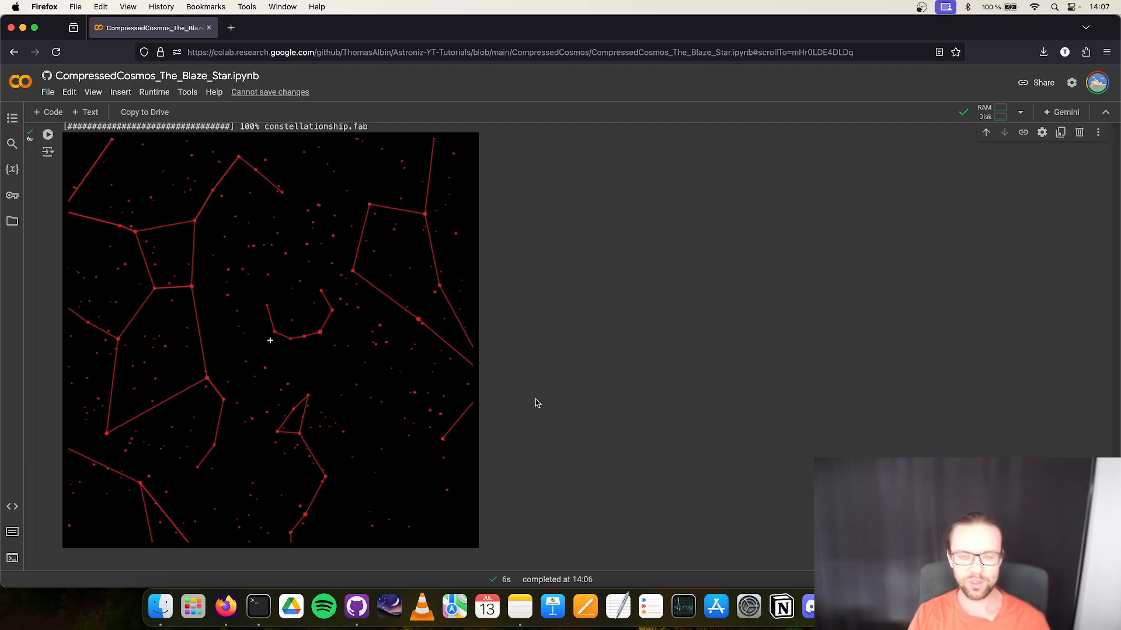
{"action": "mouse_move", "coordinate": [381, 374]}
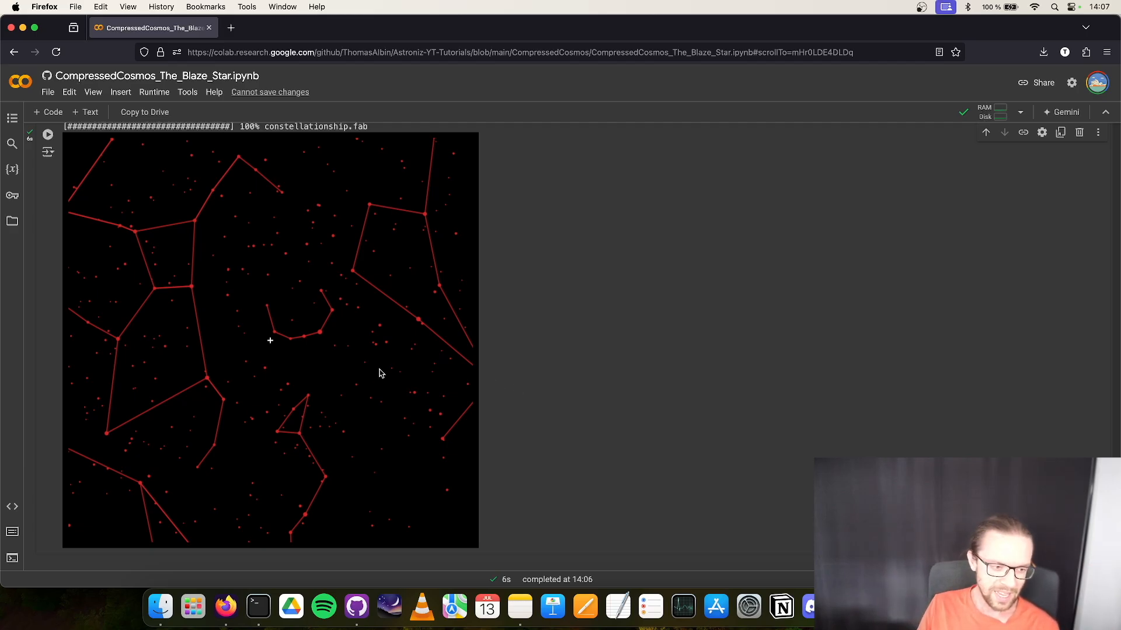
{"action": "mouse_move", "coordinate": [318, 344]}
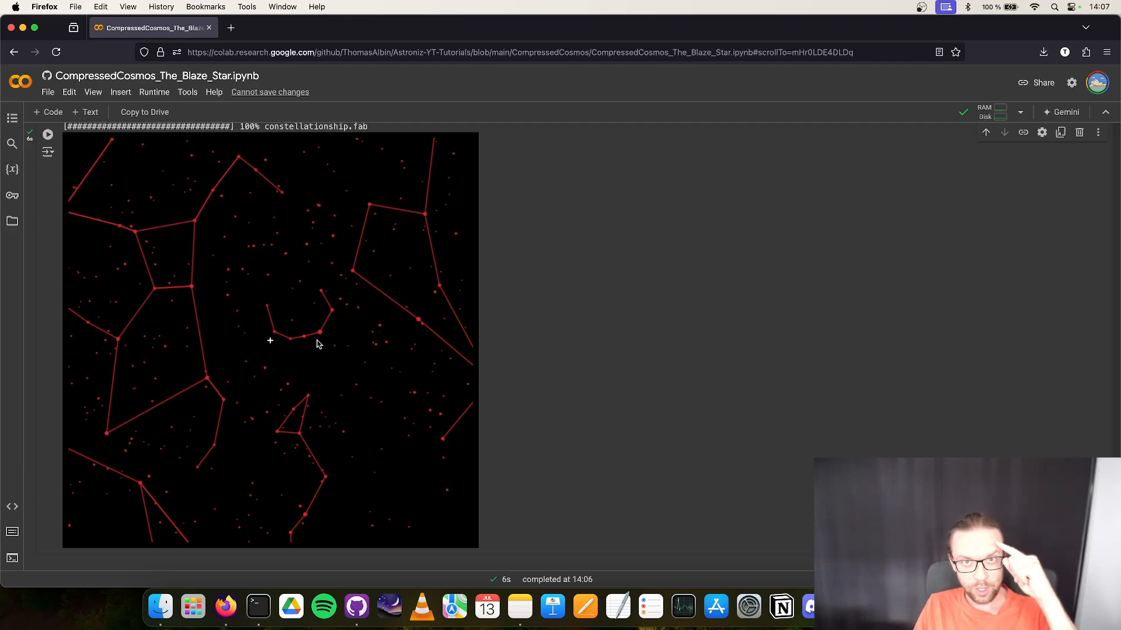
{"action": "mouse_move", "coordinate": [273, 342]}
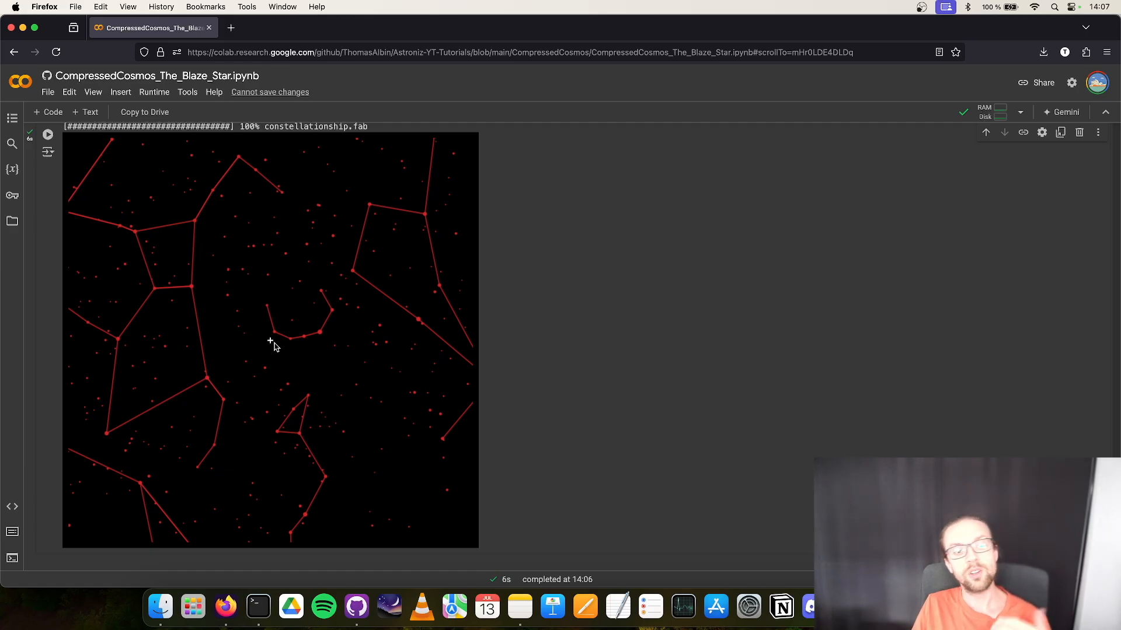
{"action": "mouse_move", "coordinate": [308, 372]}
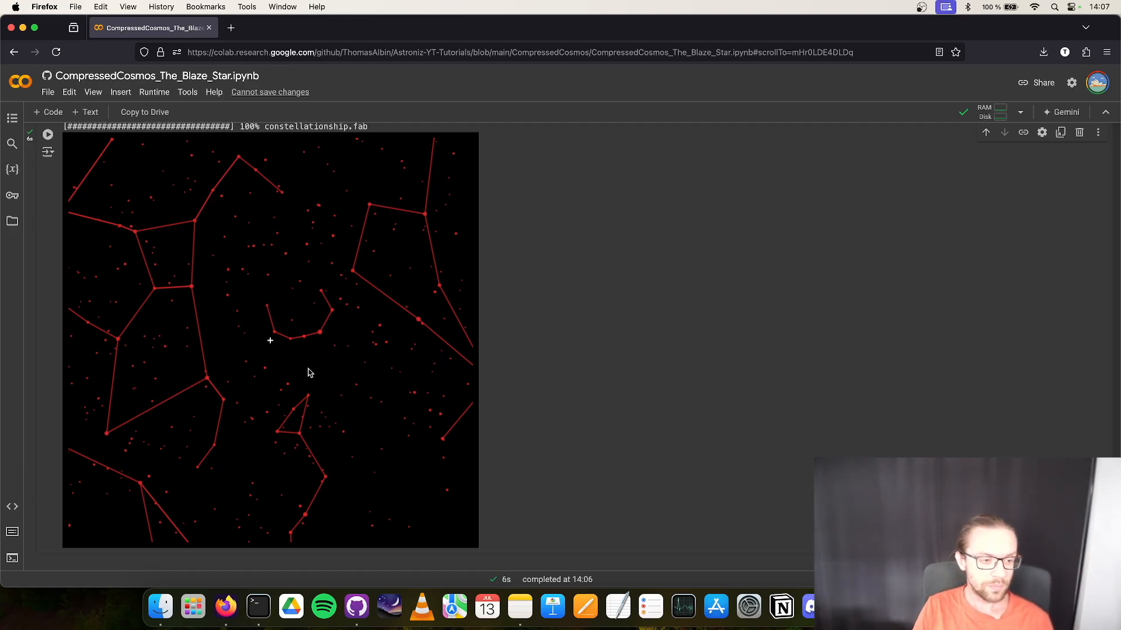
{"action": "mouse_move", "coordinate": [318, 352]}
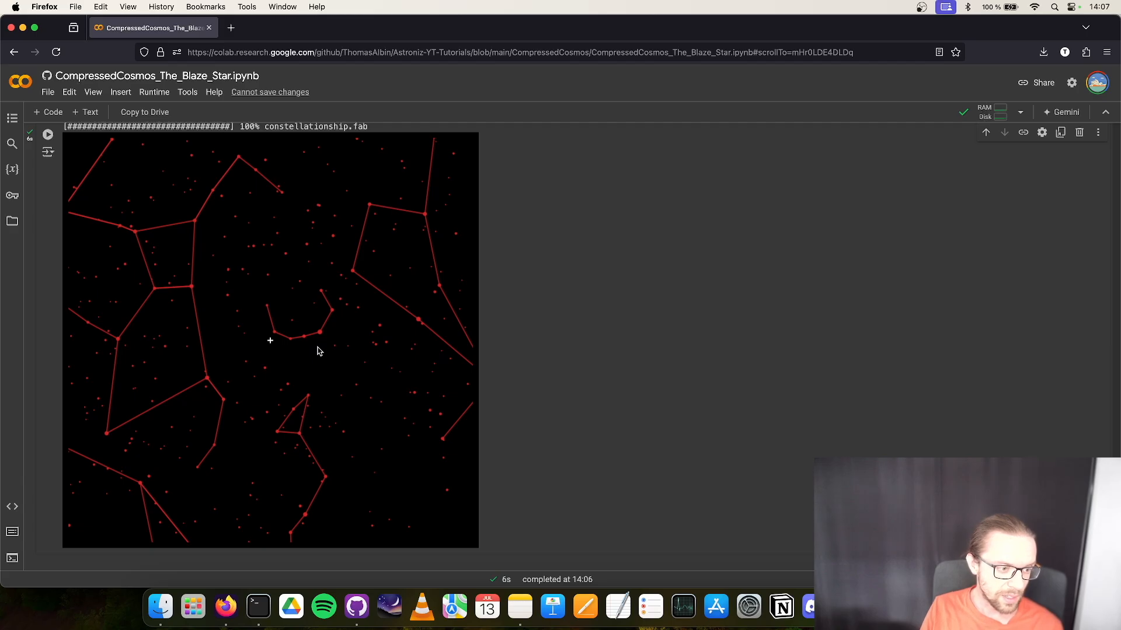
{"action": "mouse_move", "coordinate": [330, 330]}
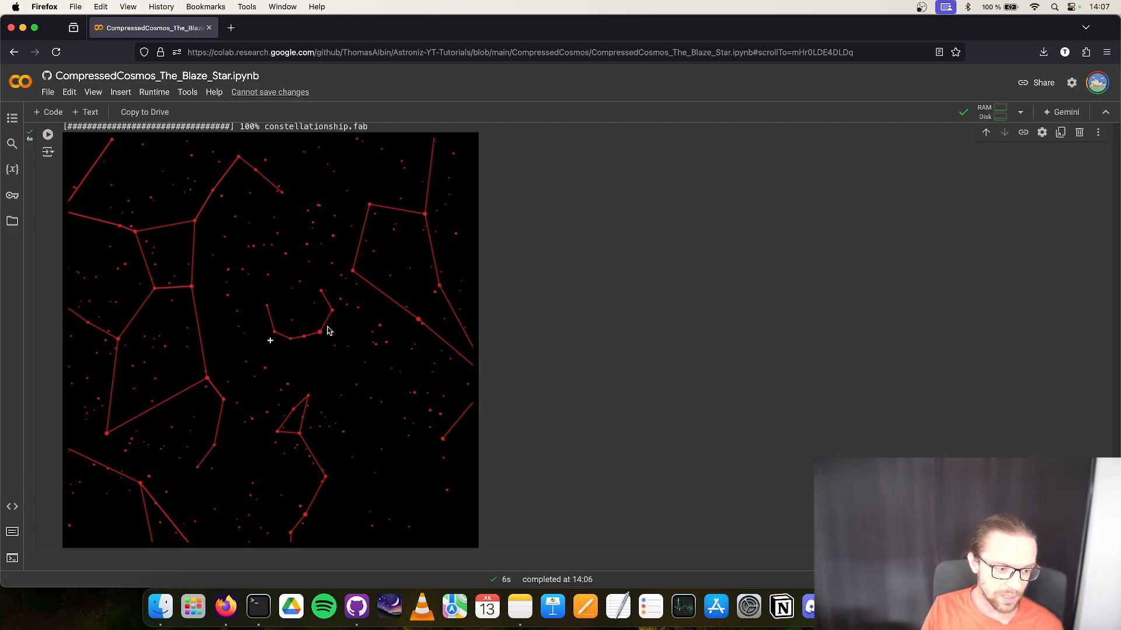
{"action": "mouse_move", "coordinate": [266, 316]}
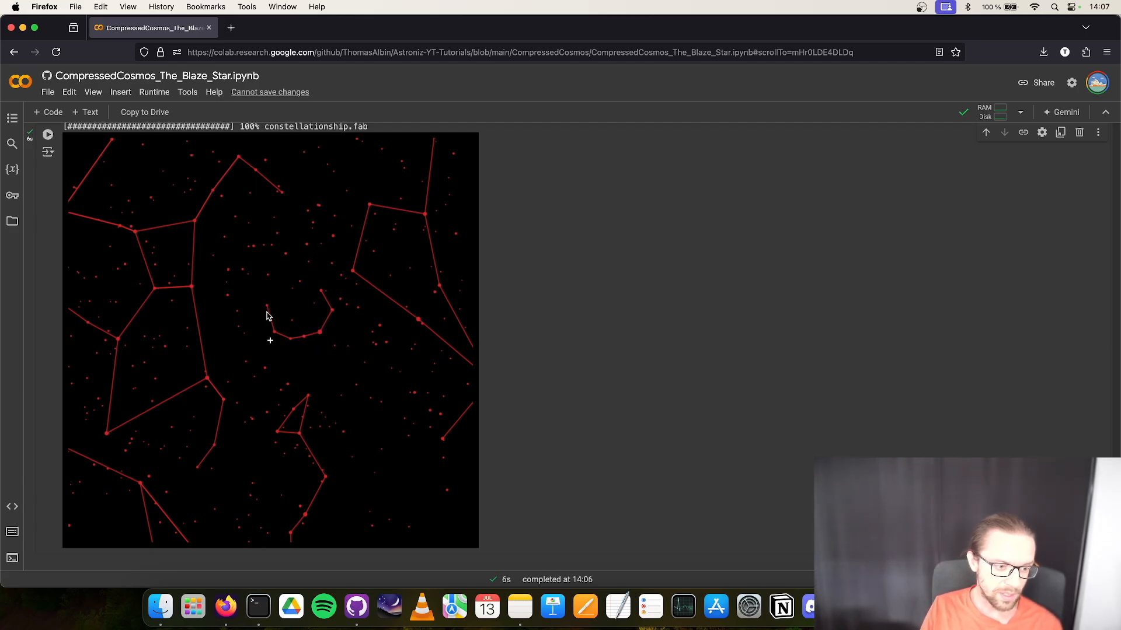
{"action": "mouse_move", "coordinate": [269, 345]}
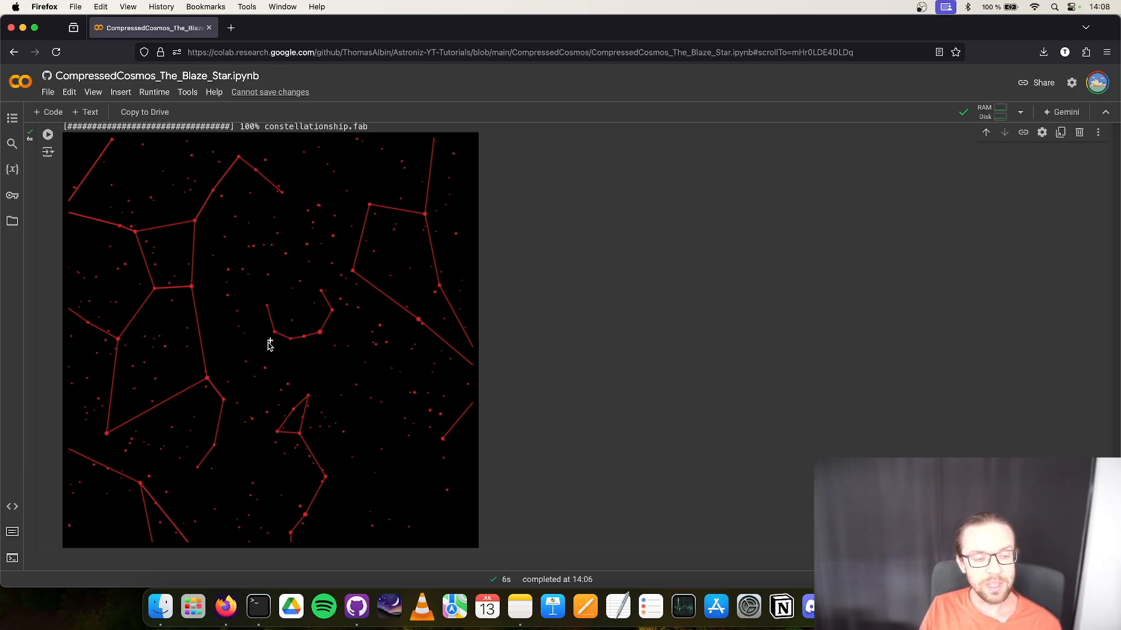